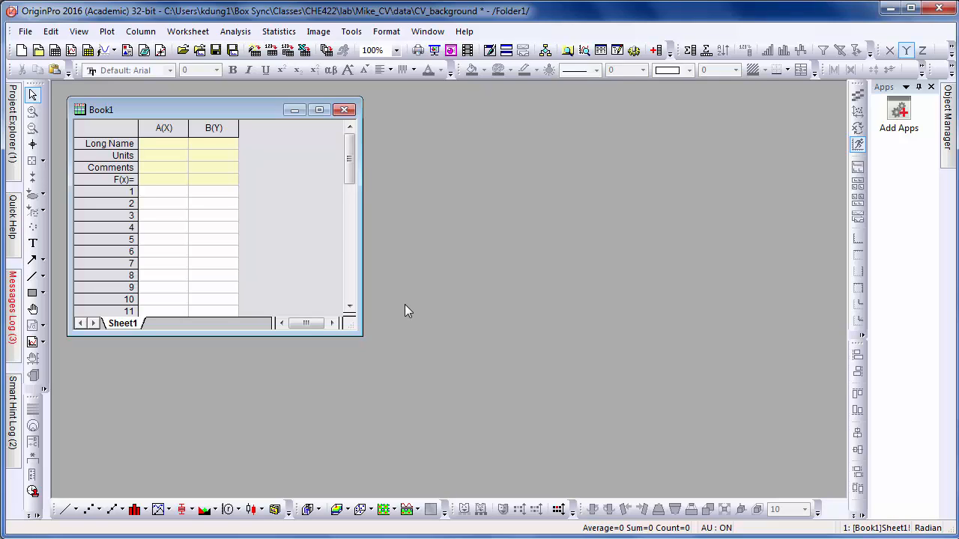
mouse_move(158, 160)
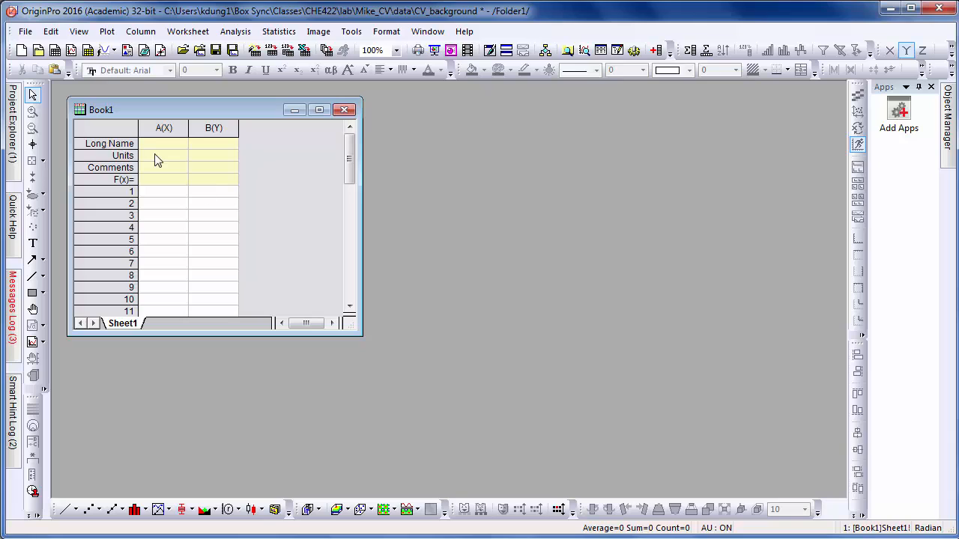
Step: Open the File menu over the empty Book1 worksheet
left_click(25, 30)
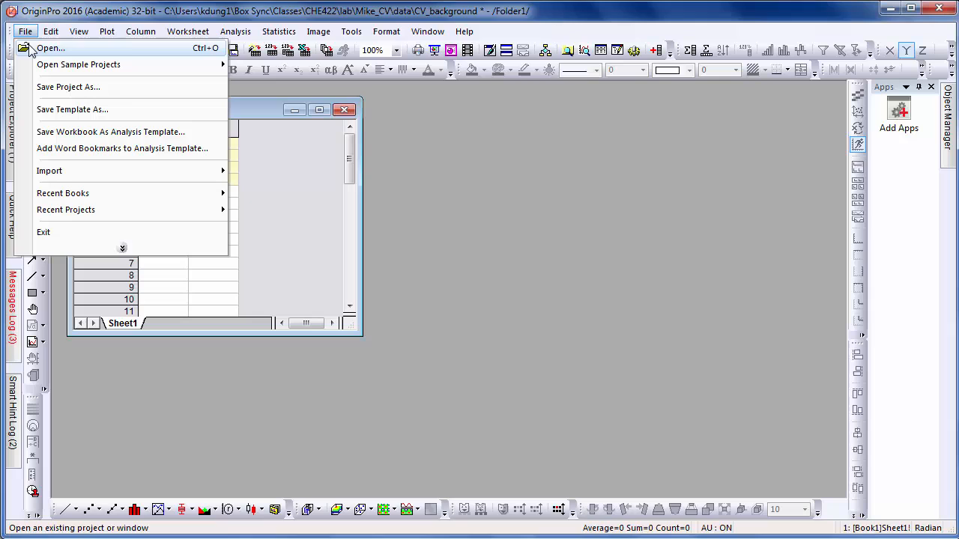
left_click(50, 48)
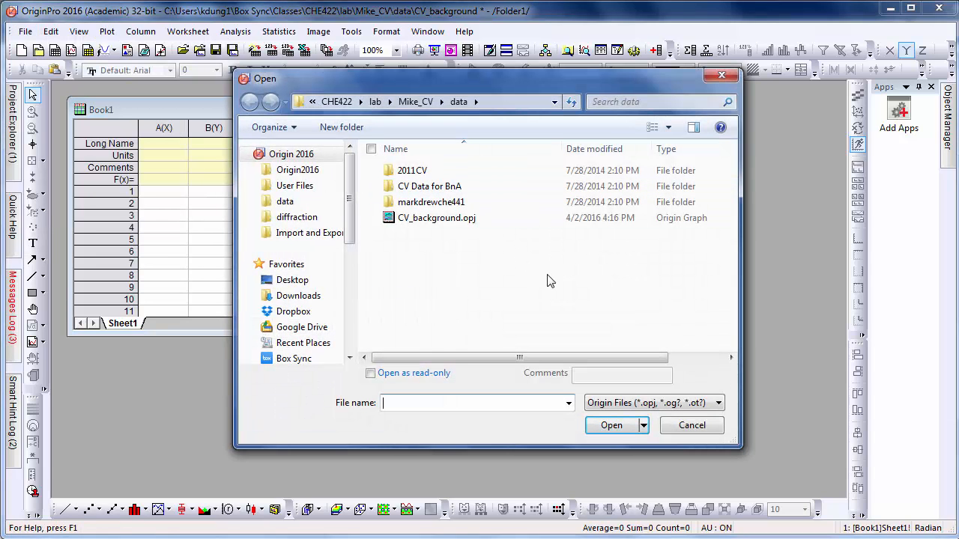
mouse_move(648, 352)
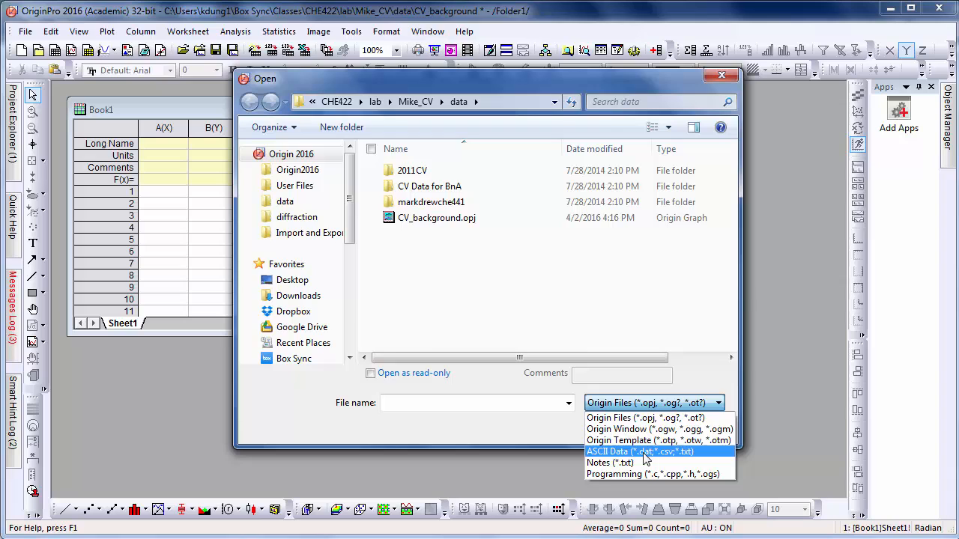
left_click(638, 451)
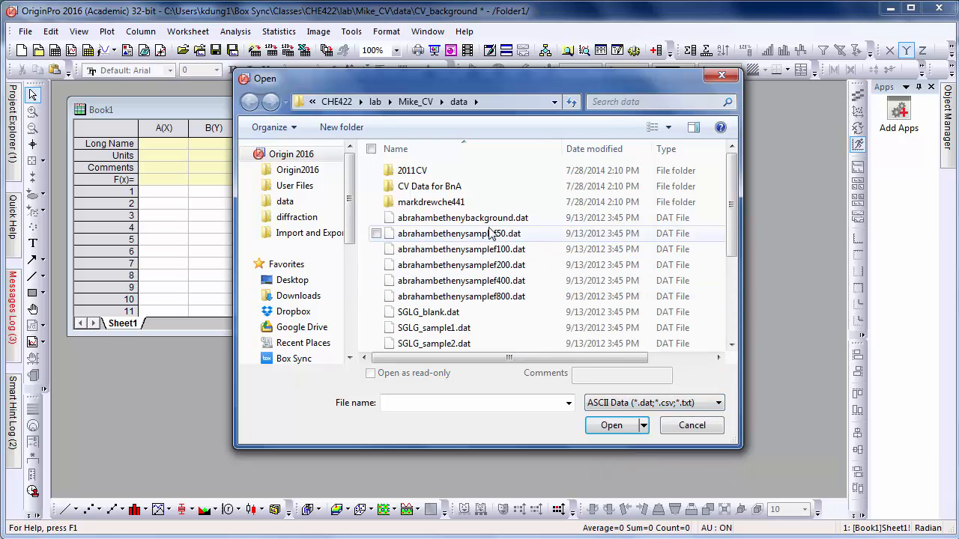
mouse_move(490, 233)
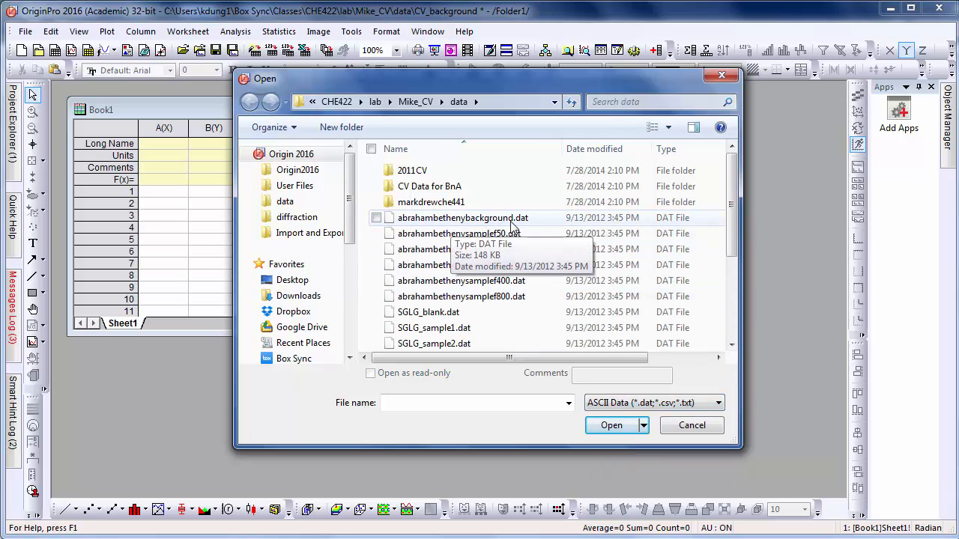
left_click(462, 218)
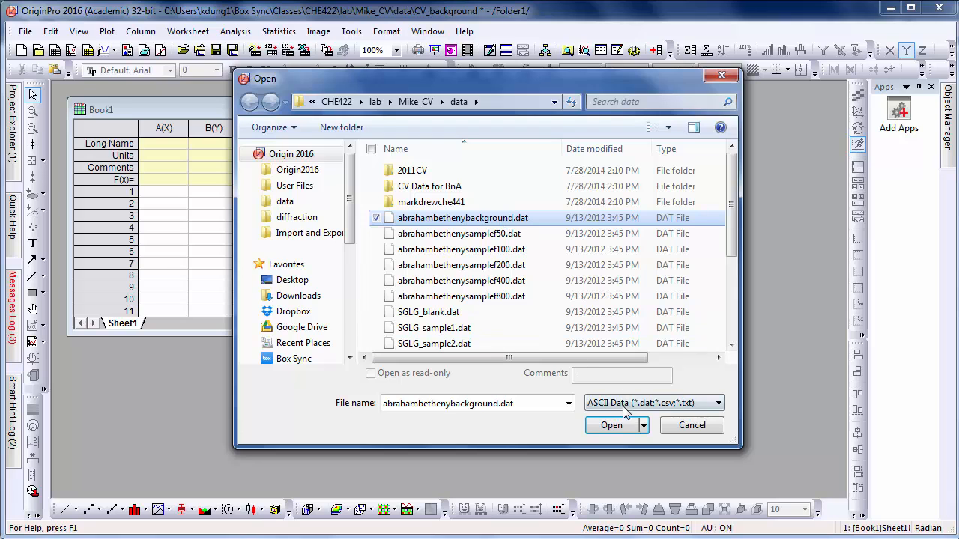
left_click(611, 425)
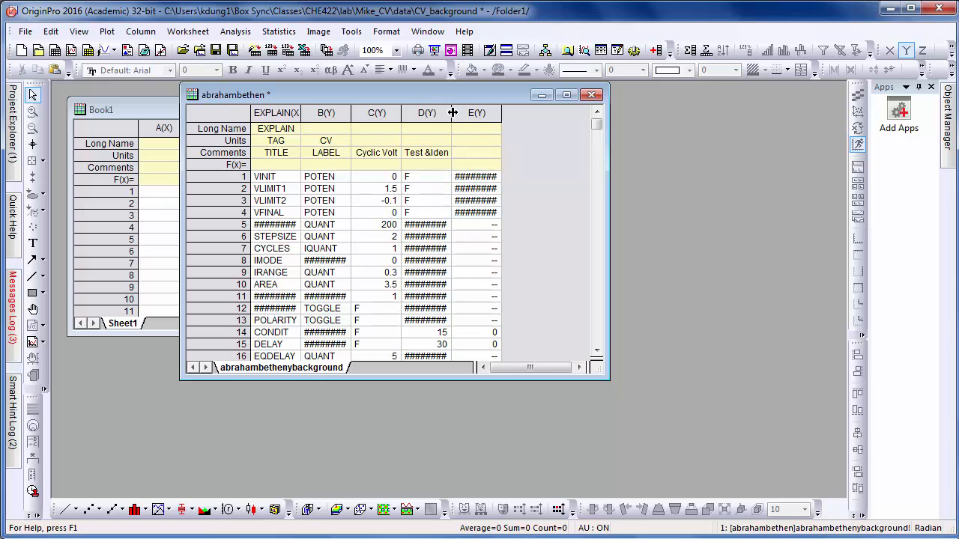
Step: Widen column D and select header rows 1–46 above the CURVE1 table
left_click_drag(452, 112, 500, 112)
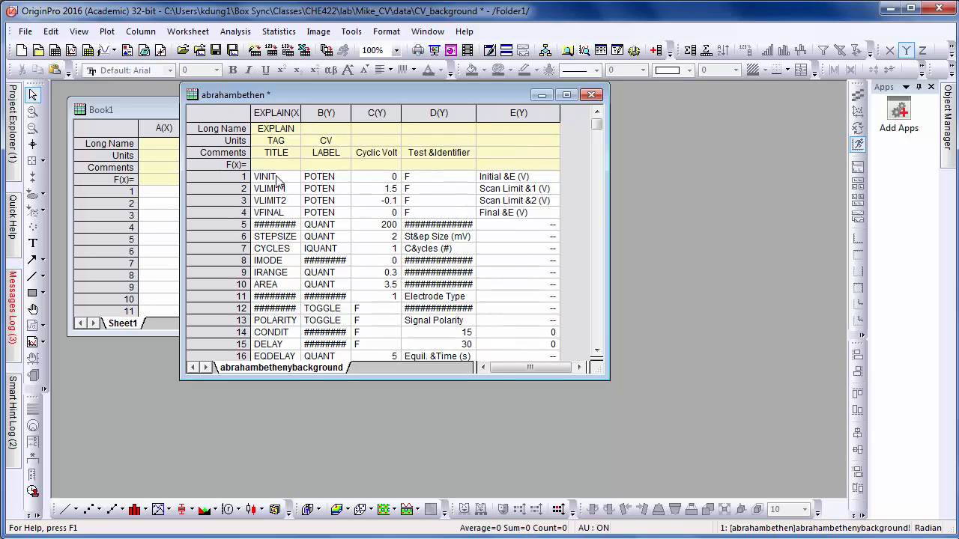
left_click(264, 176)
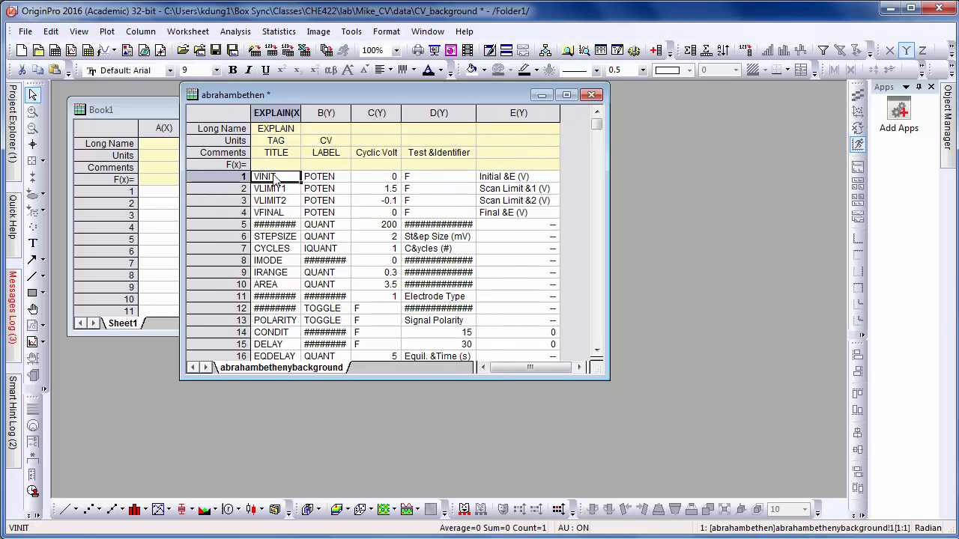
scroll("down", 3)
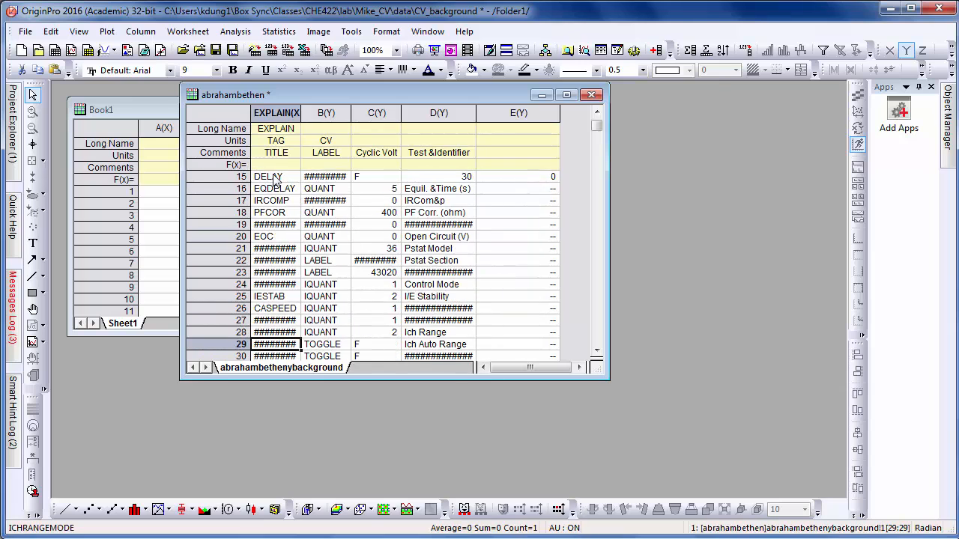
scroll("down", 3)
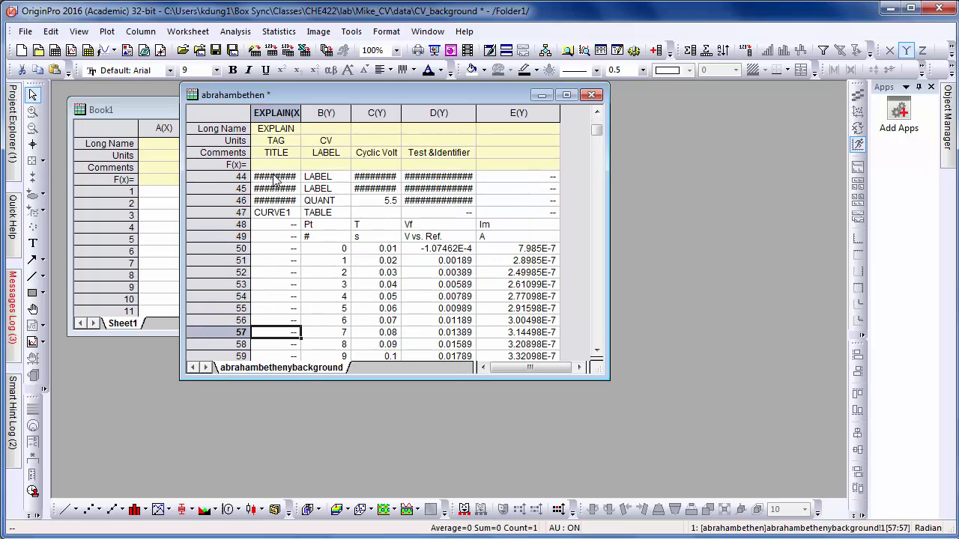
left_click(275, 212)
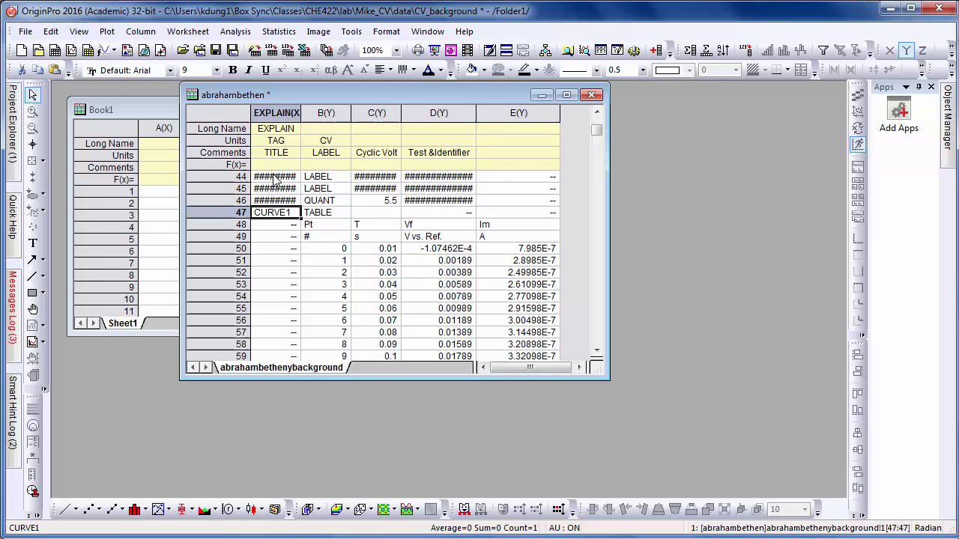
left_click(376, 224)
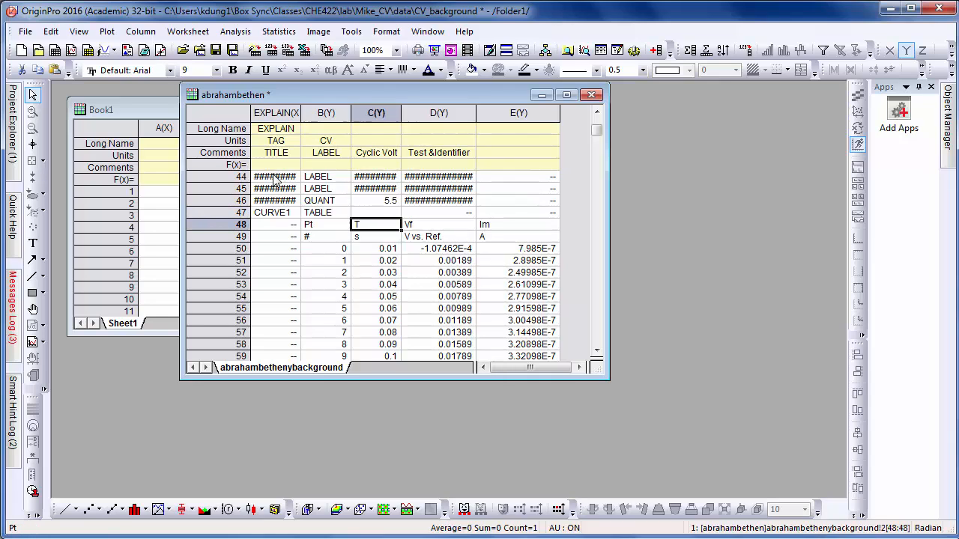
left_click(326, 236)
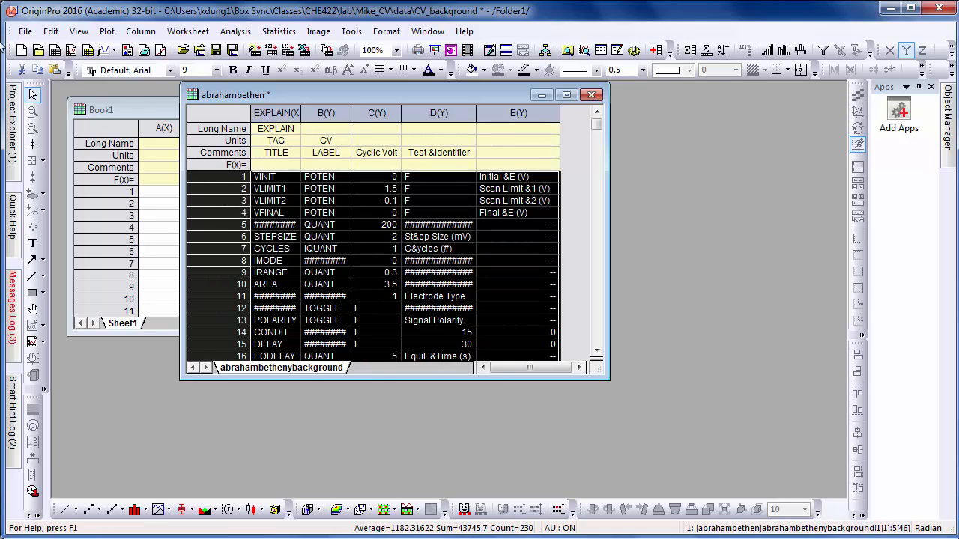
Step: Delete the selected instrument header rows with Edit > Delete
left_click(50, 30)
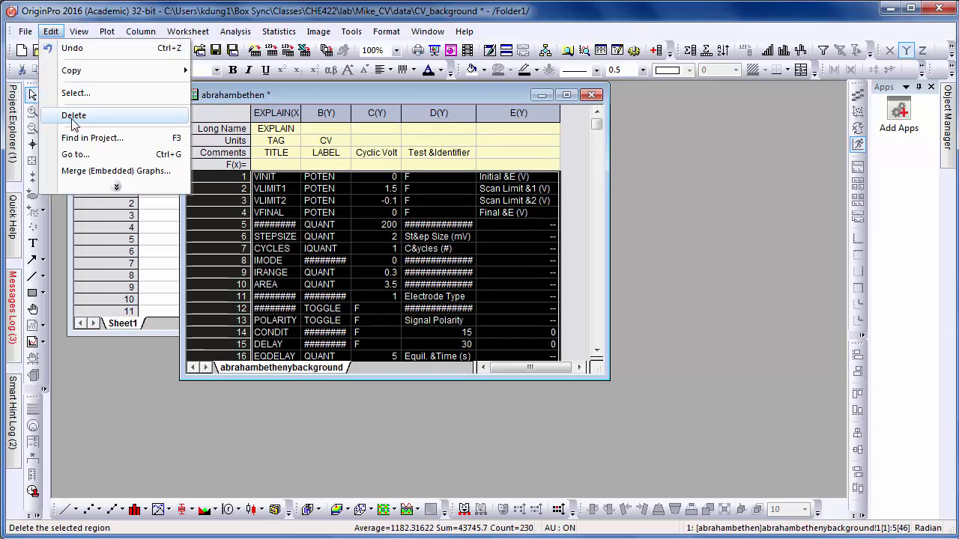
left_click(73, 115)
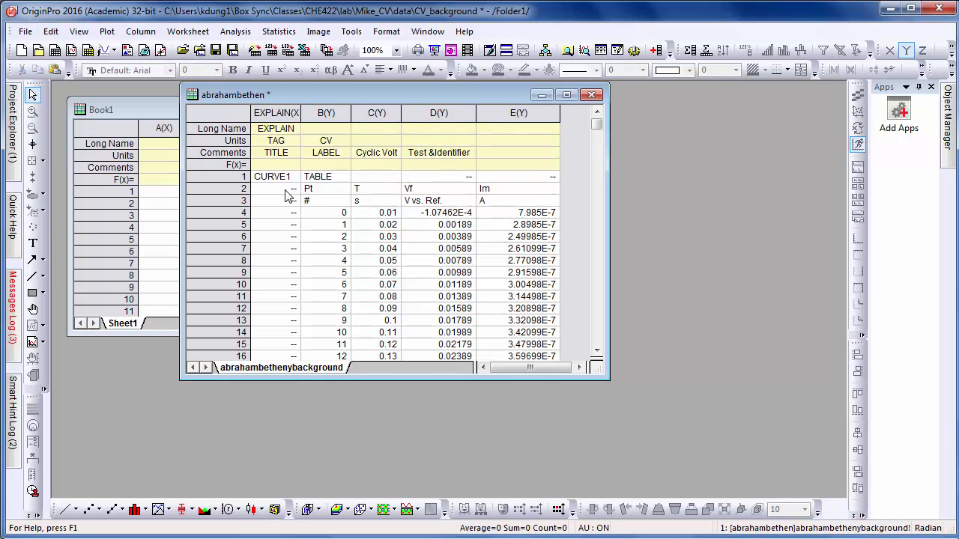
mouse_move(322, 209)
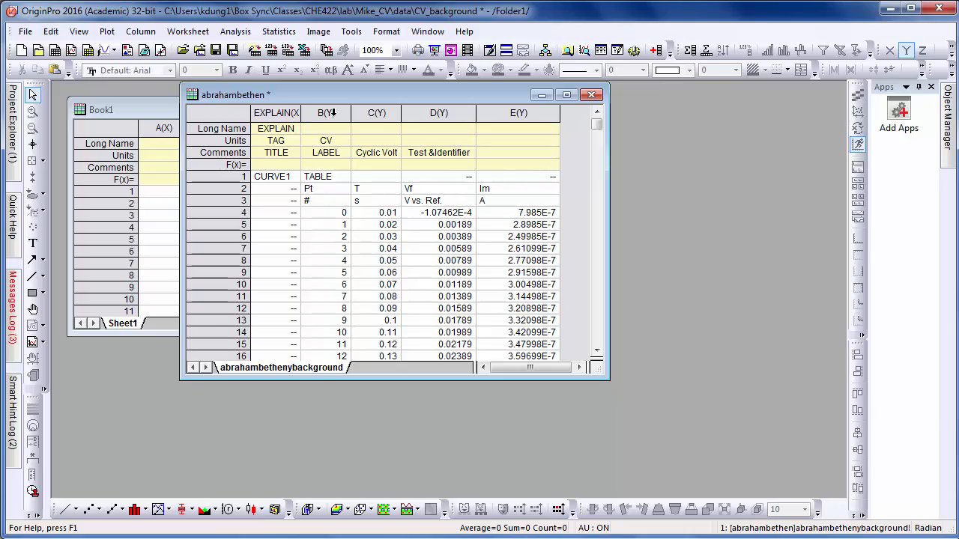
Step: Name column B Points (long name Points, units #) and designate it Label
double_click(326, 113)
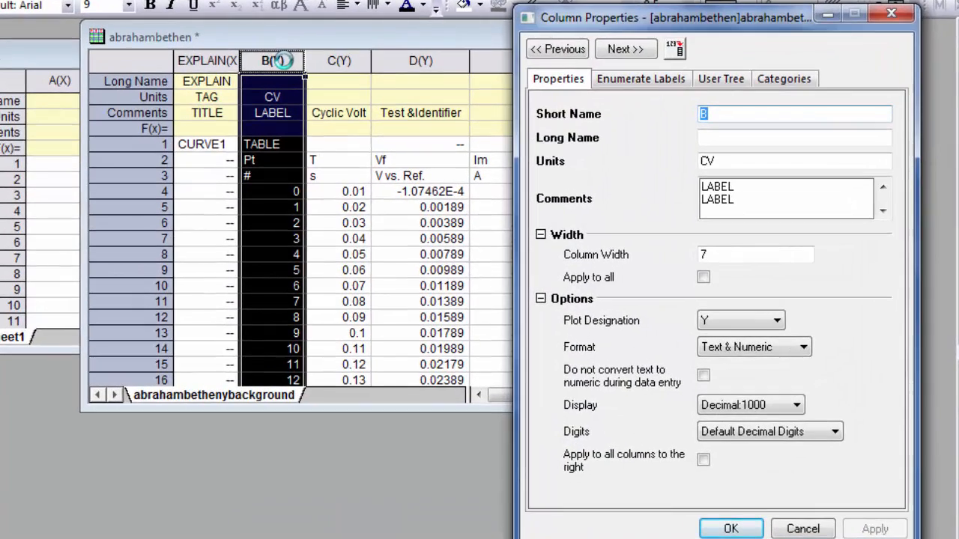
type("Points")
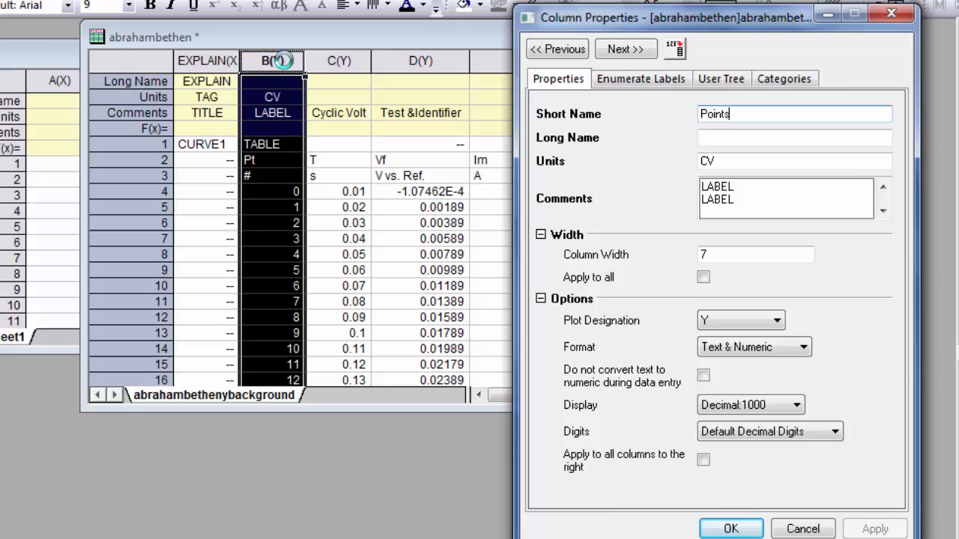
type("Points")
left_click(794, 161)
type("#")
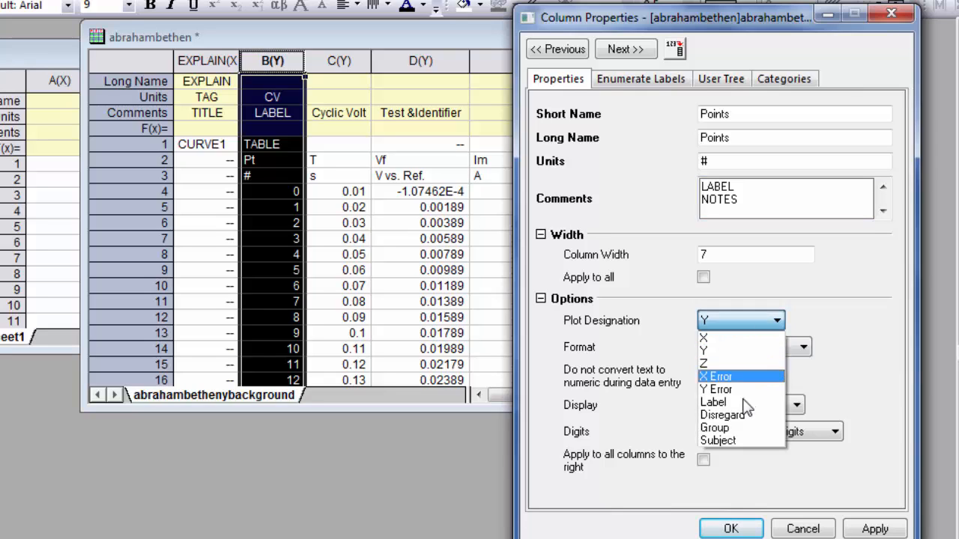
left_click(713, 402)
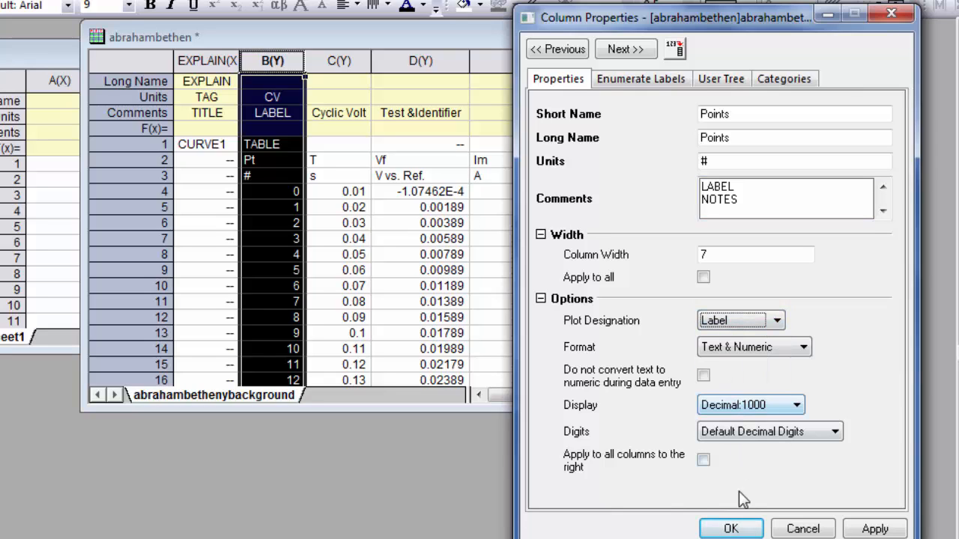
left_click(730, 528)
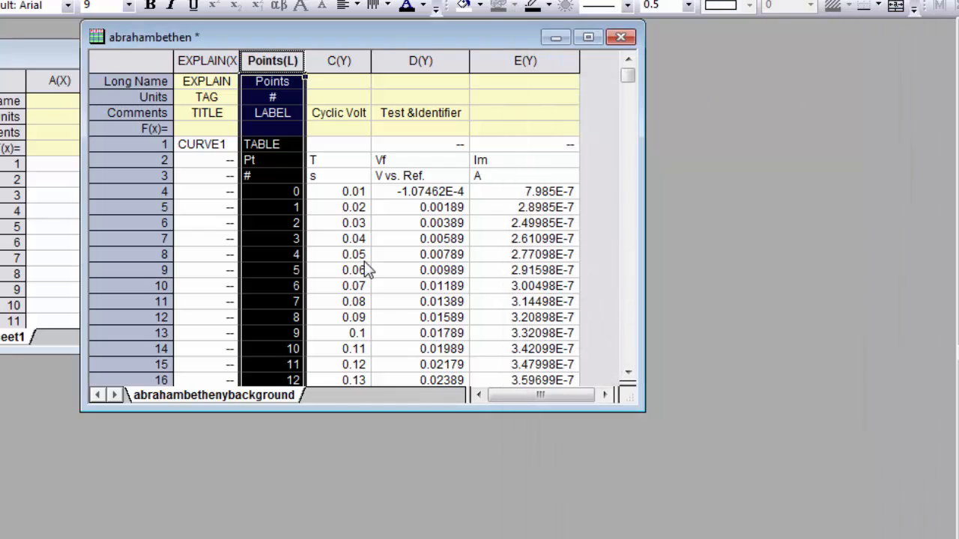
left_click(338, 60)
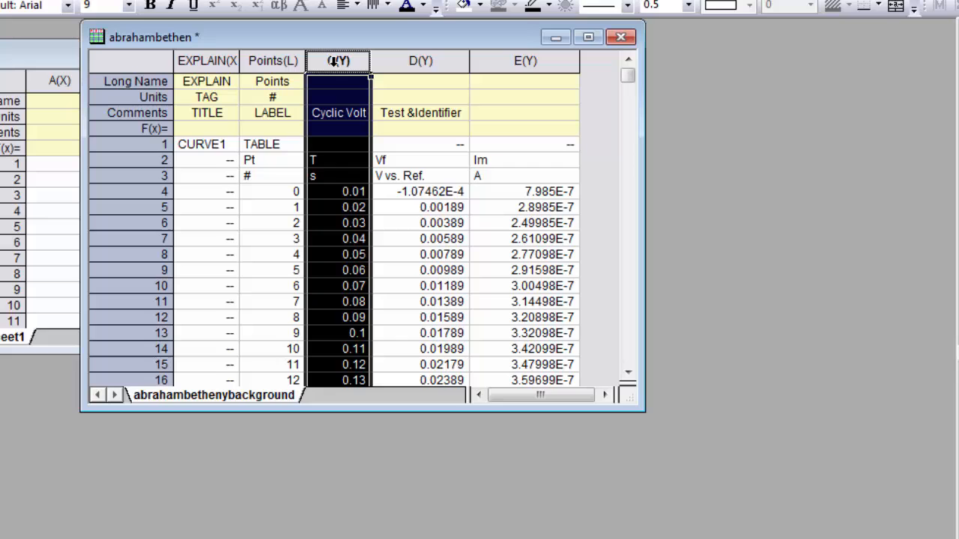
Step: Rename column C to time, long name Time, units sec, designated as X
double_click(338, 61)
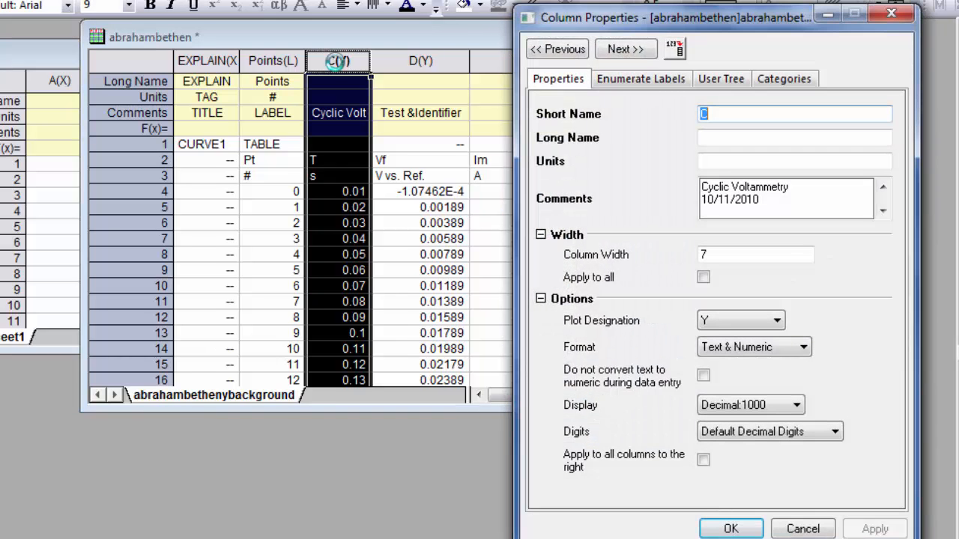
key("backspace")
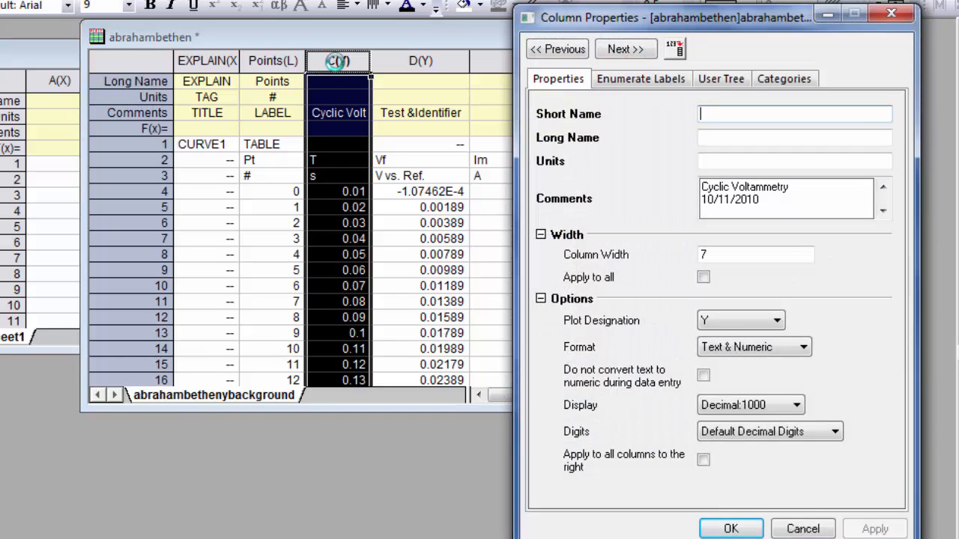
type("time")
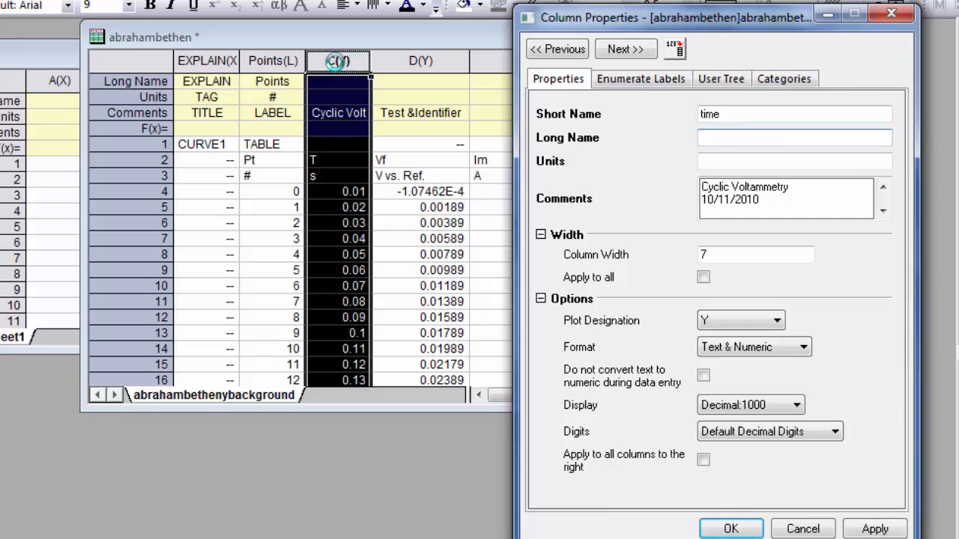
type("Time")
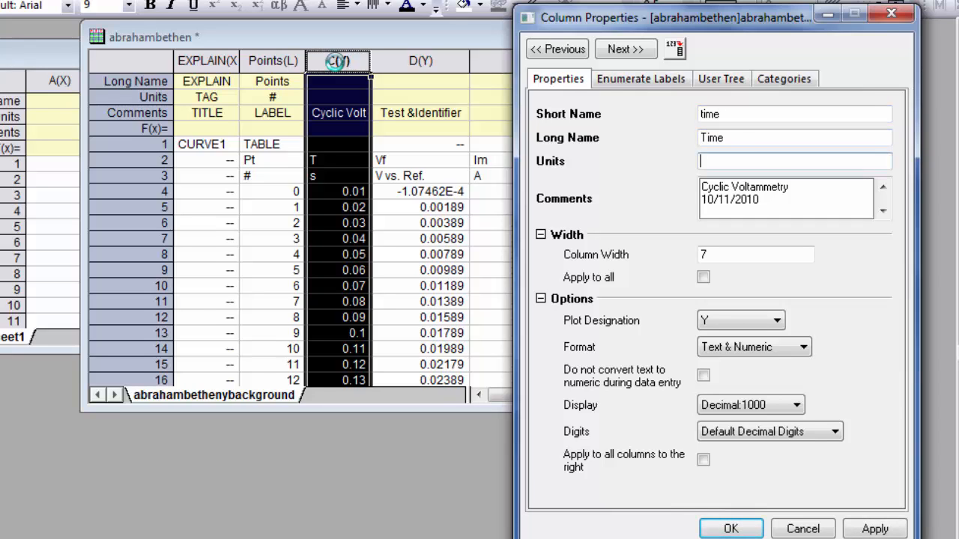
type("sec")
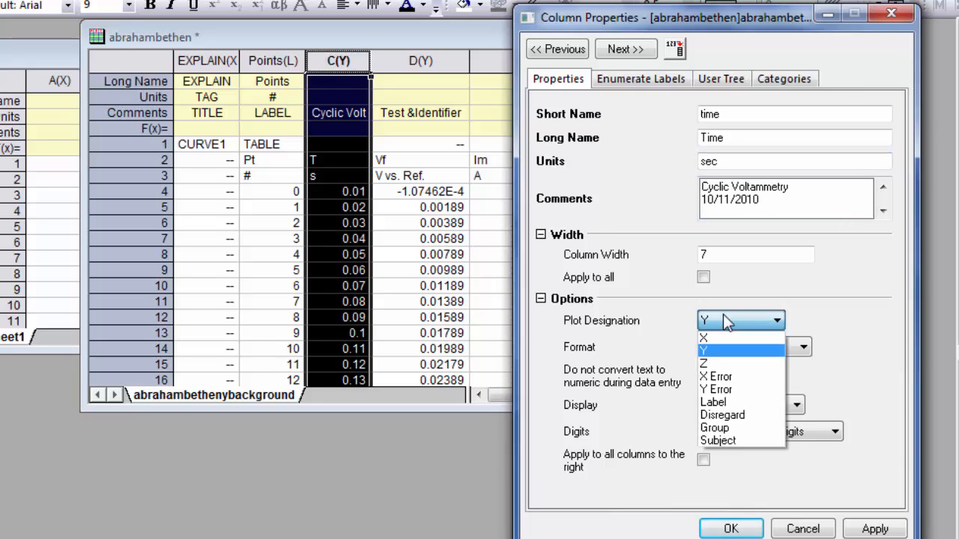
mouse_move(726, 337)
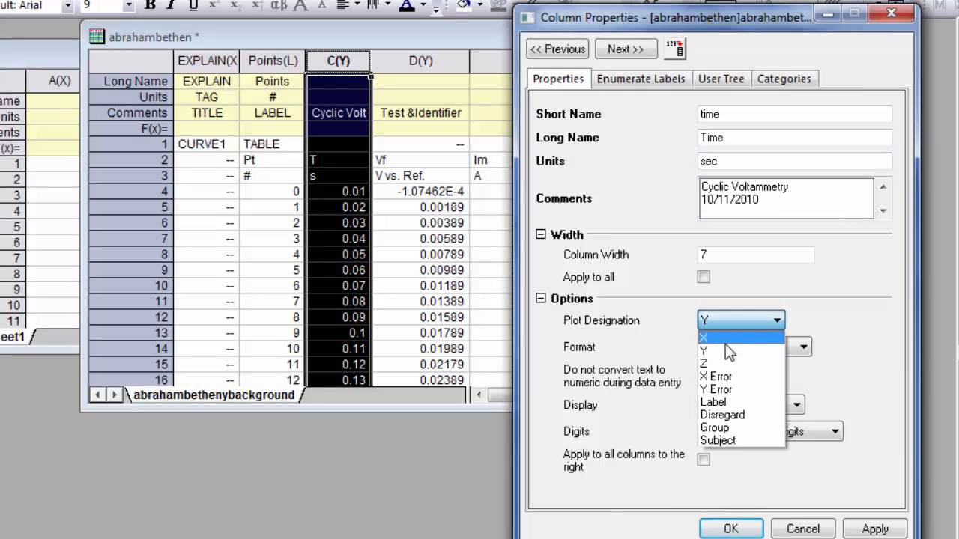
left_click(702, 337)
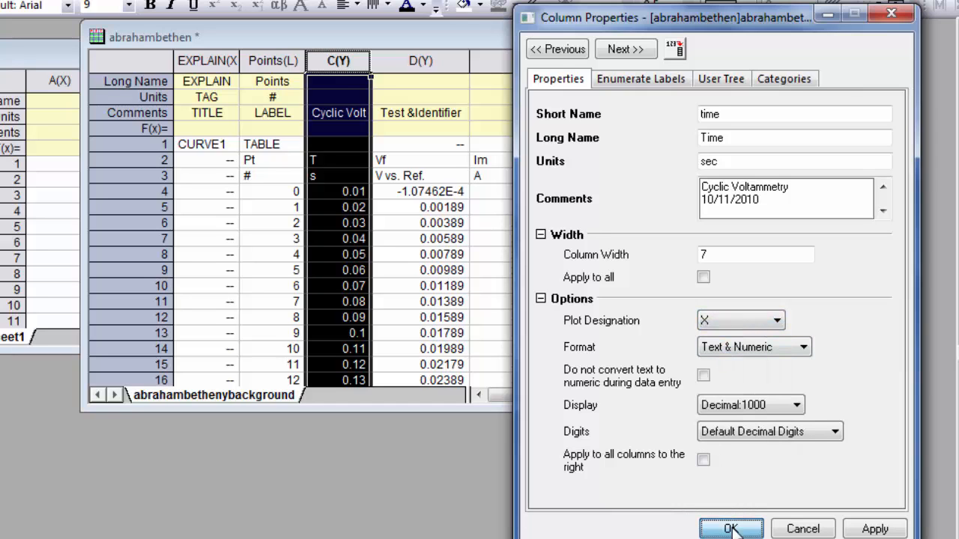
left_click(731, 528)
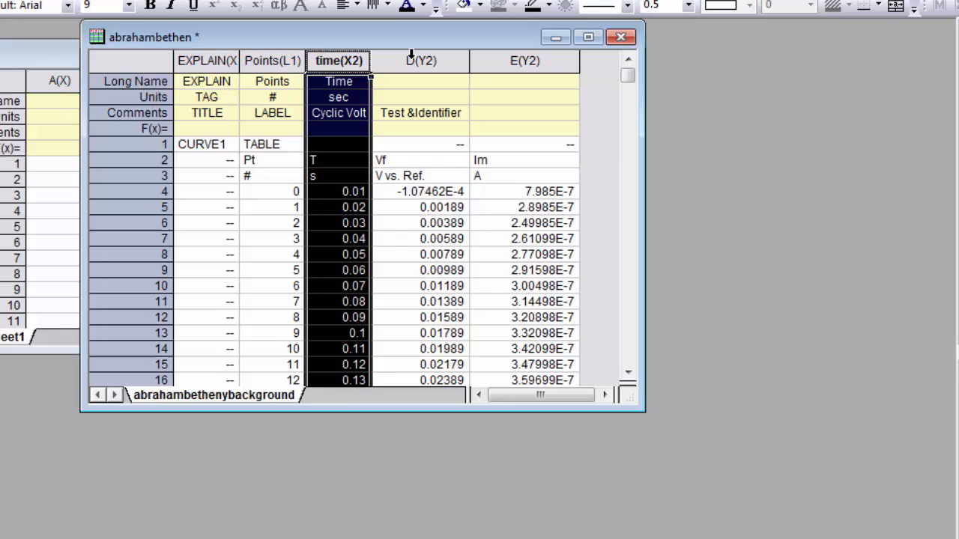
Step: Give column D long name Potential, units V, comment vs. Ag, and X designation
double_click(420, 61)
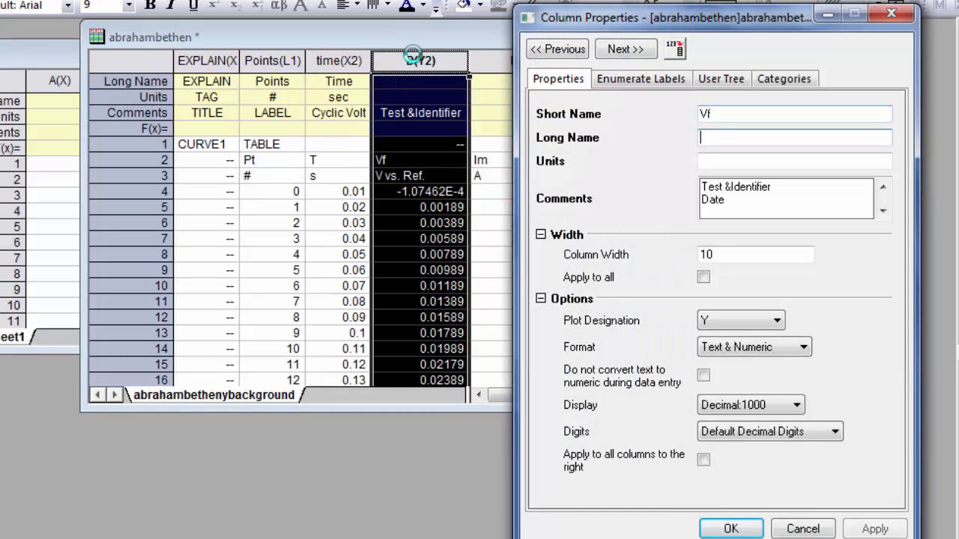
type("Poten")
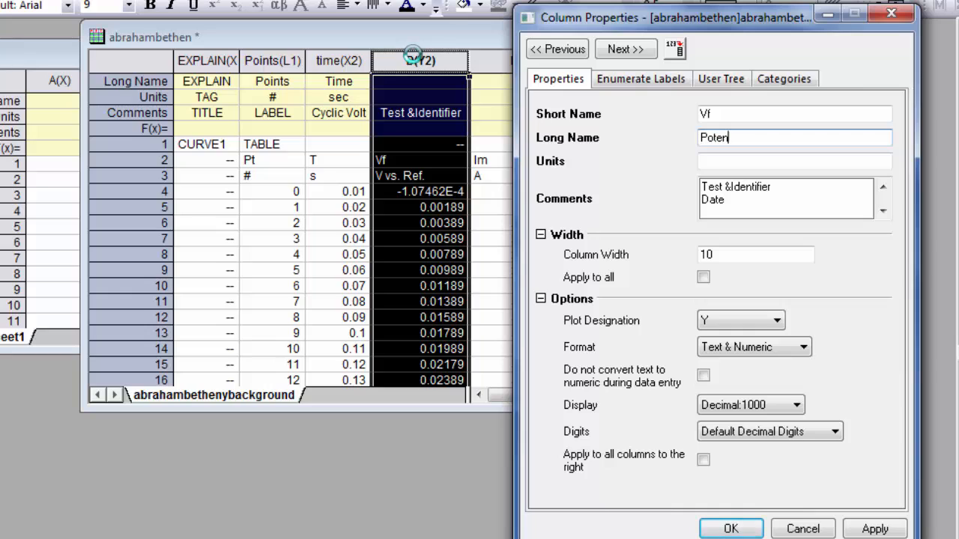
type("tial")
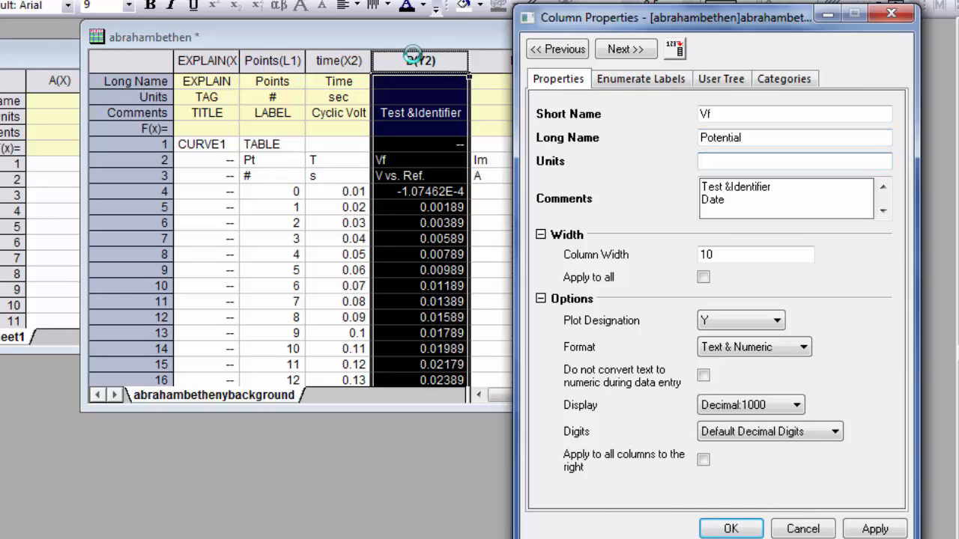
type("V")
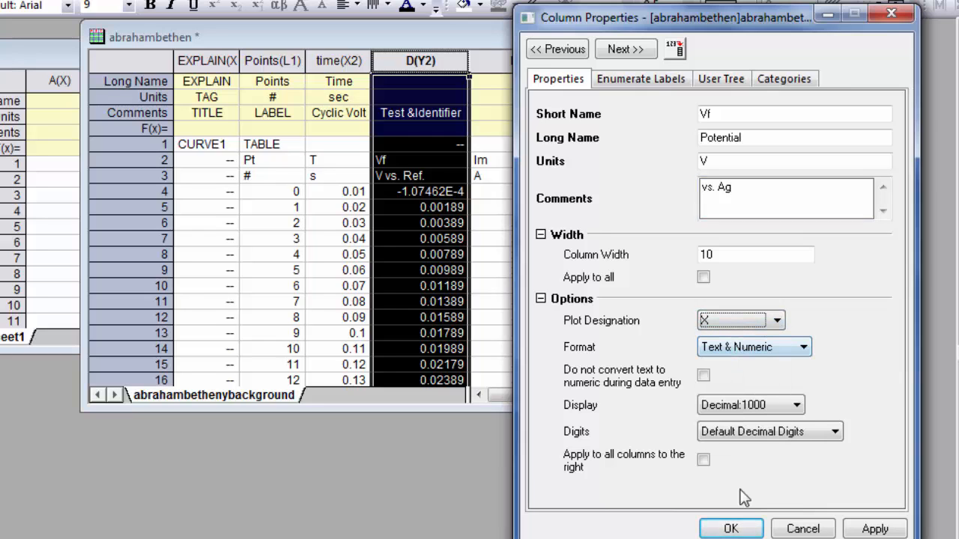
left_click(730, 528)
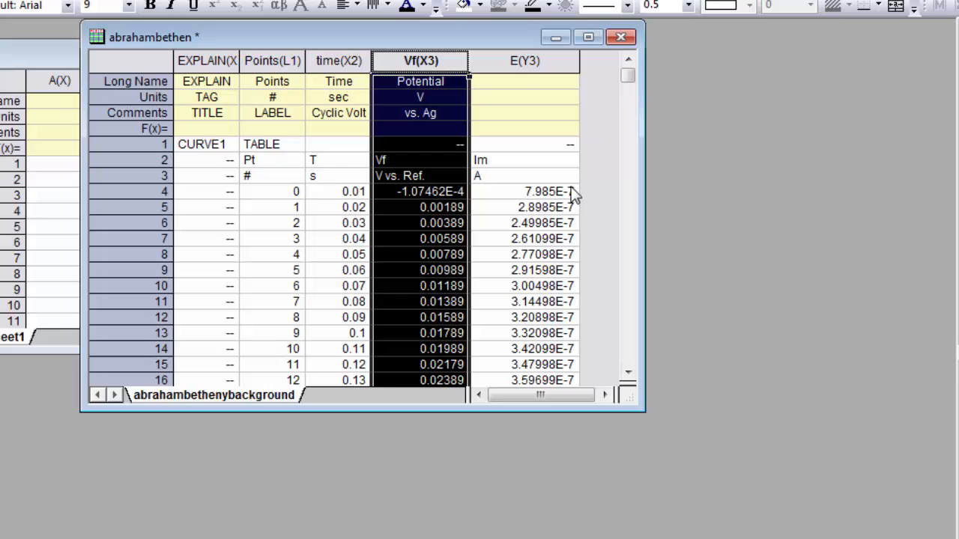
Step: Enter short name Im, long name Current and units A for column E
double_click(524, 61)
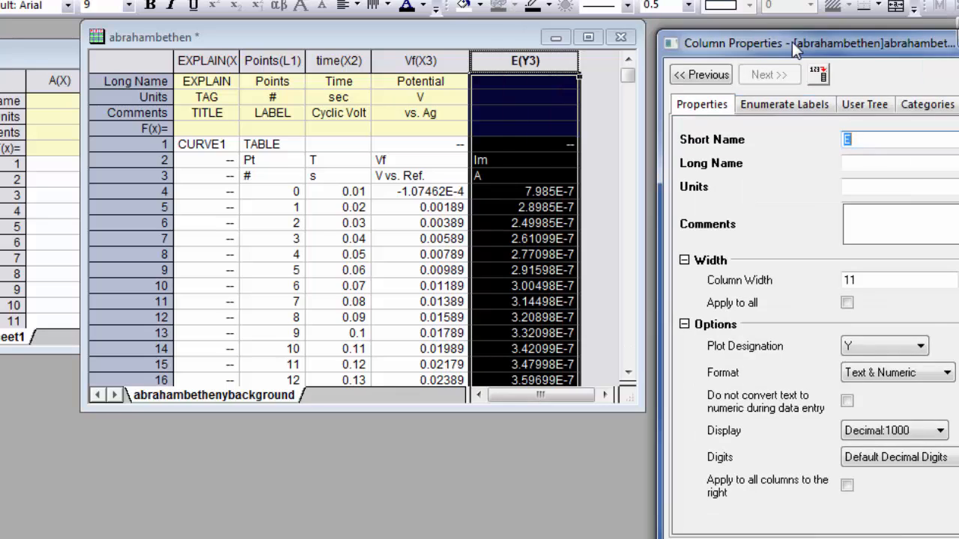
type("Im")
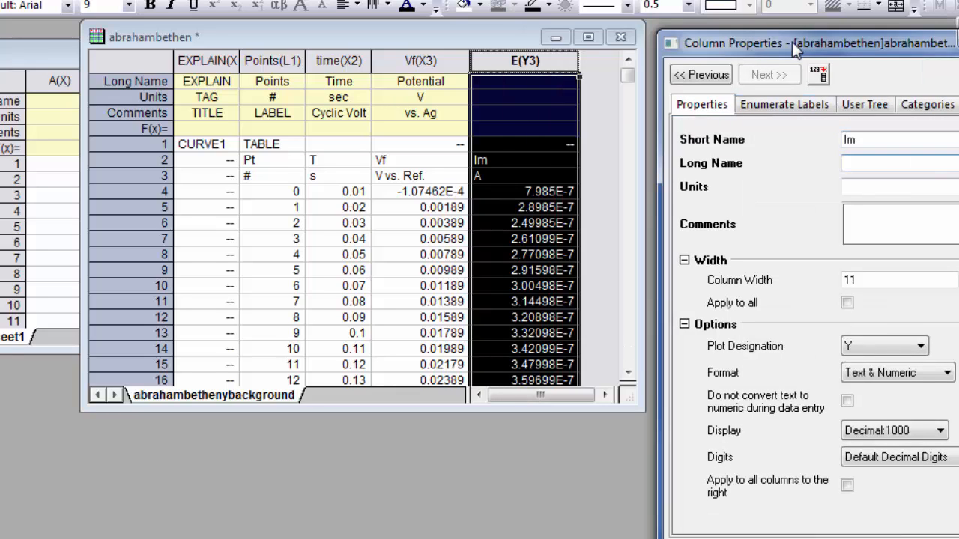
type("Current")
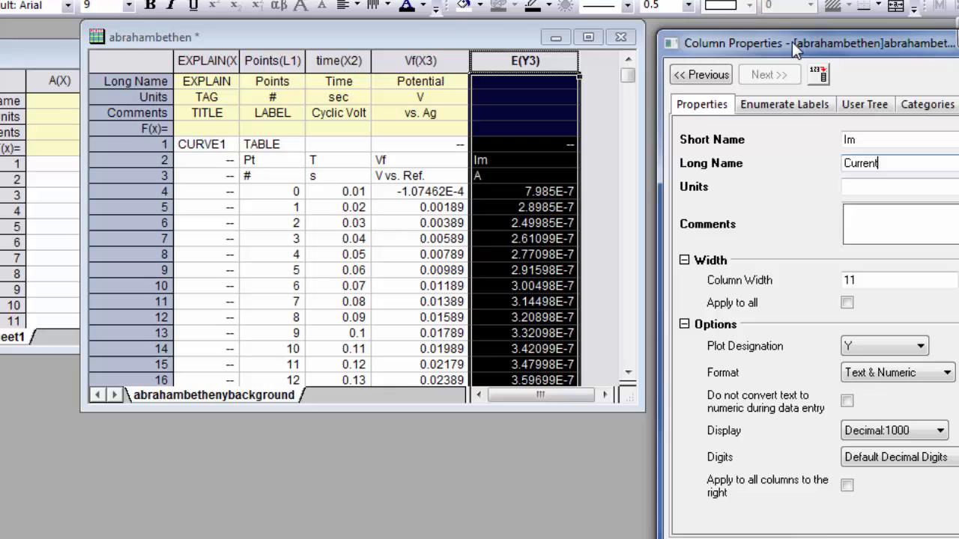
type("A")
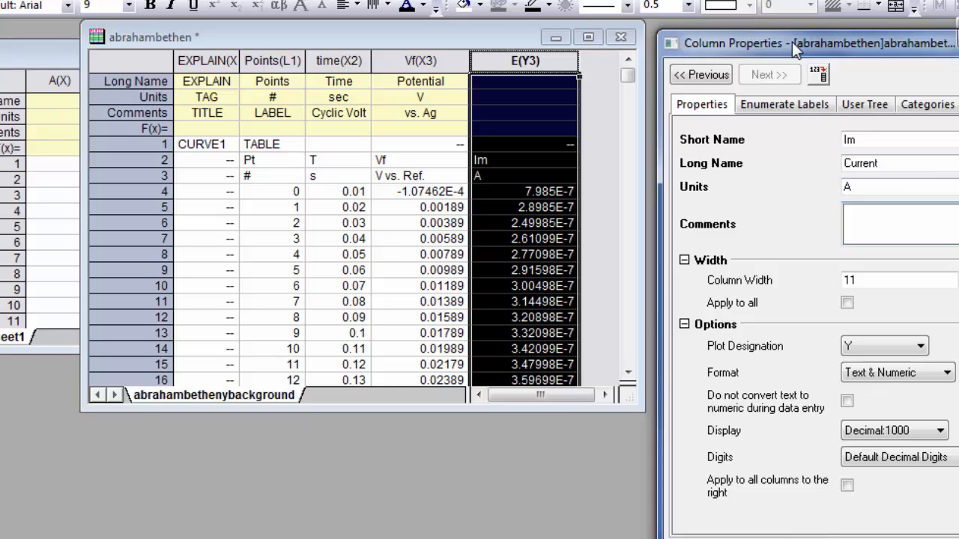
mouse_move(943, 256)
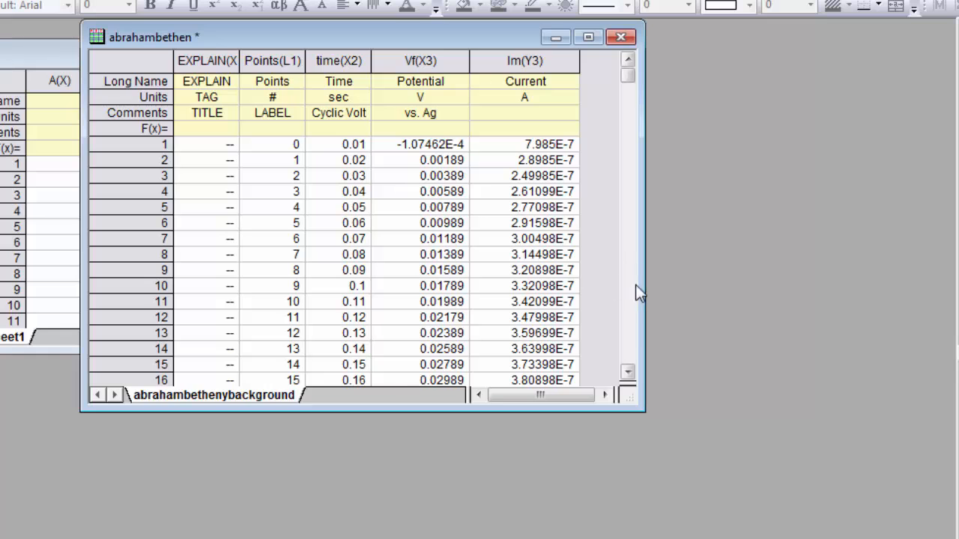
Step: Select the CURVE2 header rows near rows 1552–1554 and delete them
scroll("down", 3)
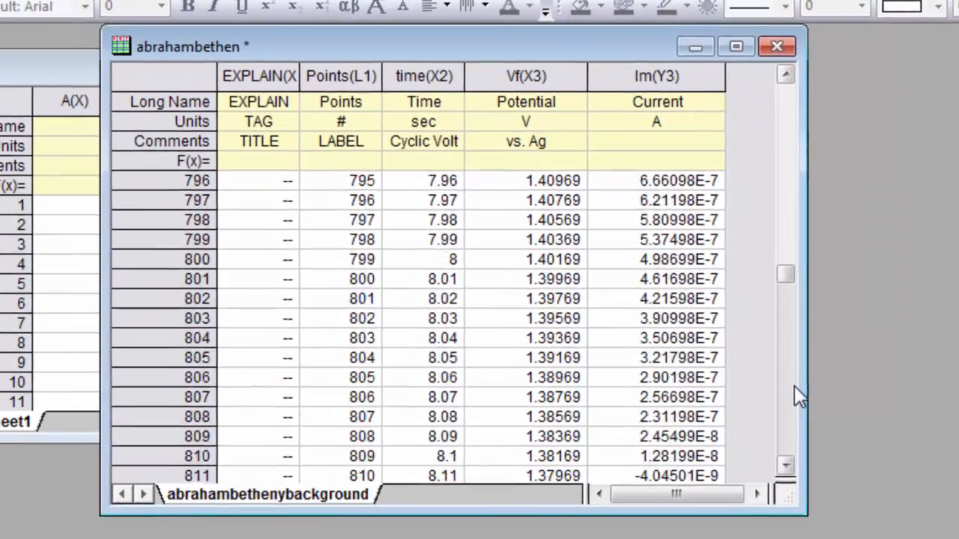
scroll("down", 3)
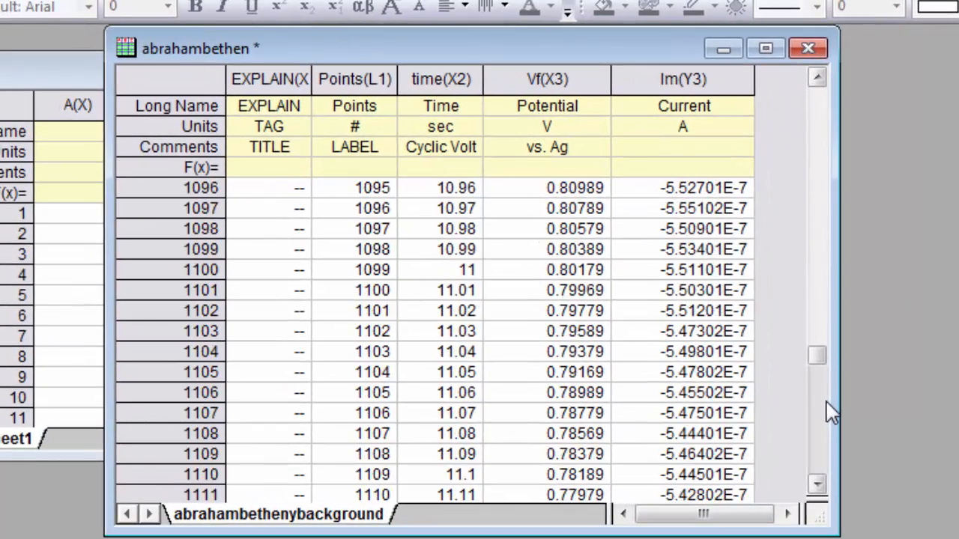
scroll("down", 3)
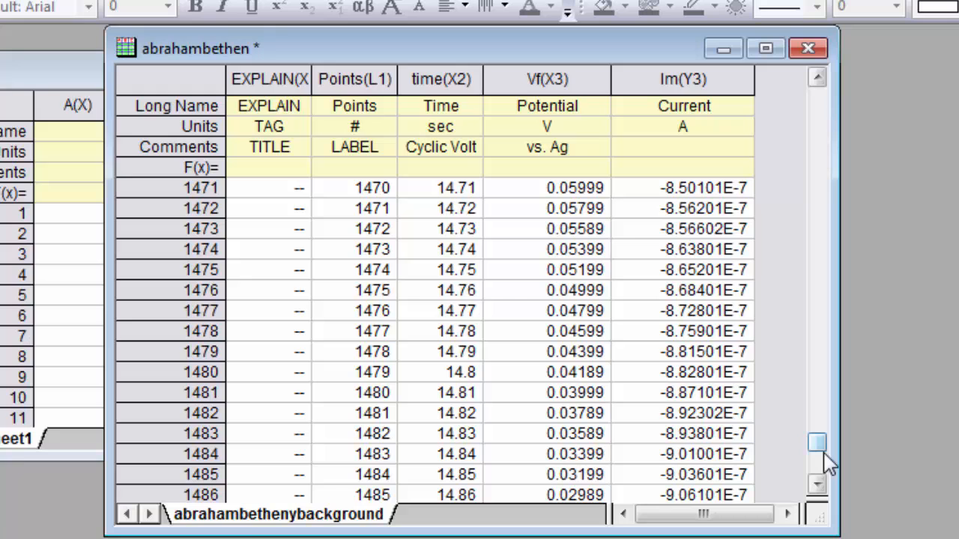
left_click_drag(816, 442, 816, 464)
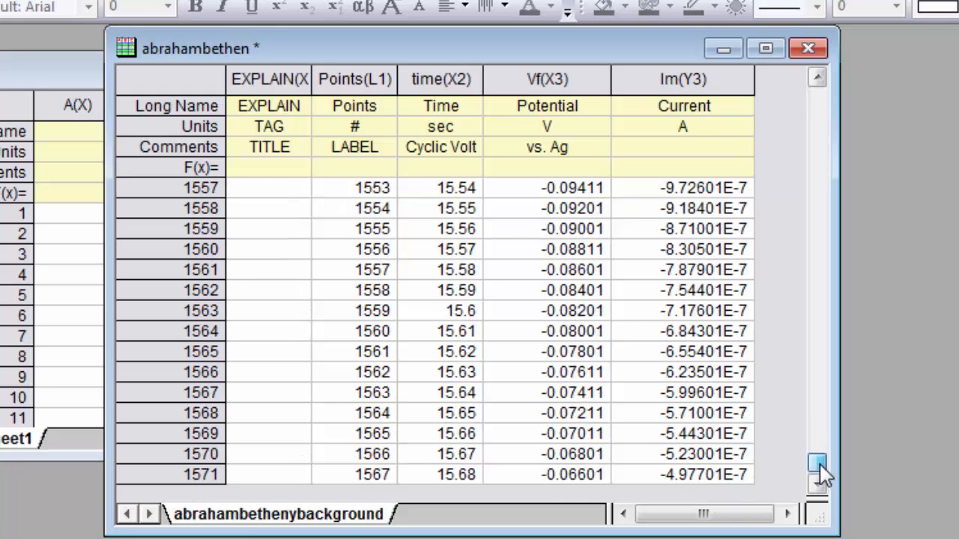
left_click(816, 484)
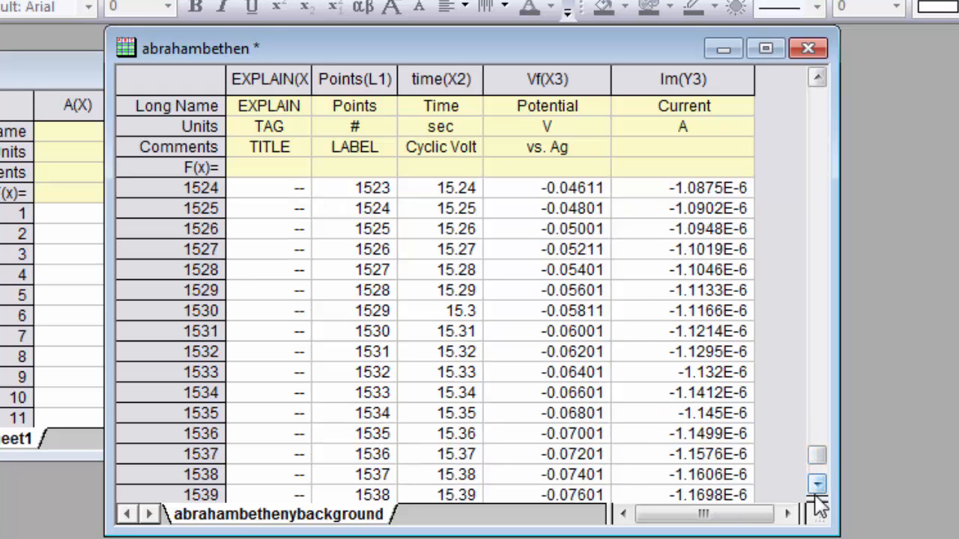
left_click(815, 483)
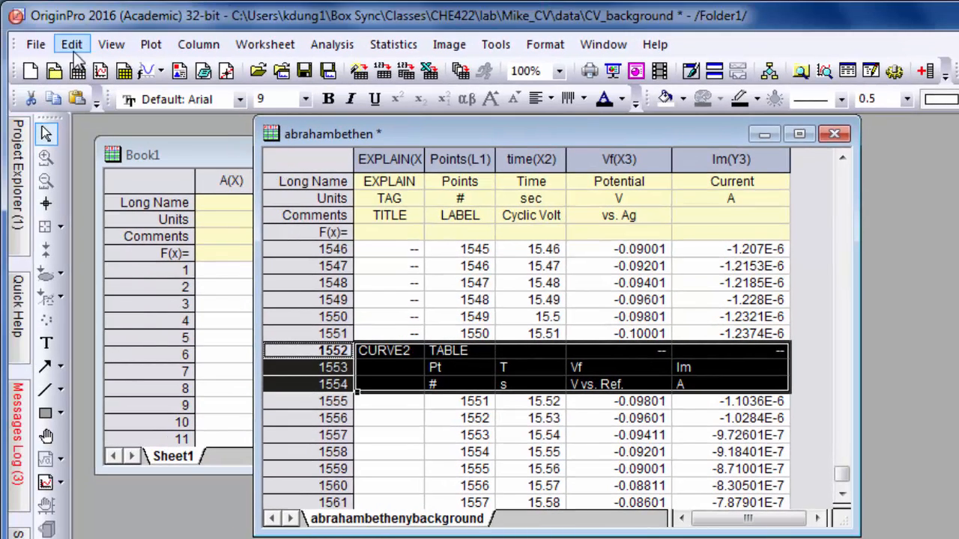
left_click(72, 44)
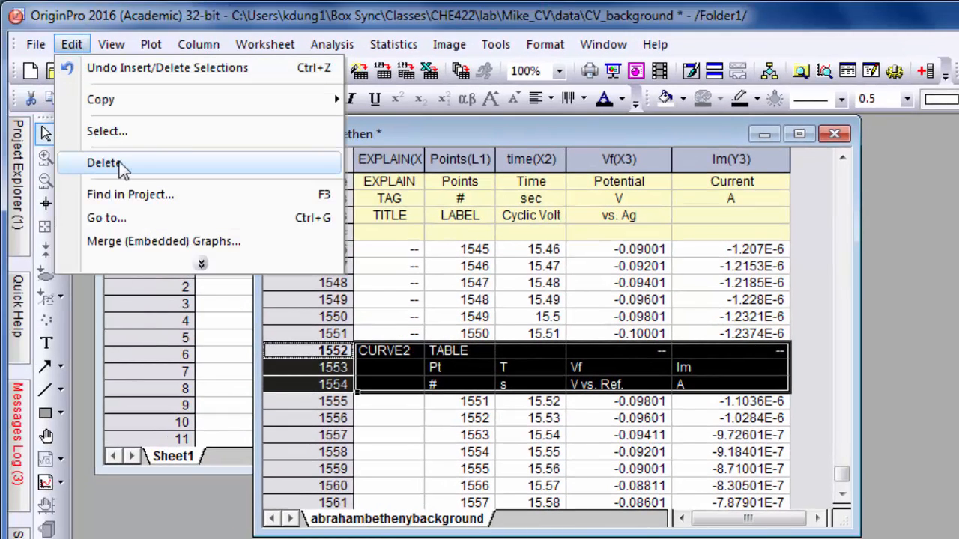
left_click(103, 162)
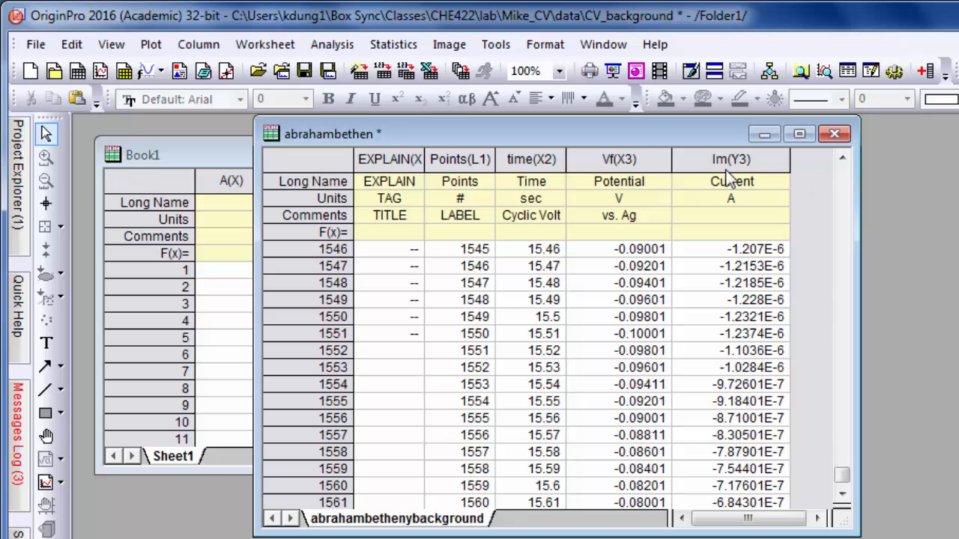
left_click(730, 159)
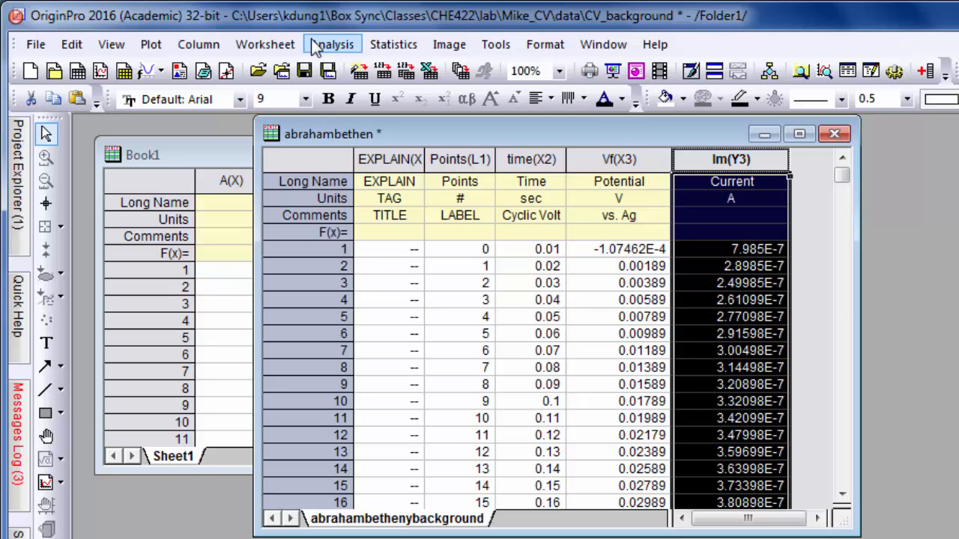
Step: Multiply the Current column by constant -1 into a new column via Simple Column Math
left_click(333, 44)
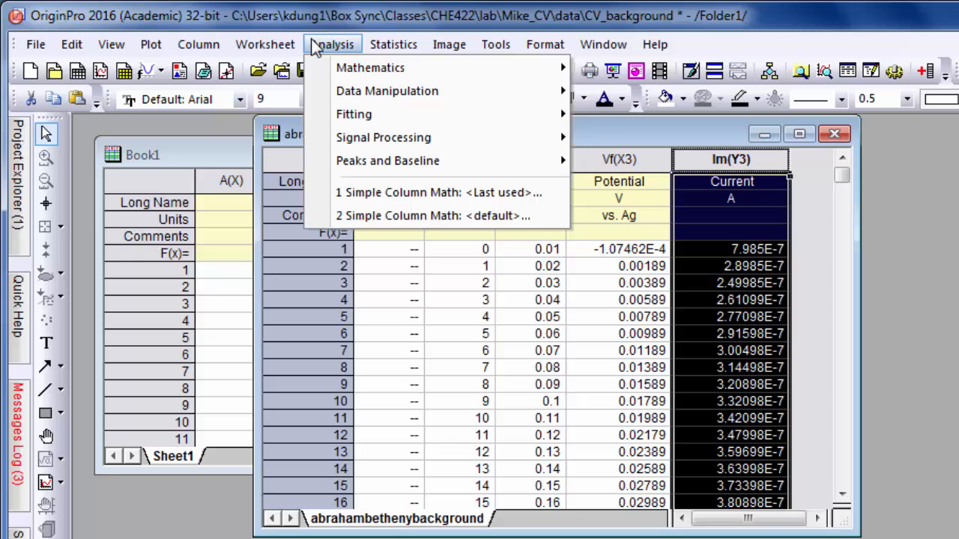
mouse_move(370, 67)
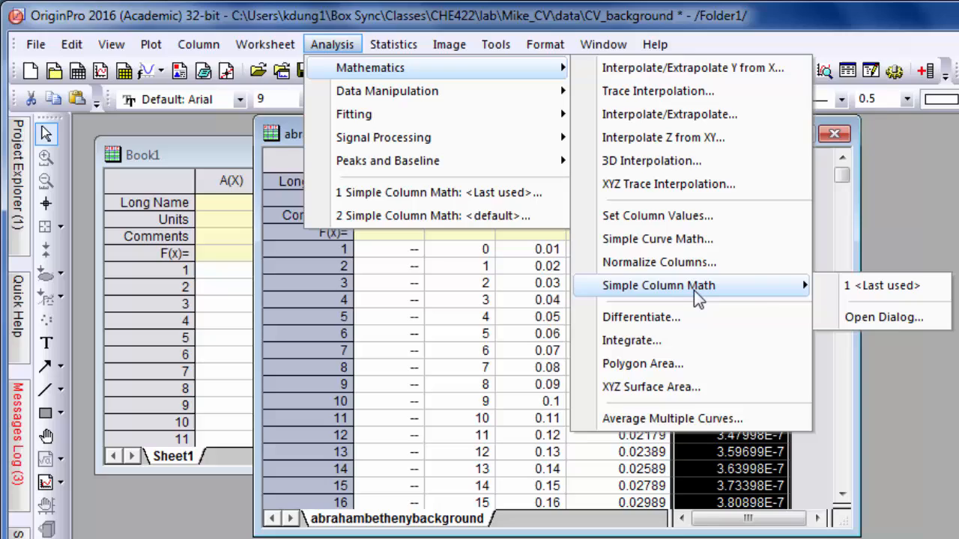
mouse_move(882, 317)
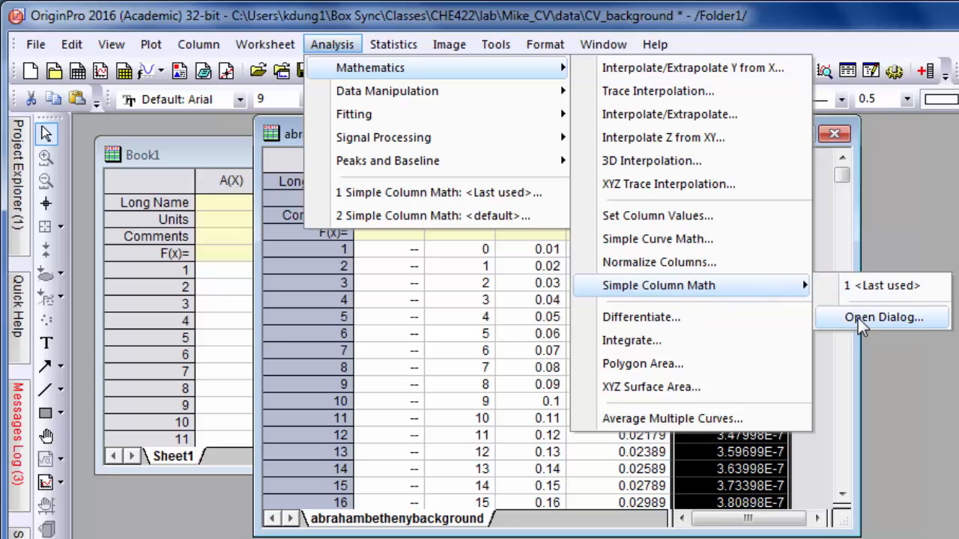
left_click(882, 317)
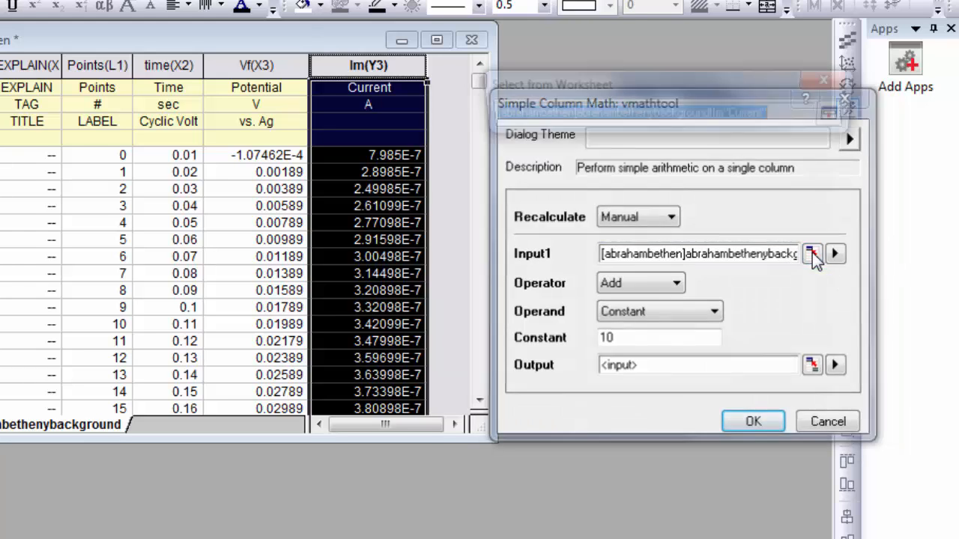
left_click(812, 254)
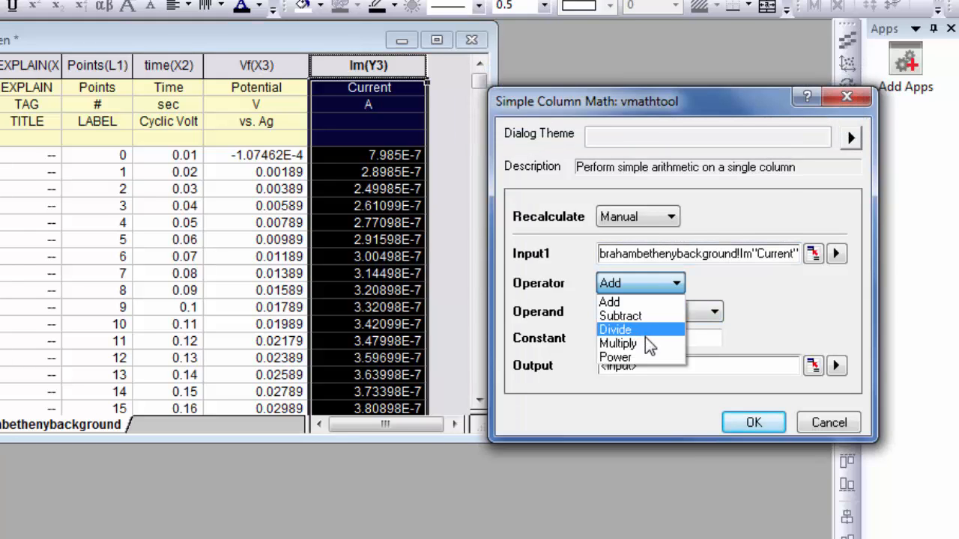
left_click(617, 343)
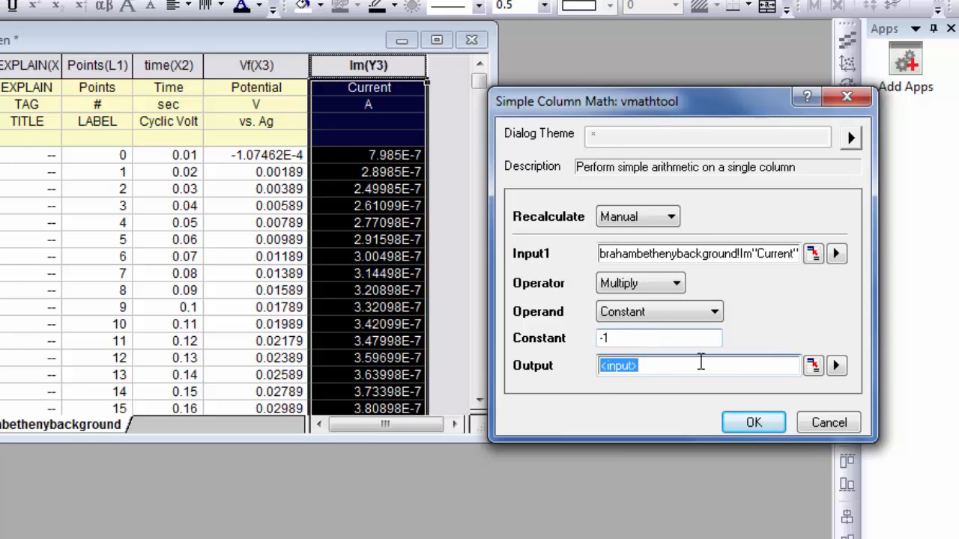
mouse_move(812, 367)
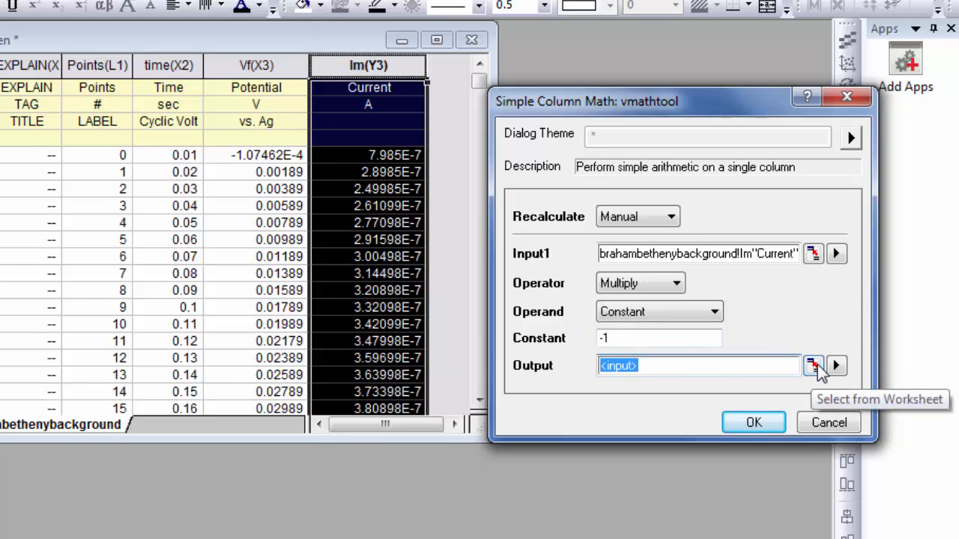
left_click(836, 366)
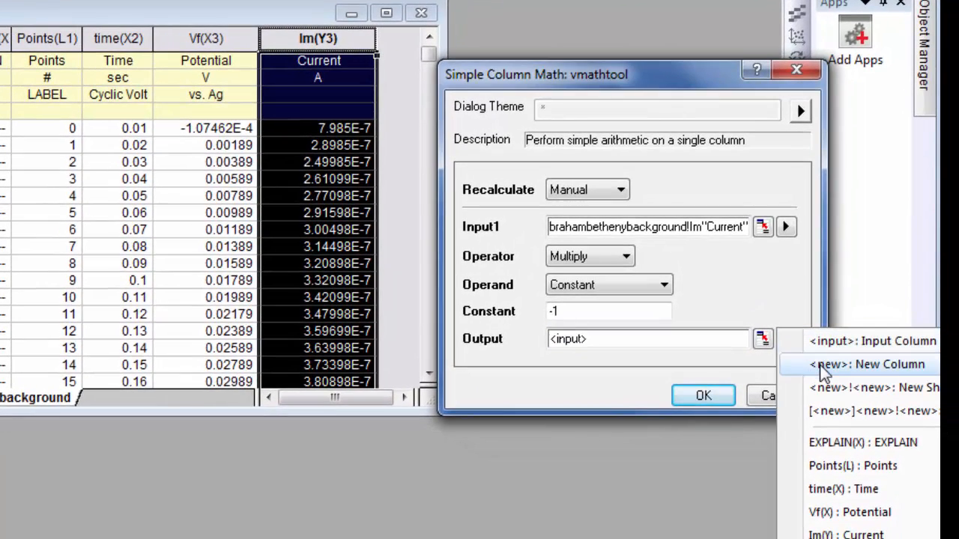
left_click(867, 364)
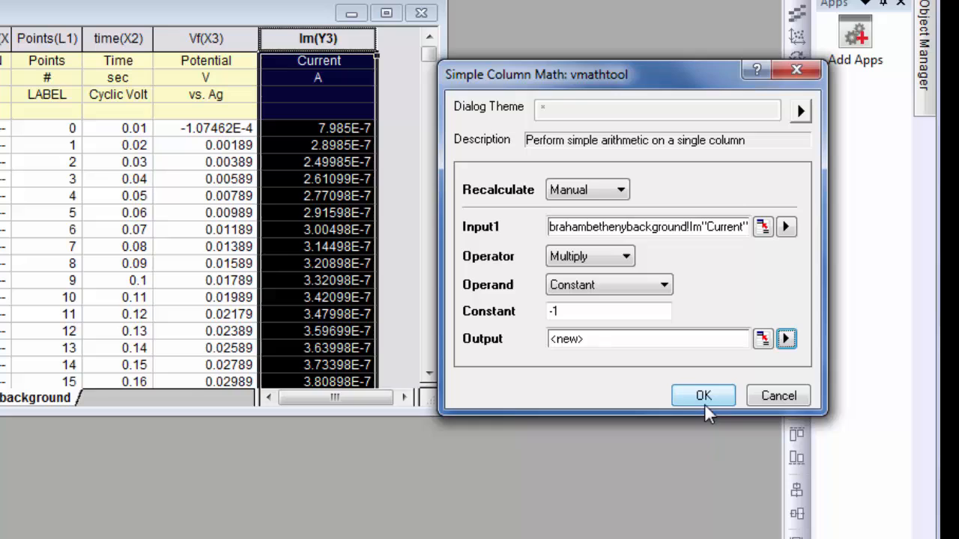
left_click(703, 396)
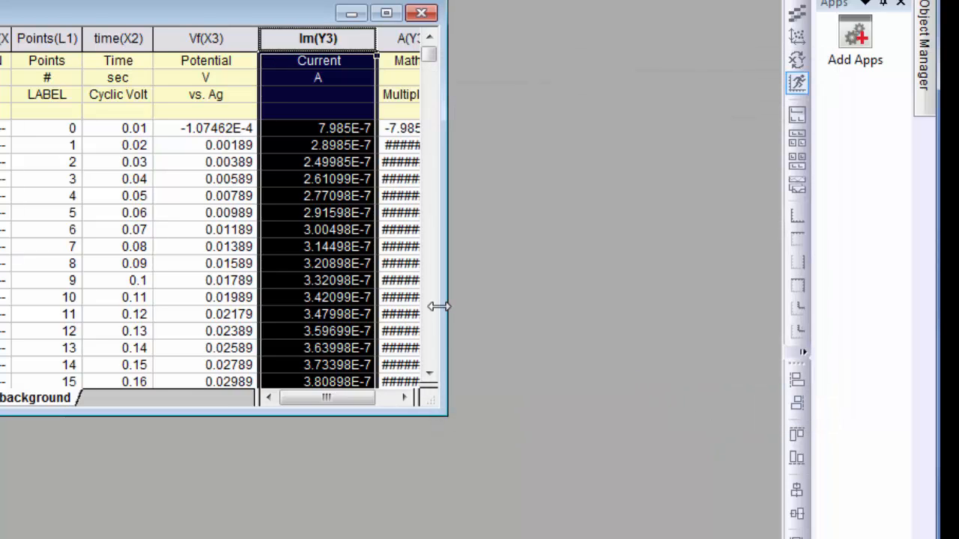
Step: Widen the negated column and label it Current, units A, comment corrected
left_click_drag(446, 305, 532, 301)
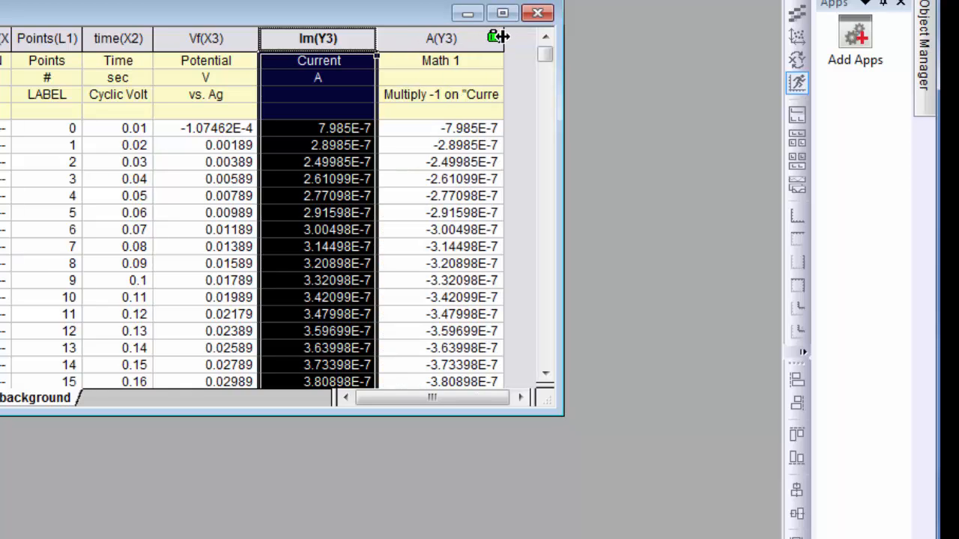
mouse_move(493, 66)
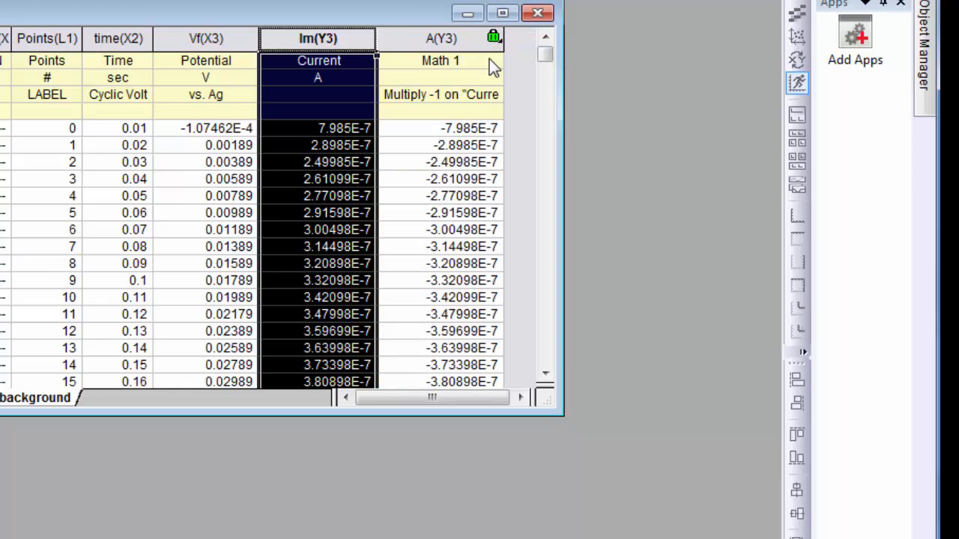
double_click(440, 38)
type("C")
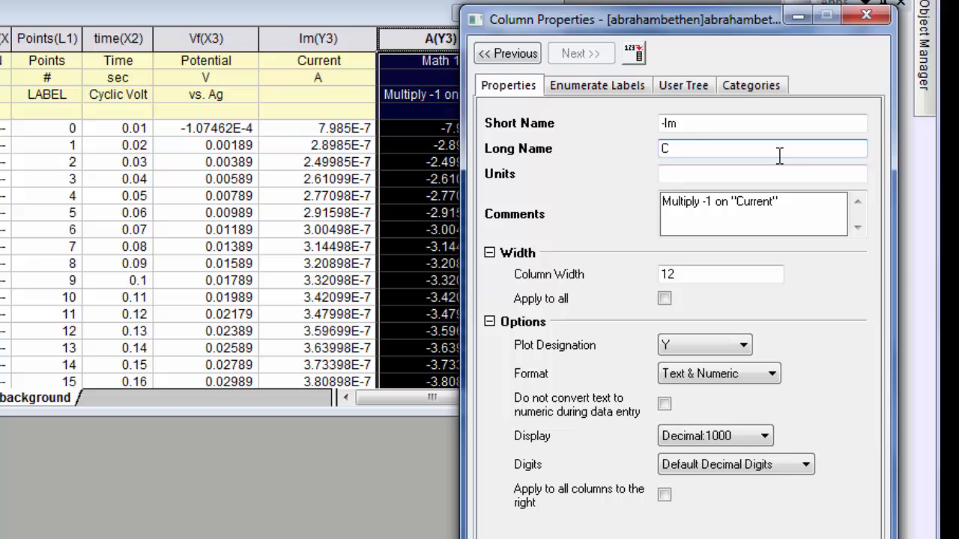
type("urrent")
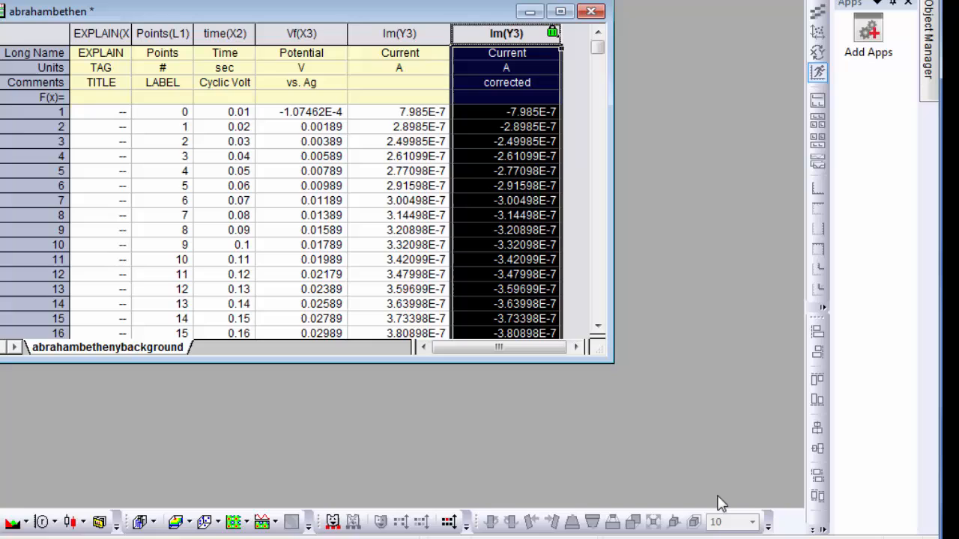
mouse_move(510, 26)
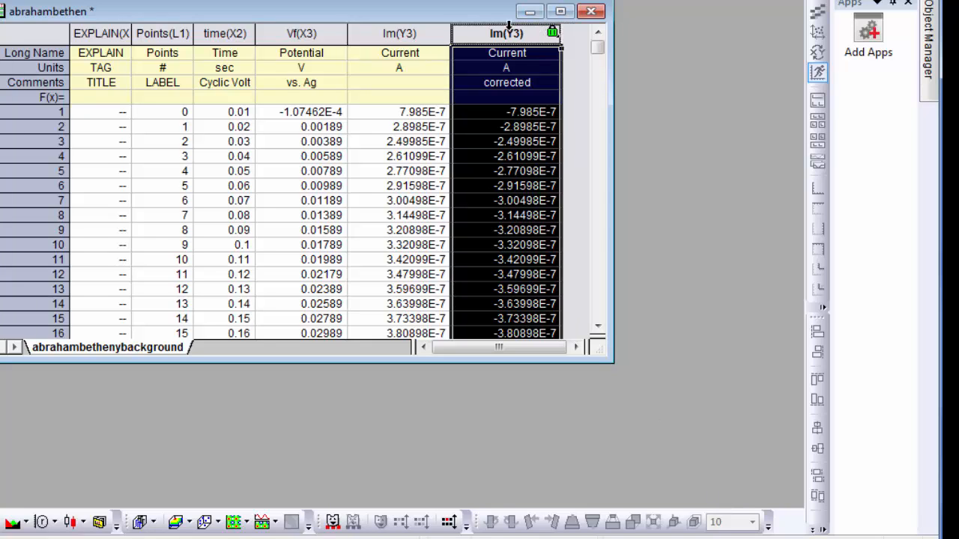
Step: Plot the corrected Current column as a line graph and delete the legend
right_click(506, 33)
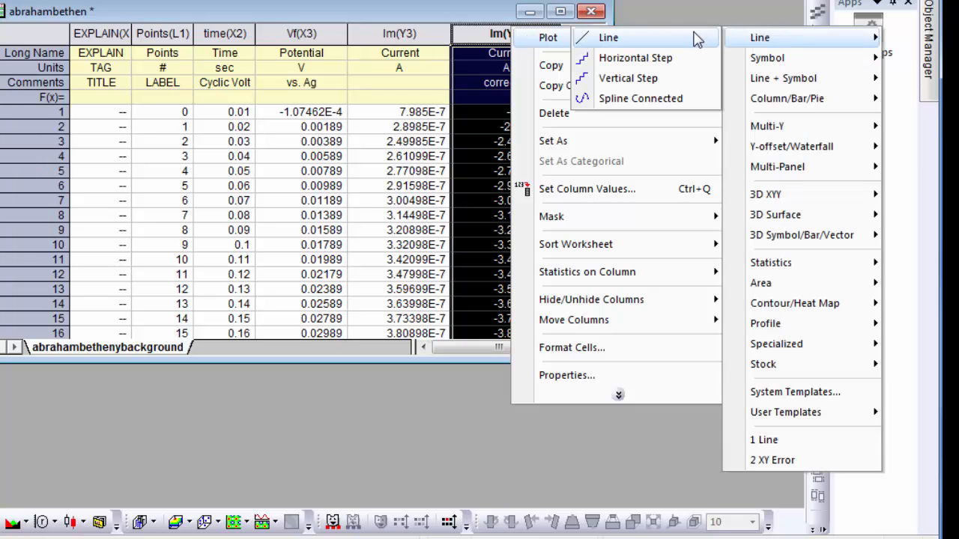
left_click(758, 37)
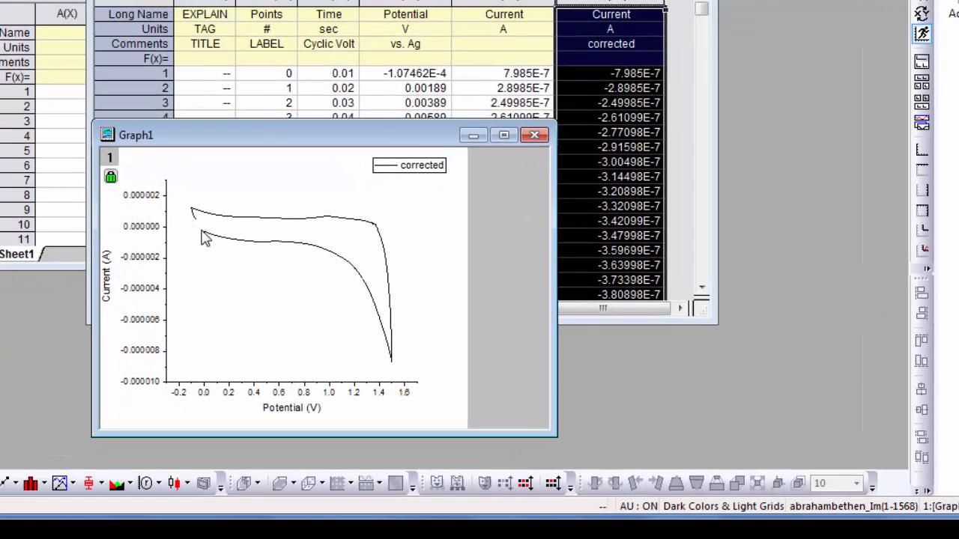
mouse_move(398, 364)
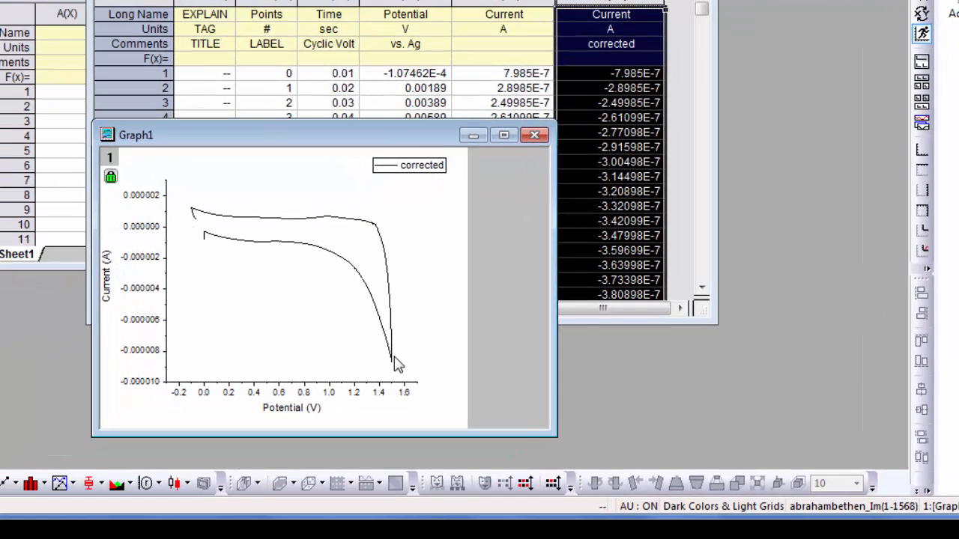
mouse_move(251, 220)
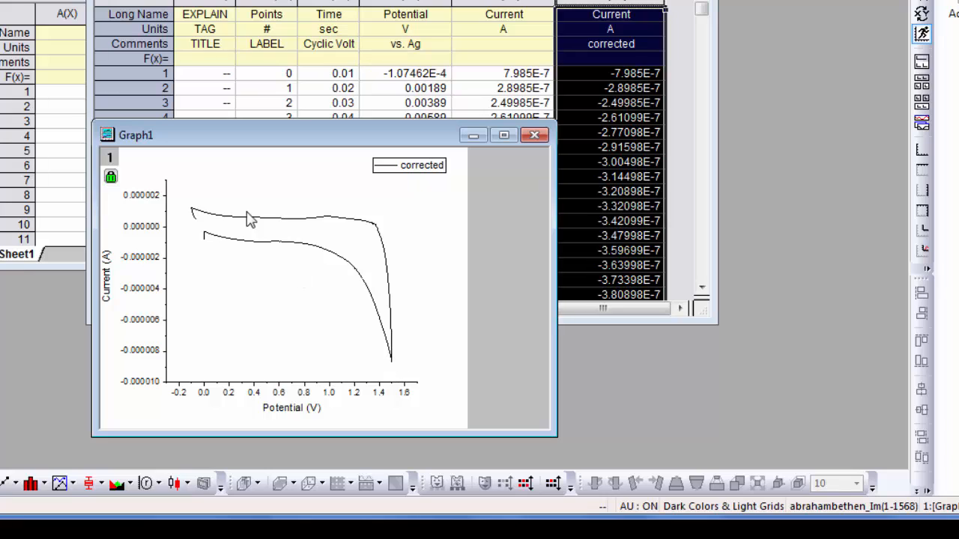
mouse_move(201, 234)
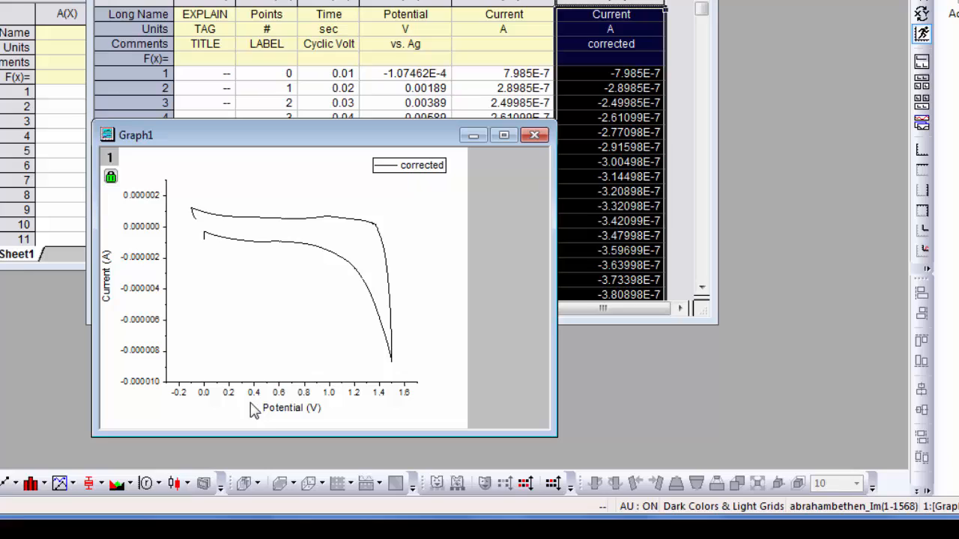
mouse_move(277, 414)
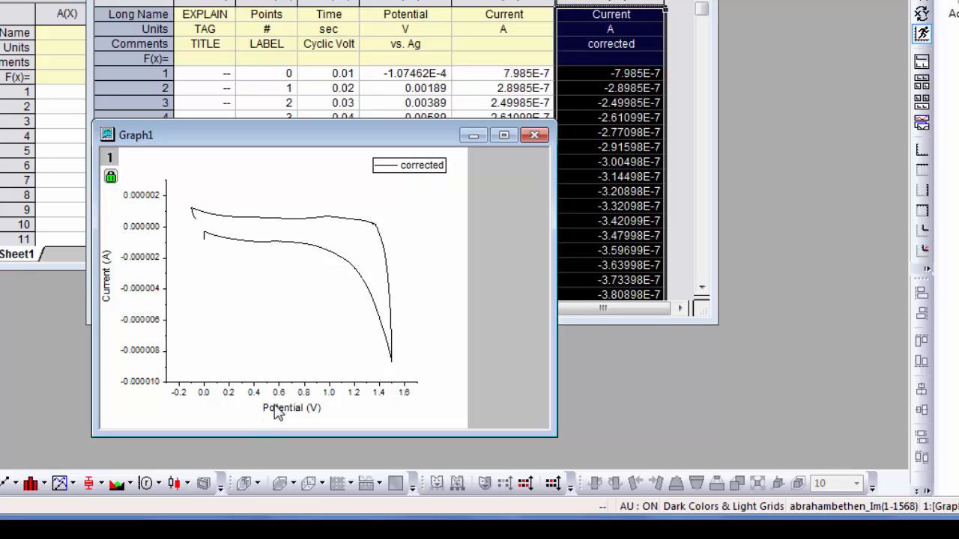
mouse_move(279, 389)
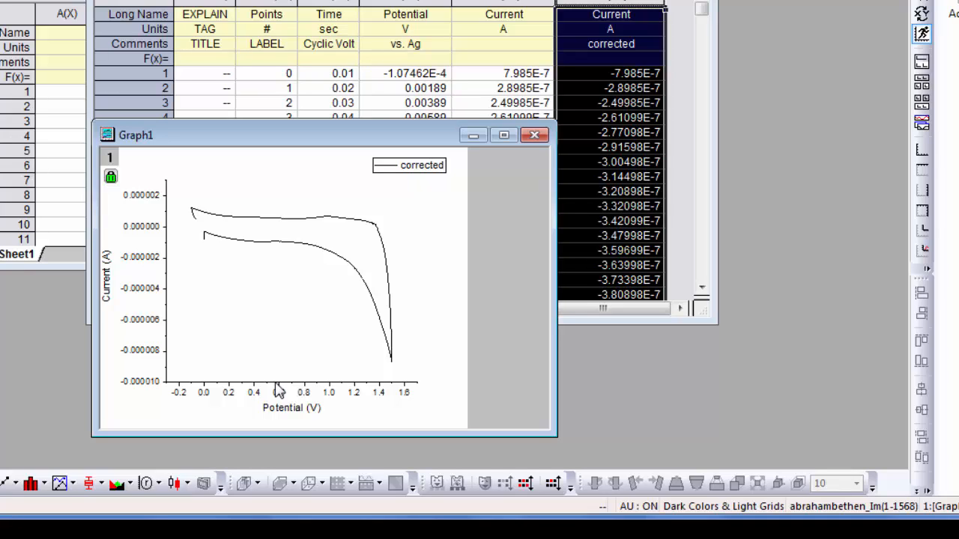
mouse_move(423, 167)
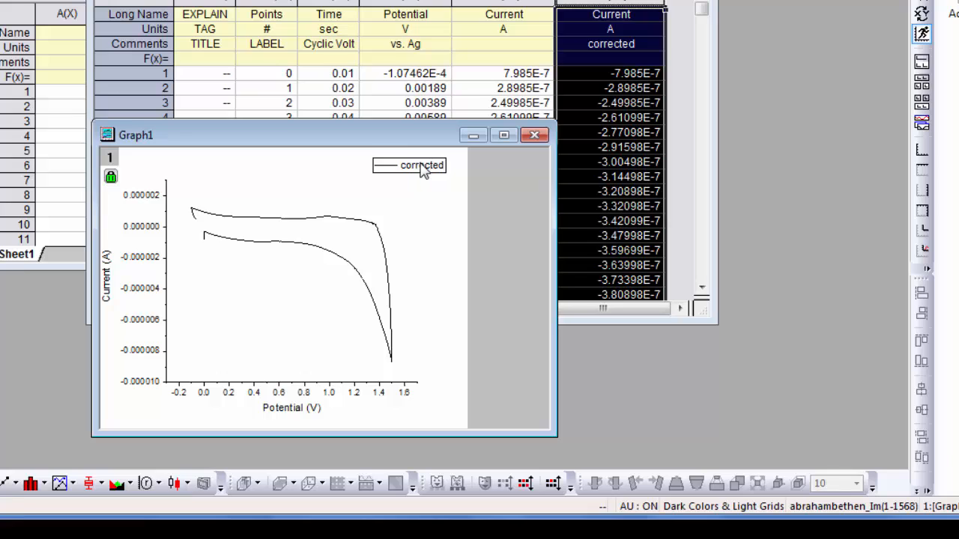
left_click(421, 165)
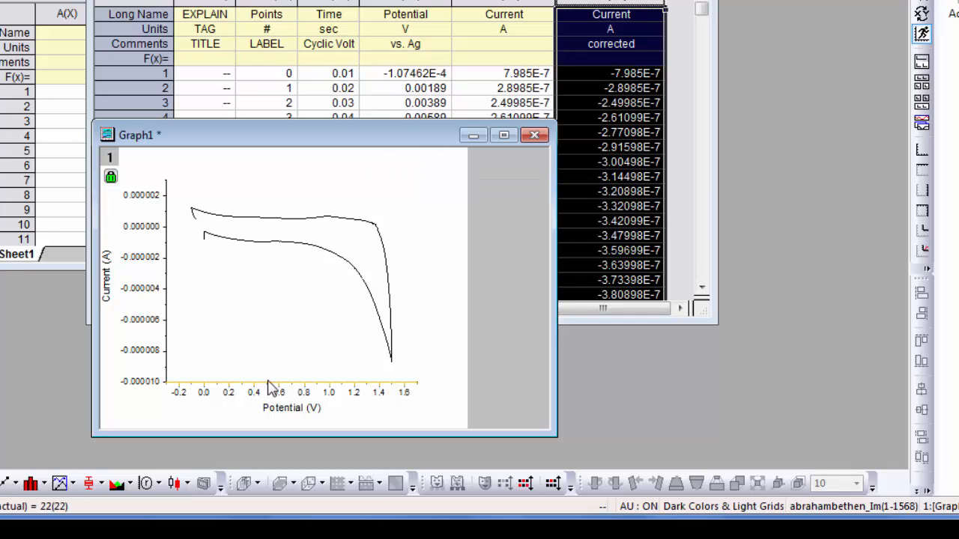
Step: Reverse the Potential axis so it runs from 1.6 V to -0.2 V
left_click(268, 383)
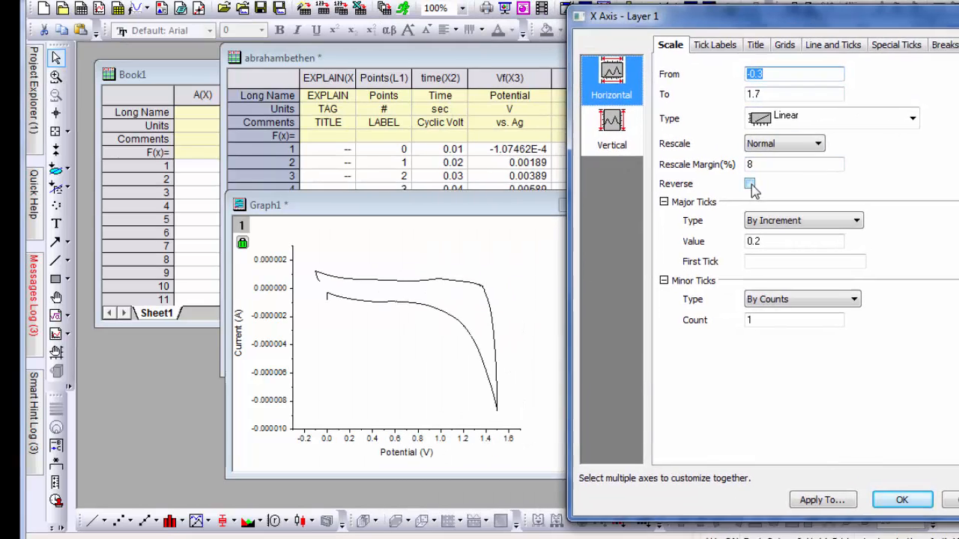
left_click(750, 184)
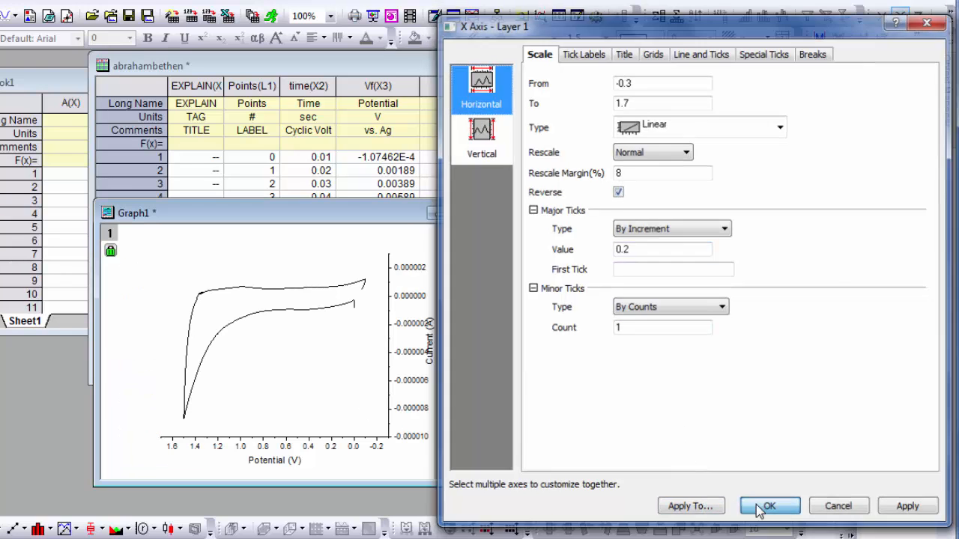
left_click(769, 505)
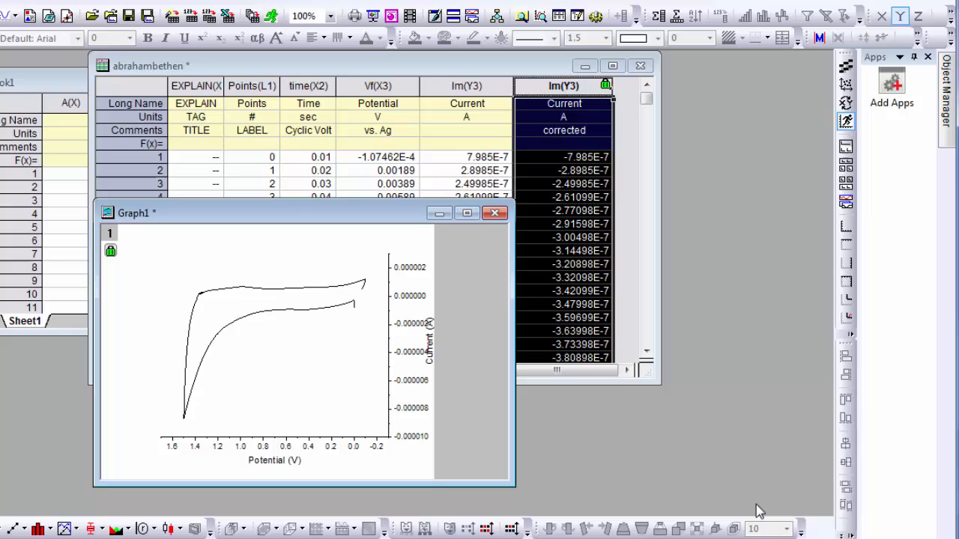
mouse_move(361, 441)
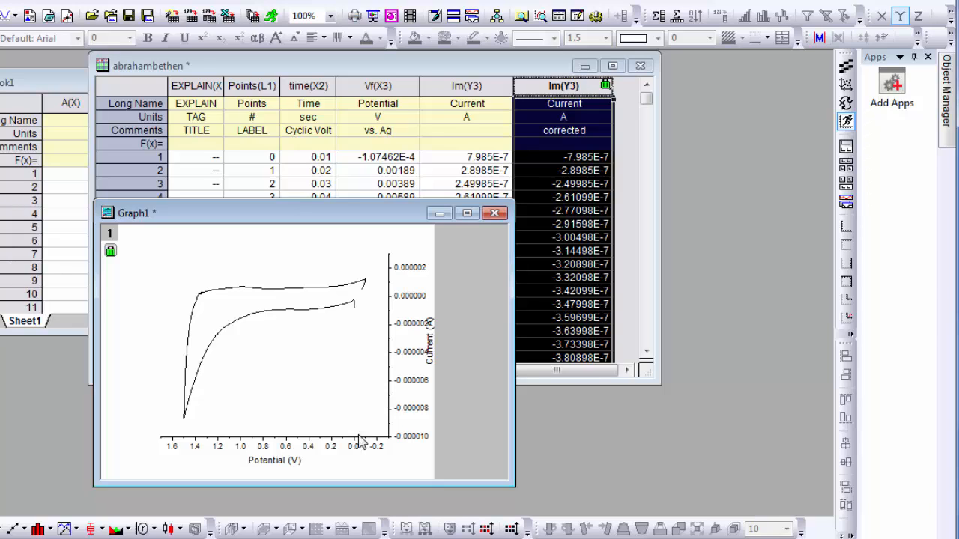
mouse_move(395, 400)
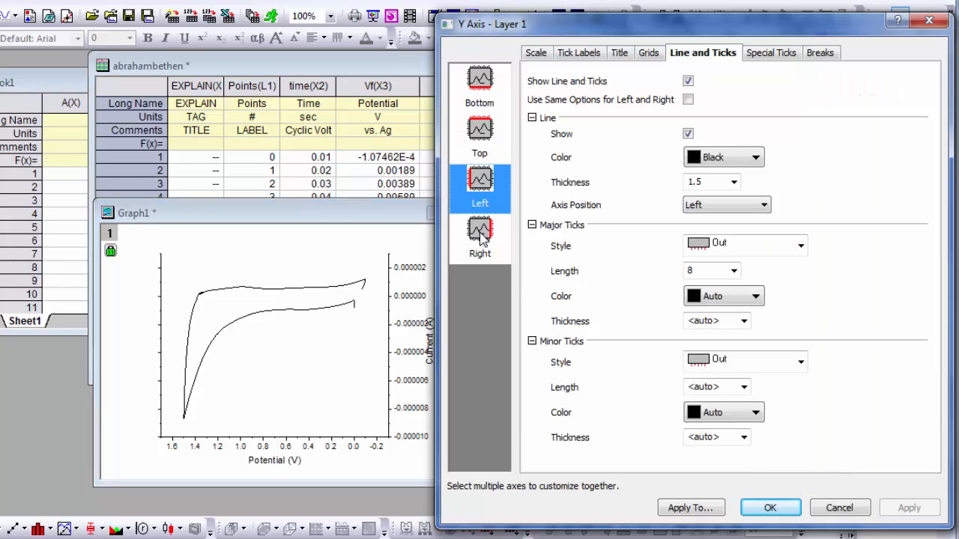
Step: Hide the left axis line and ticks in the Y Axis dialog
left_click(479, 236)
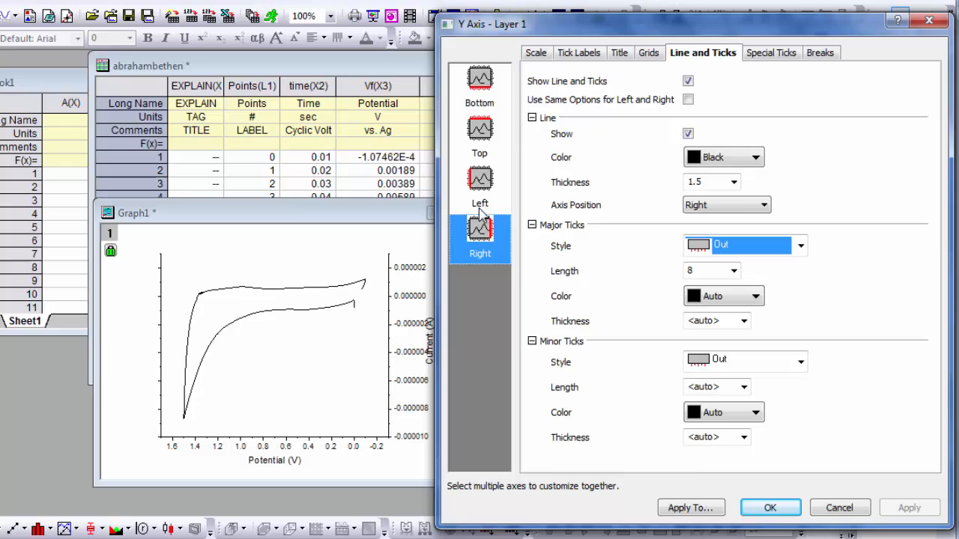
left_click(479, 187)
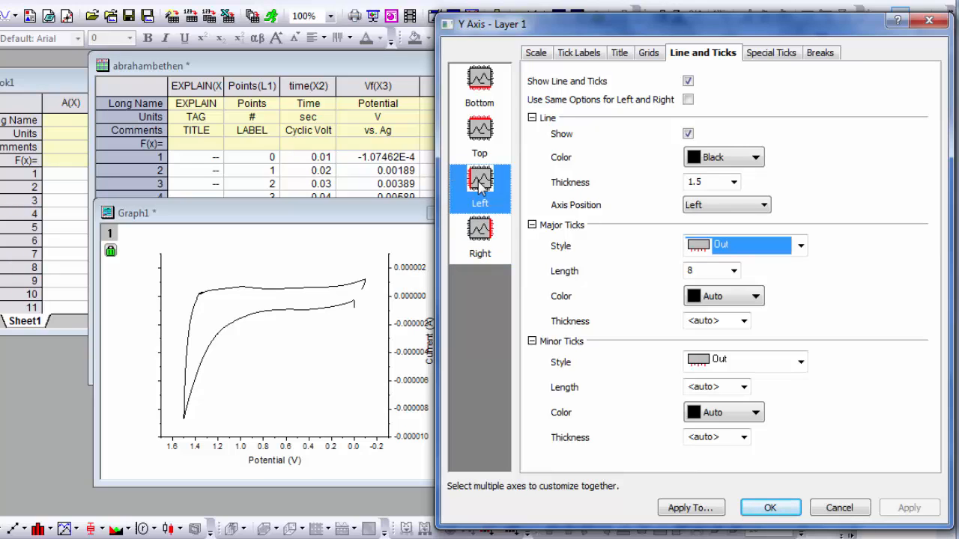
left_click(479, 232)
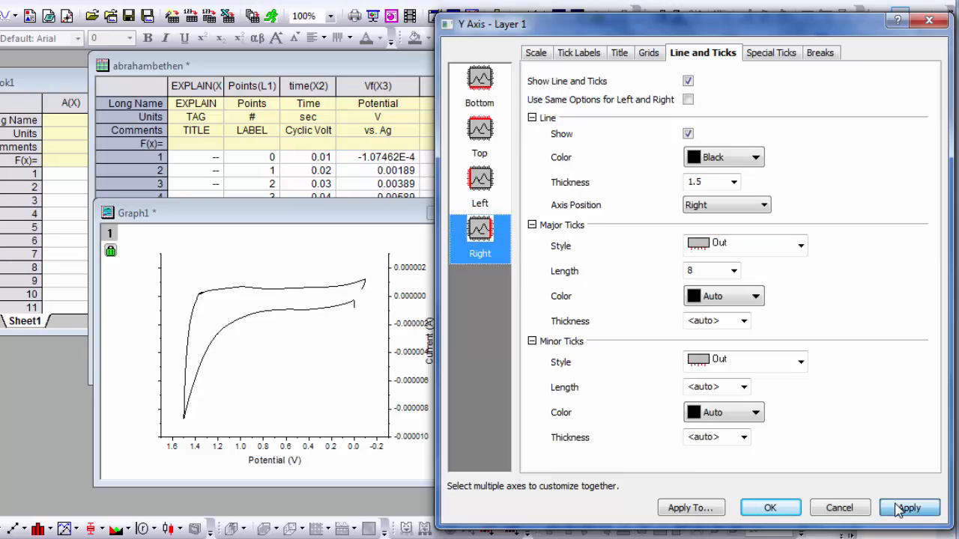
left_click(480, 183)
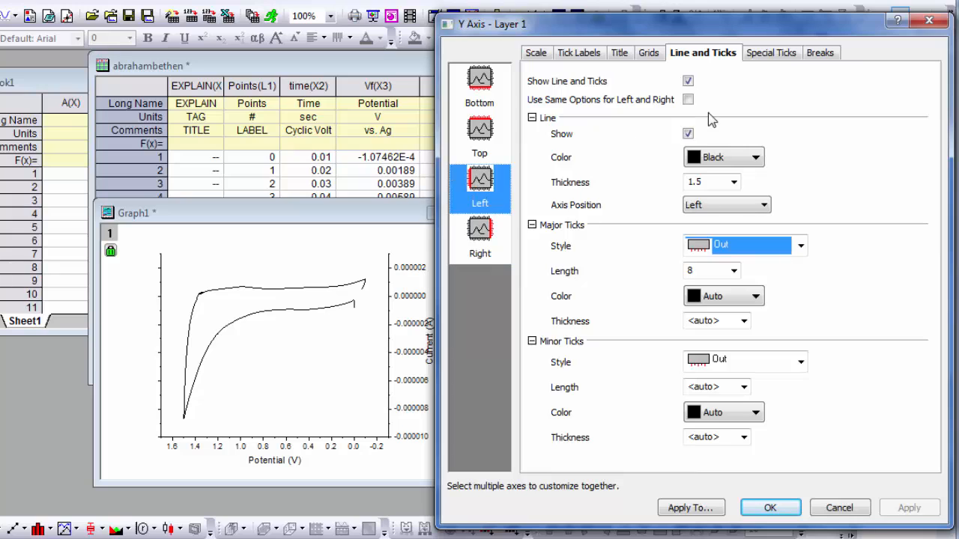
left_click(688, 80)
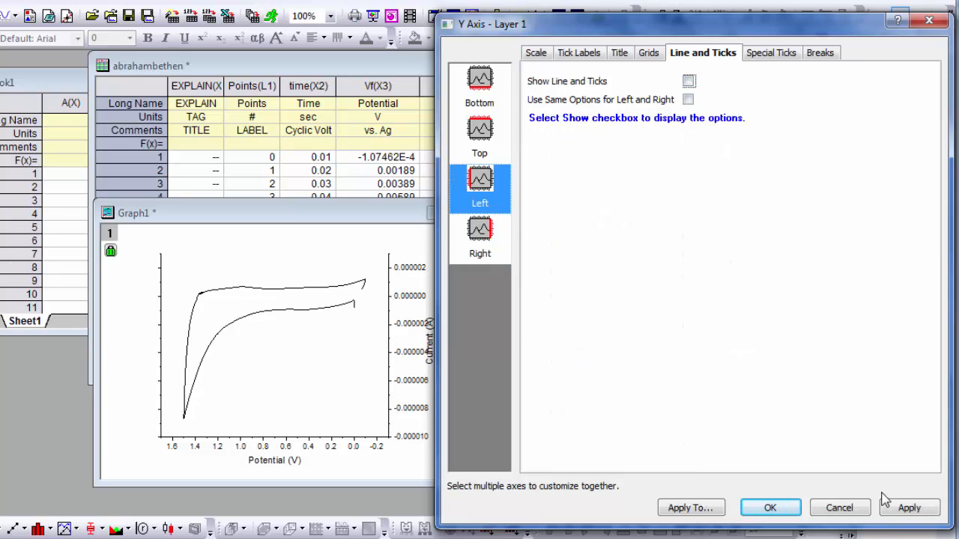
left_click(908, 508)
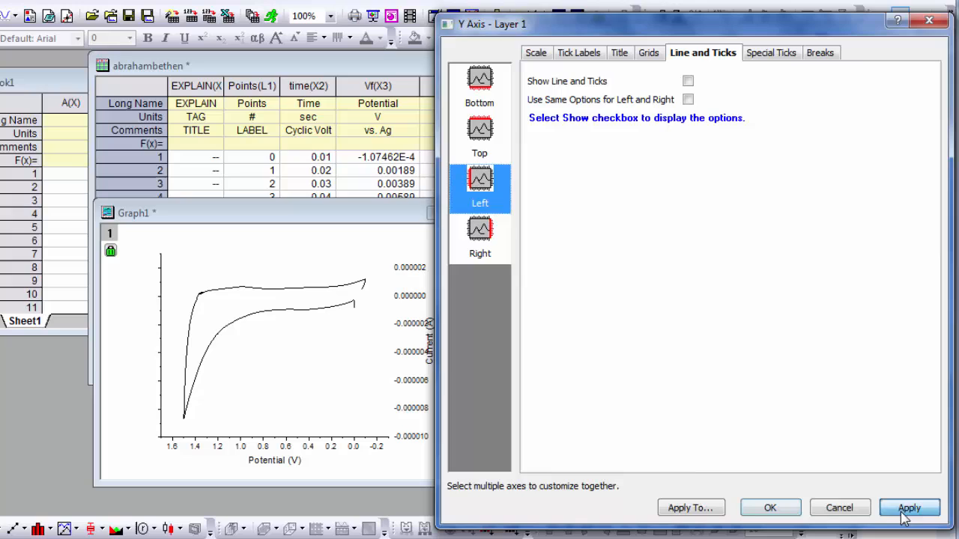
left_click(908, 508)
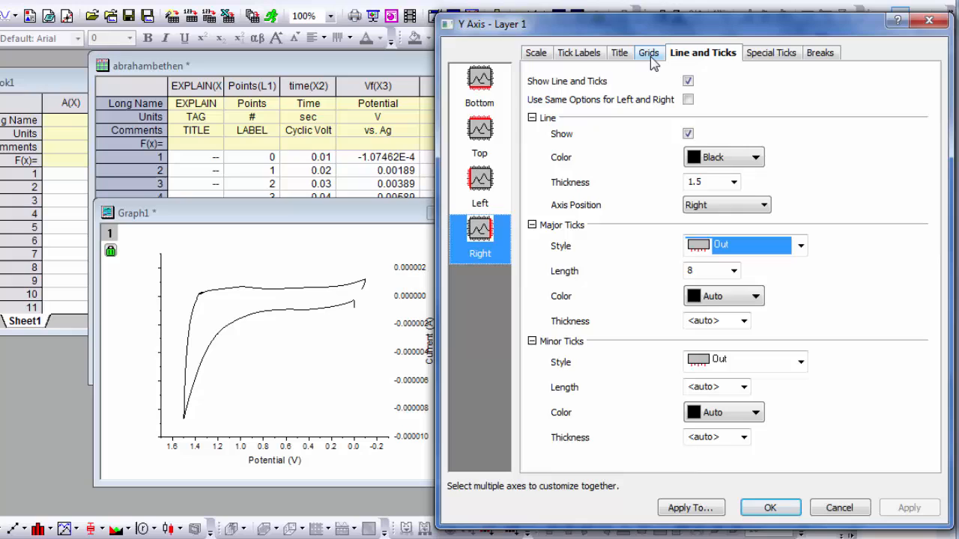
Step: Show the right axis title and hide the left axis title
left_click(620, 53)
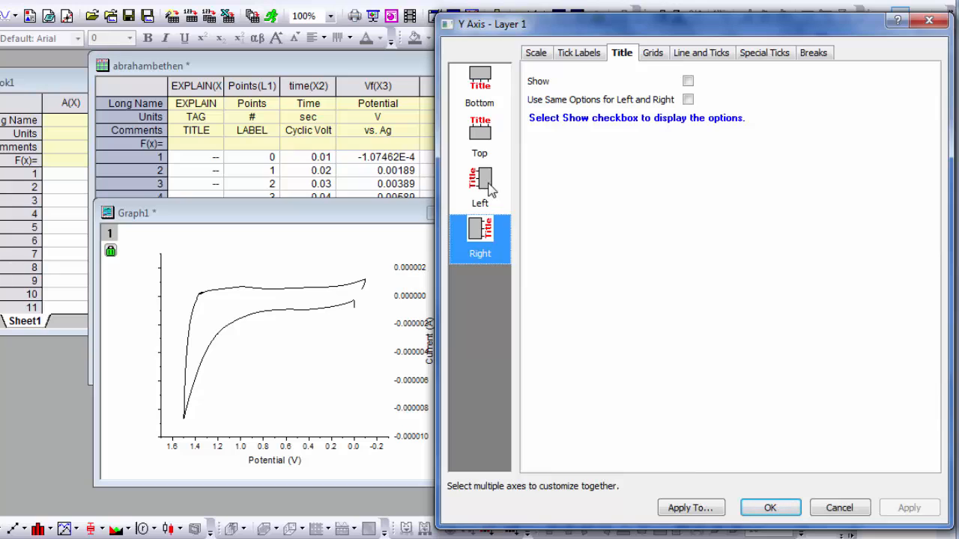
left_click(687, 81)
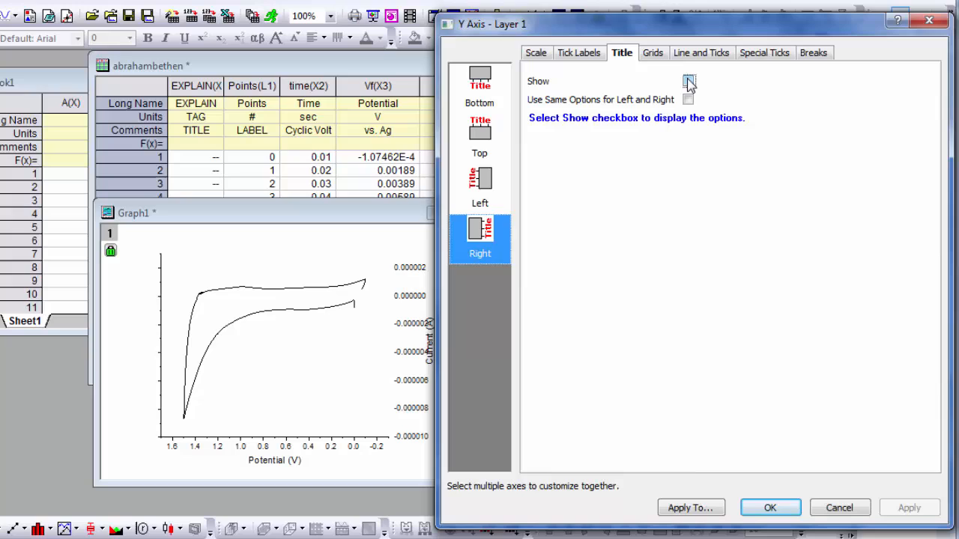
left_click(688, 81)
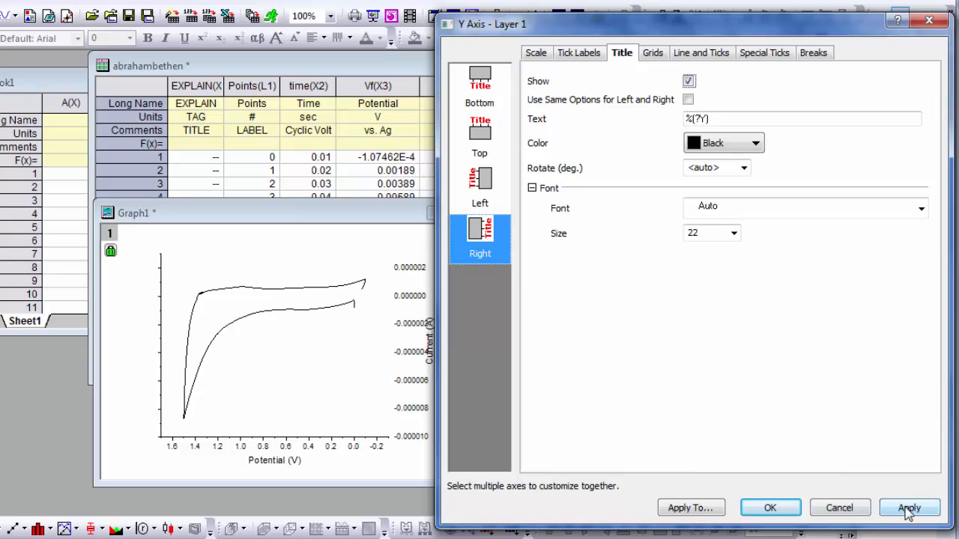
left_click(908, 508)
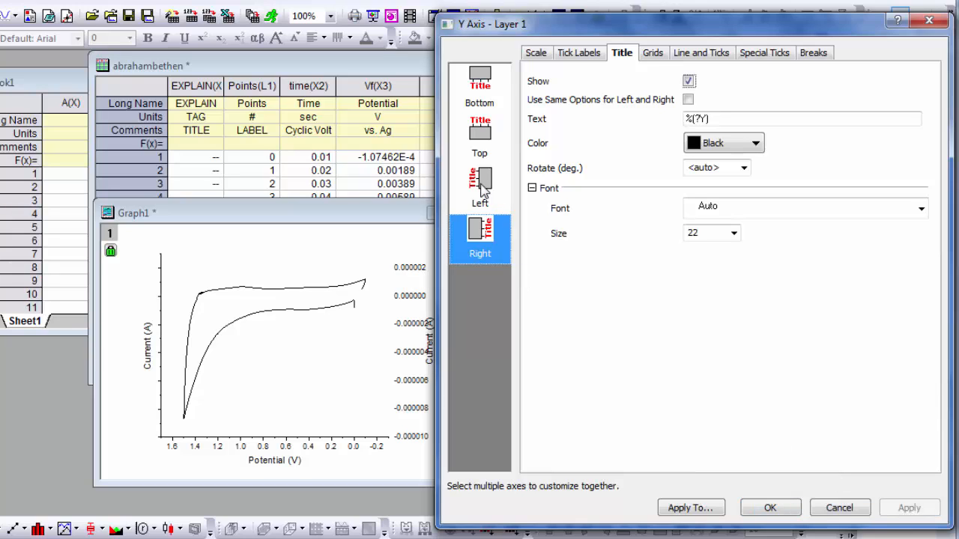
left_click(480, 187)
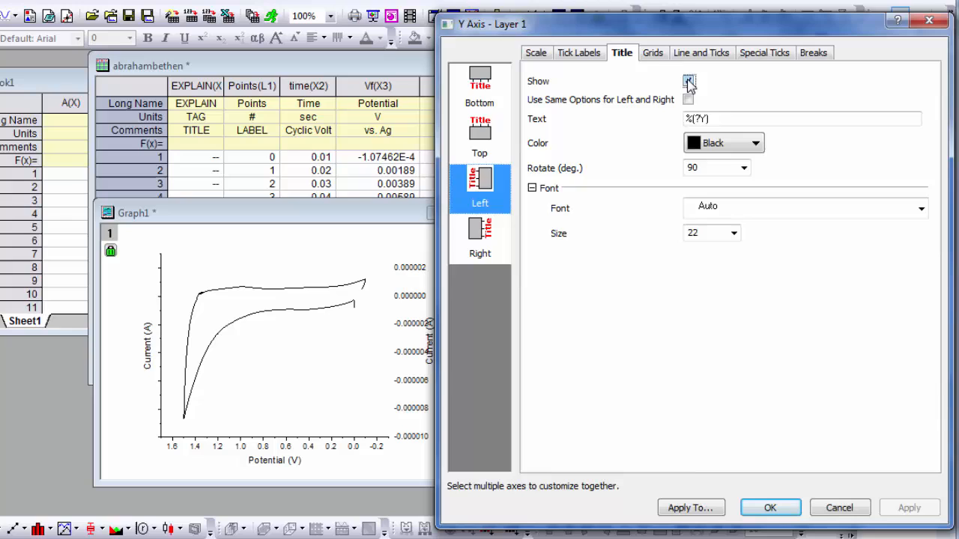
left_click(687, 81)
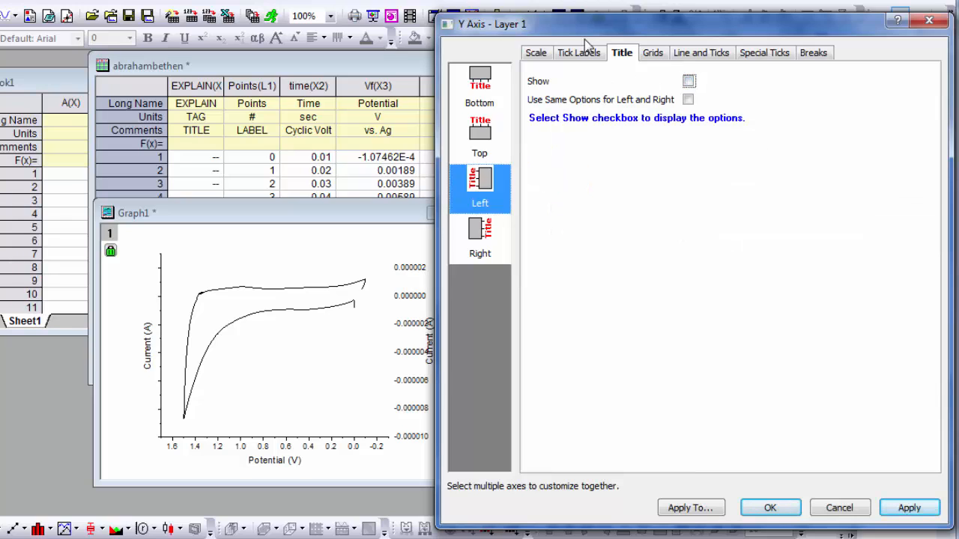
left_click(578, 52)
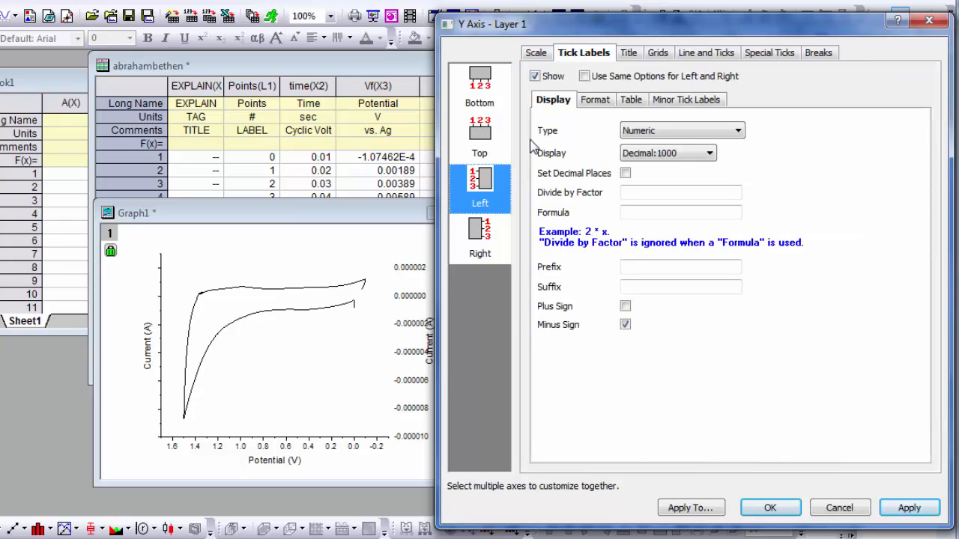
Step: Hide the left axis tick labels and apply the axis settings
left_click(479, 238)
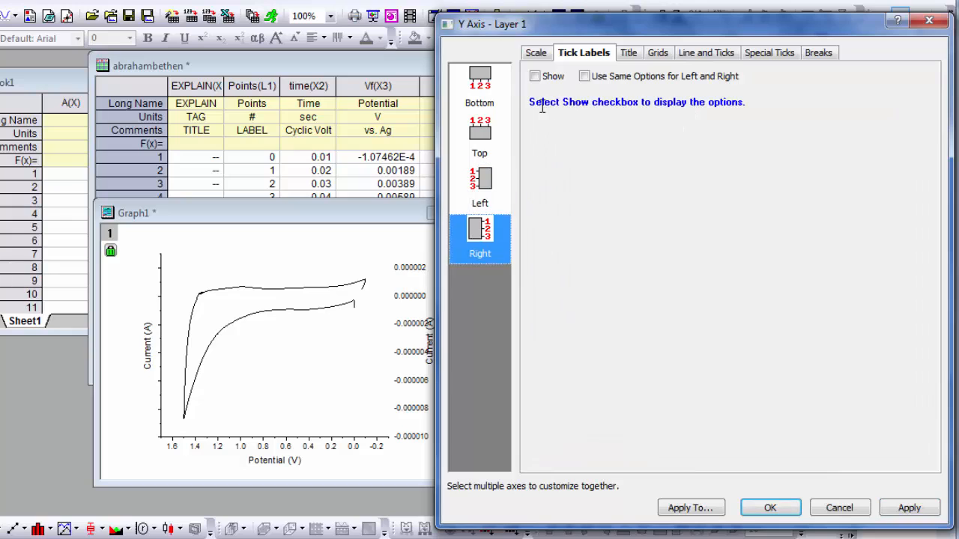
left_click(535, 76)
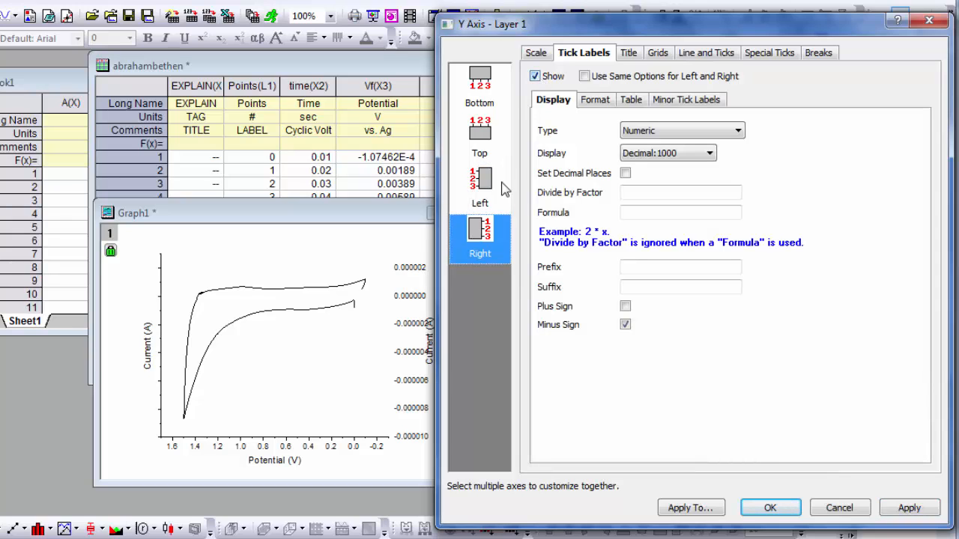
left_click(480, 185)
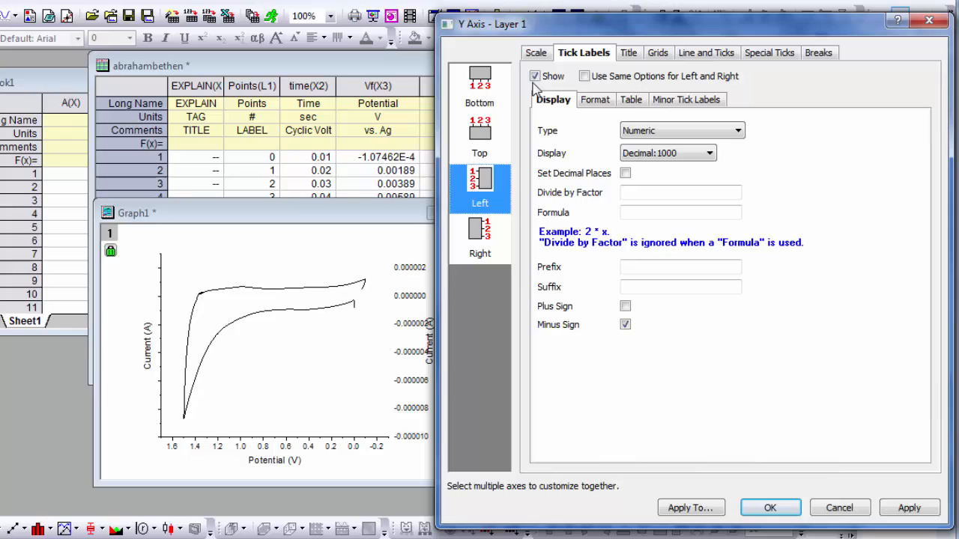
left_click(535, 76)
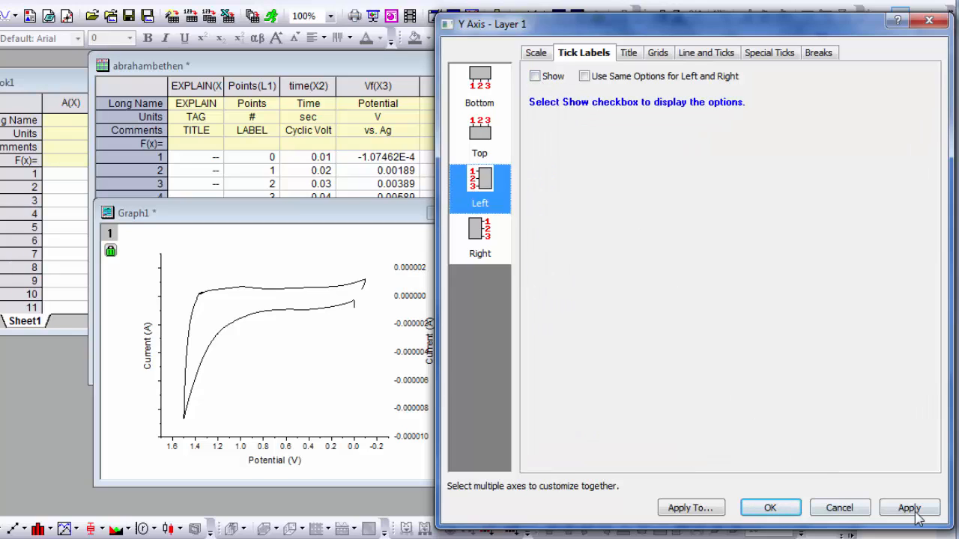
left_click(908, 508)
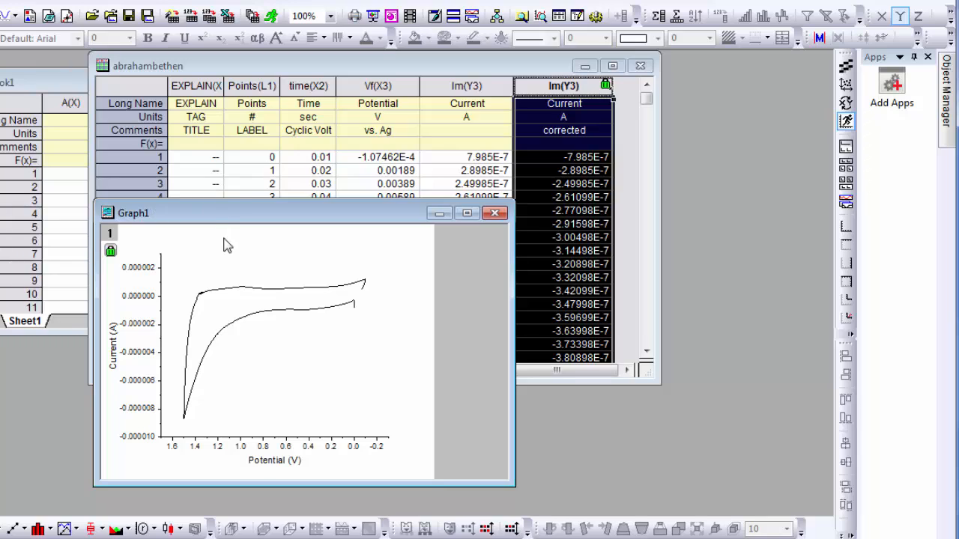
Step: Copy Graph1's page to the clipboard for pasting into Word
right_click(229, 245)
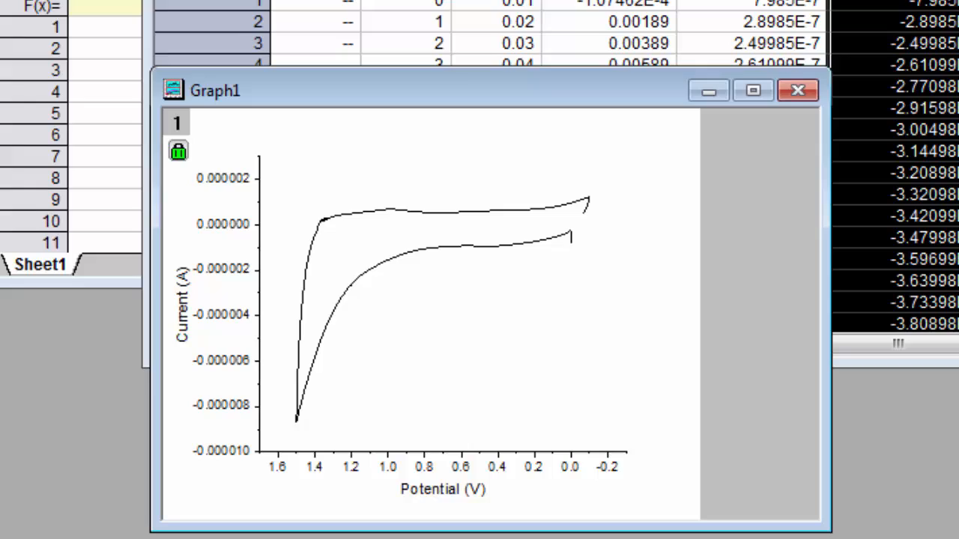
left_click(11, 528)
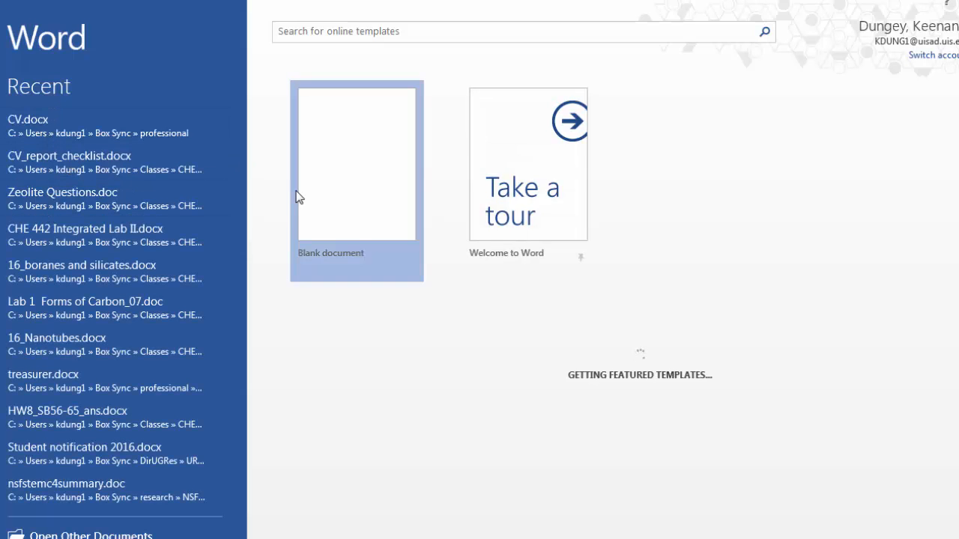
Step: Create a blank Word document and paste the copied graph into it
left_click(357, 162)
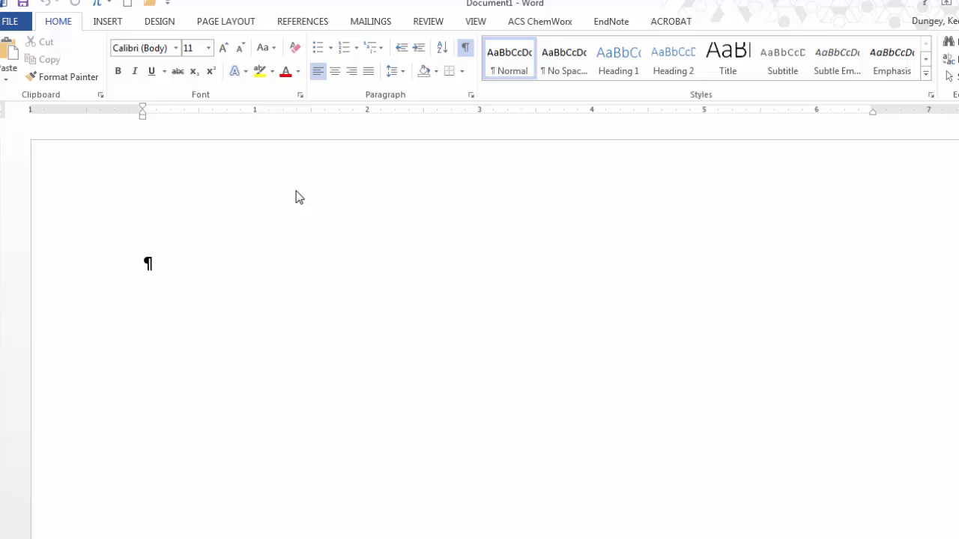
left_click(143, 263)
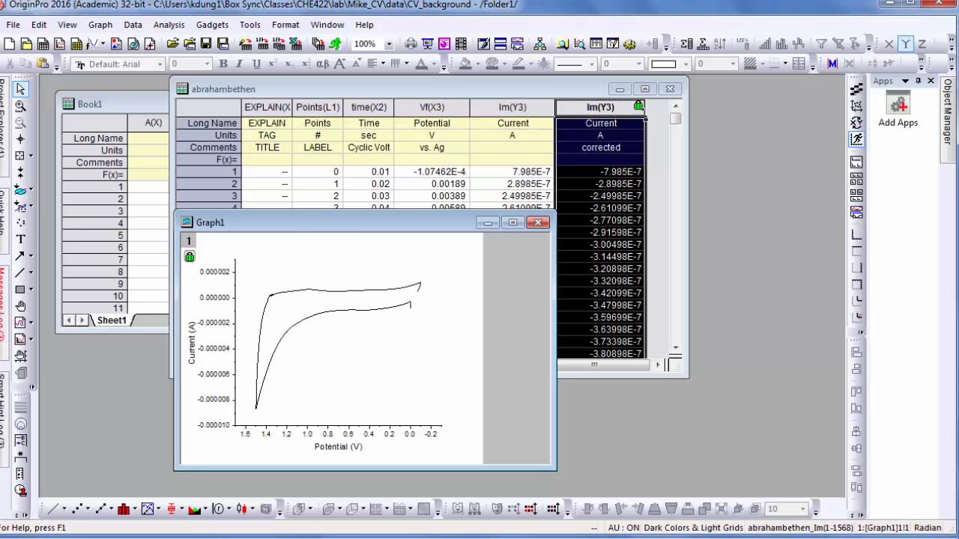
mouse_move(349, 304)
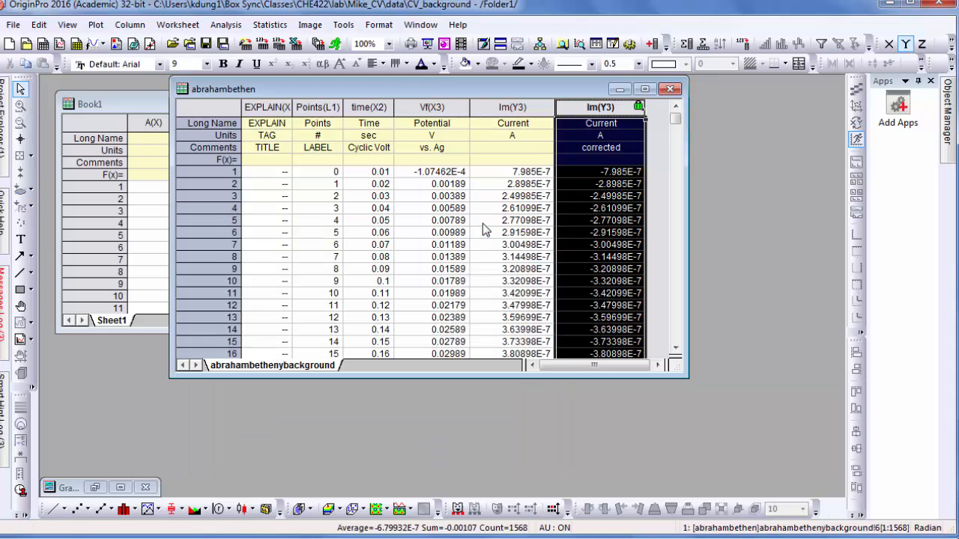
Step: Start a multiple-ASCII-file import and browse to the lab Mike_CV data folder
left_click(11, 25)
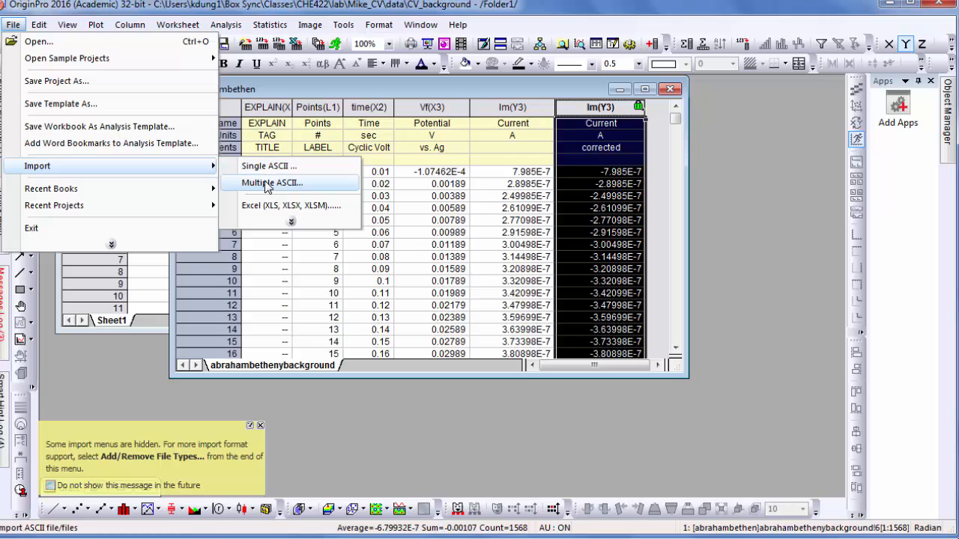
left_click(271, 183)
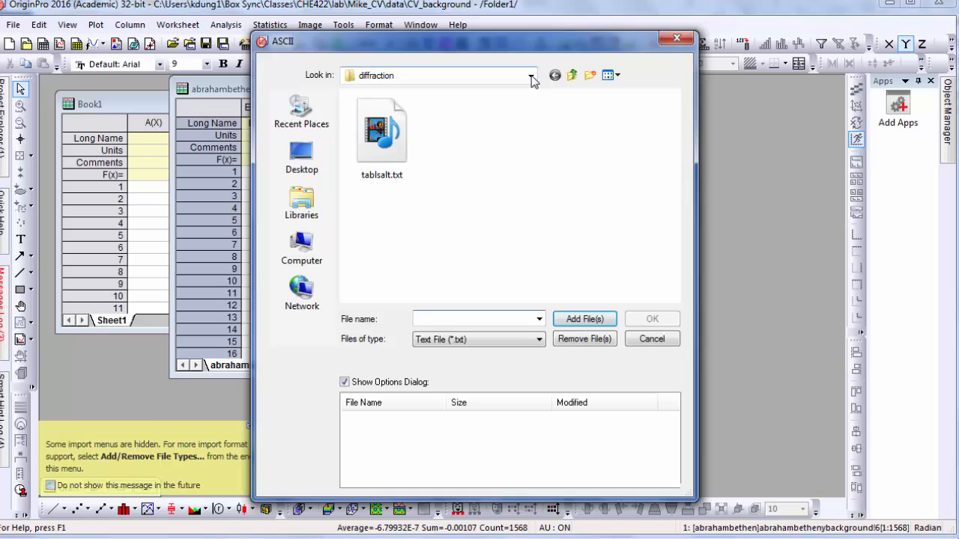
left_click(530, 75)
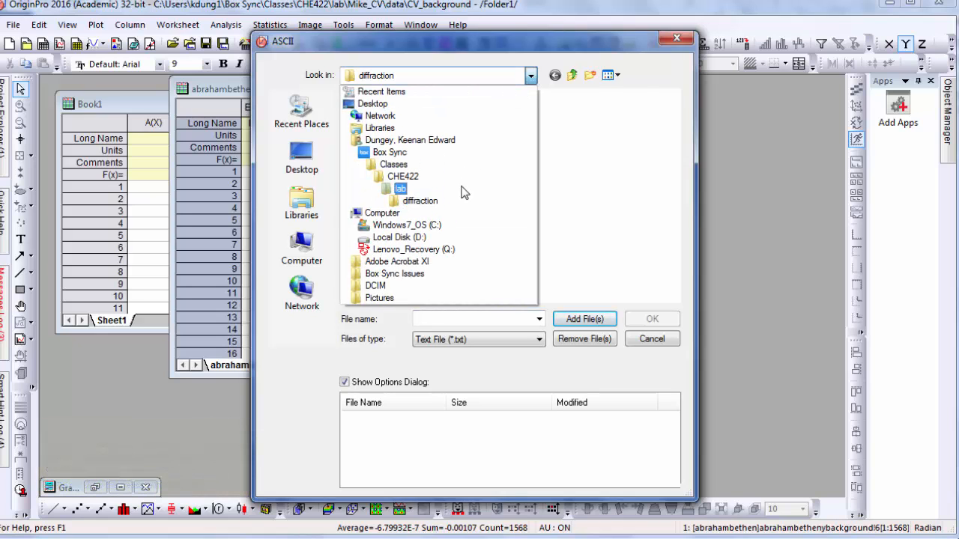
left_click(400, 189)
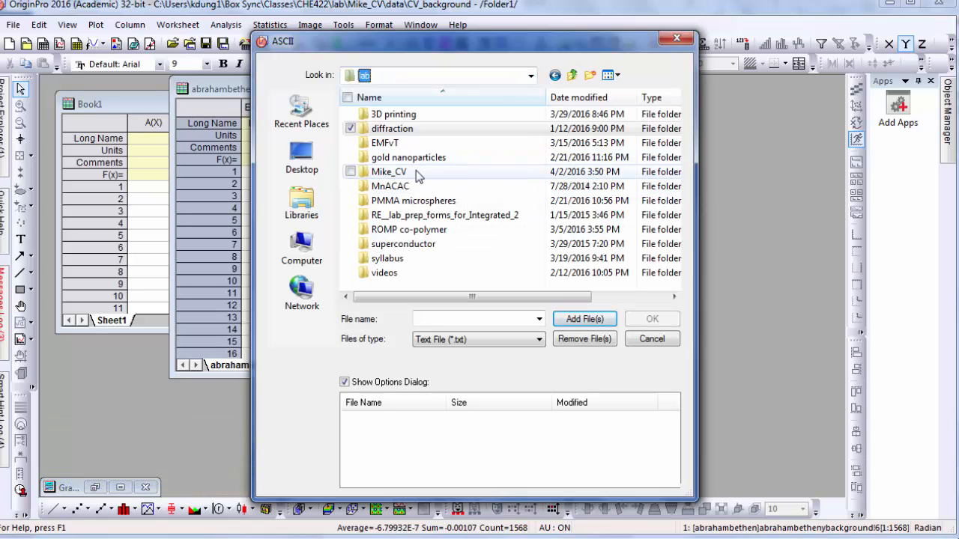
double_click(389, 171)
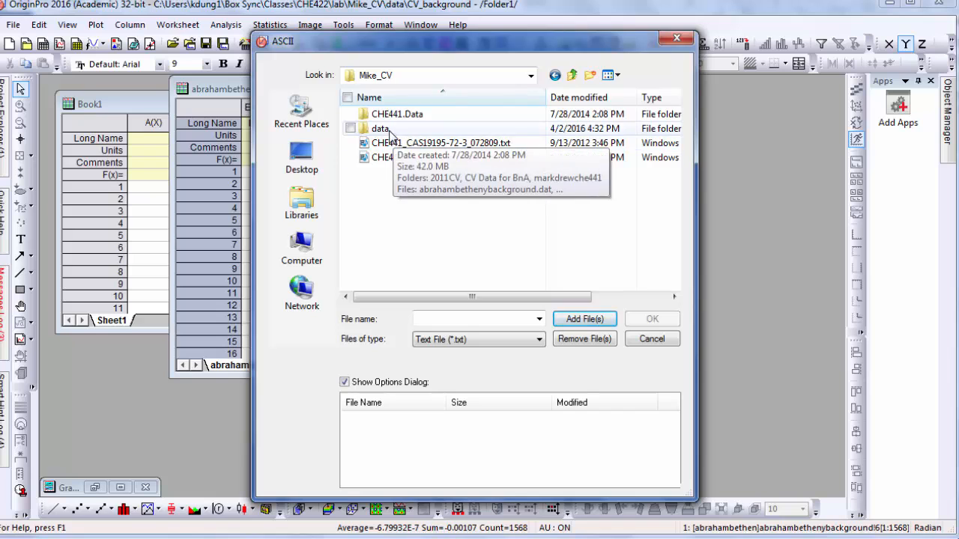
double_click(380, 128)
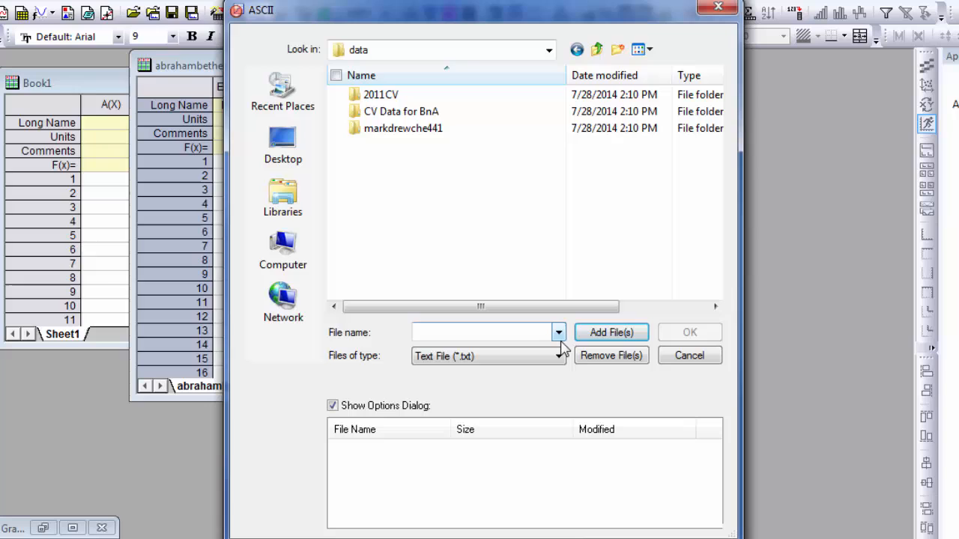
Step: Filter to .dat files, add samplef50 through samplef800, and continue
left_click(558, 356)
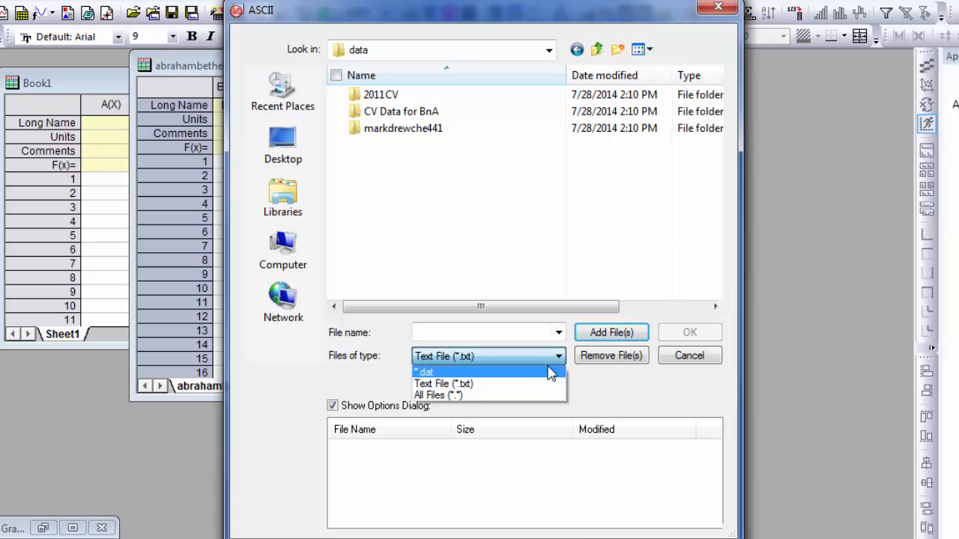
left_click(425, 372)
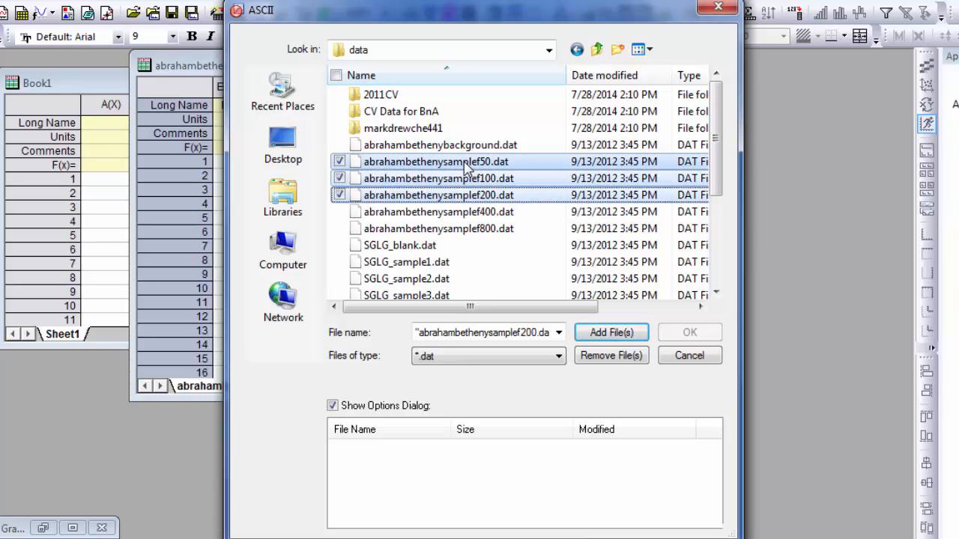
left_click(437, 228)
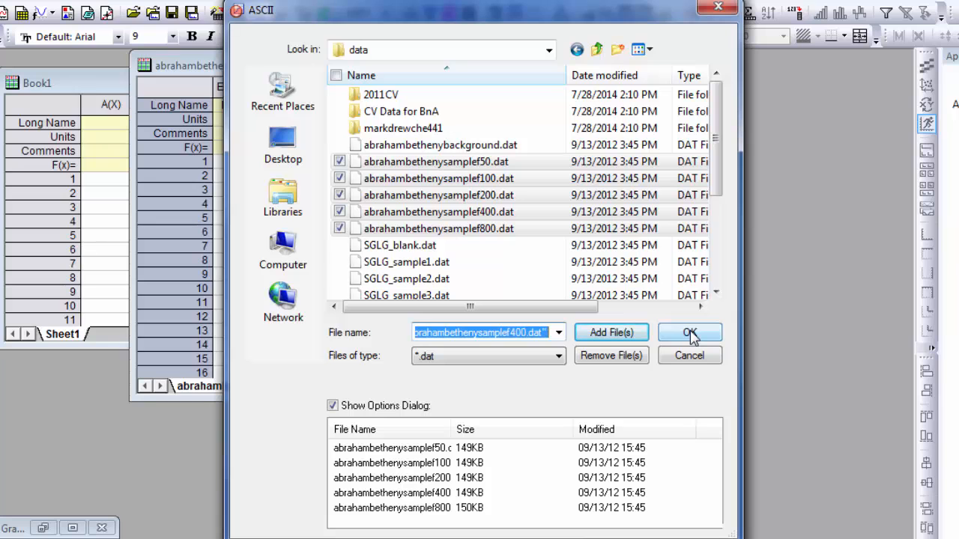
left_click(688, 332)
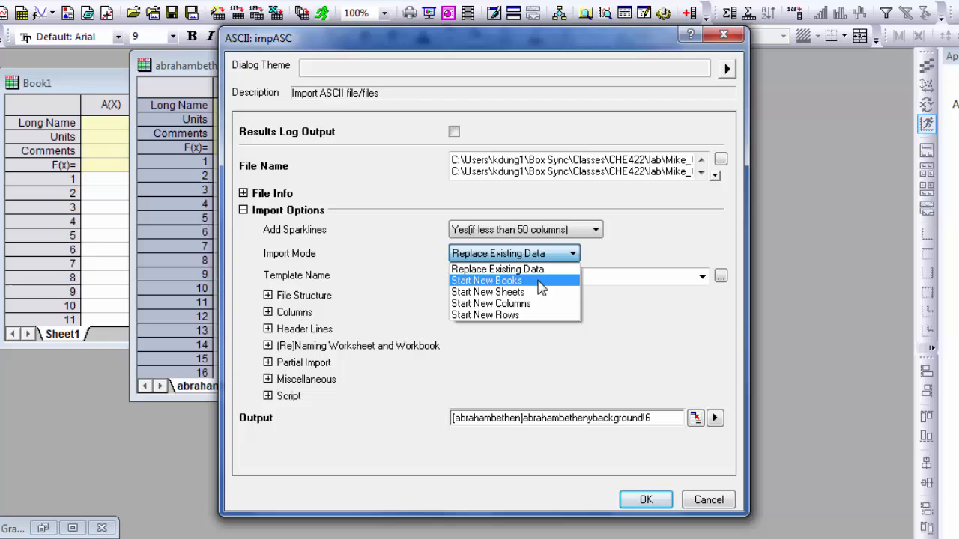
mouse_move(487, 292)
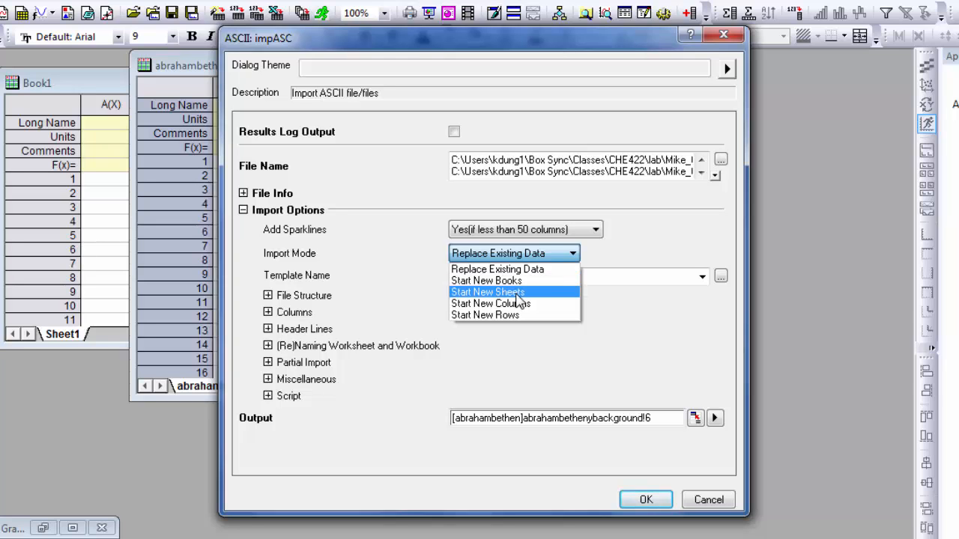
Step: Set Import Mode to Start New Sheets and import the files
left_click(645, 499)
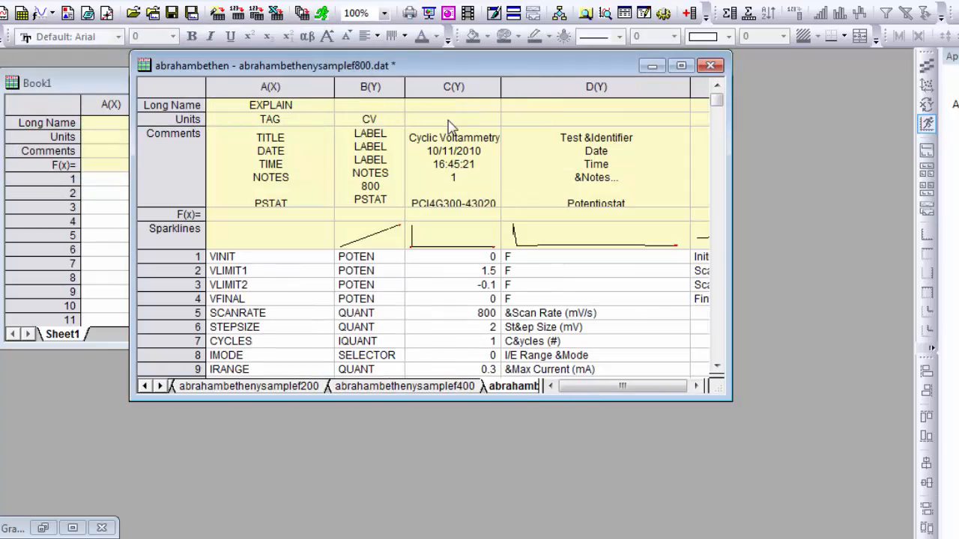
Step: Maximize the workbook and delete samplef50's header rows through FRAMEWORKVERSION
left_click(680, 65)
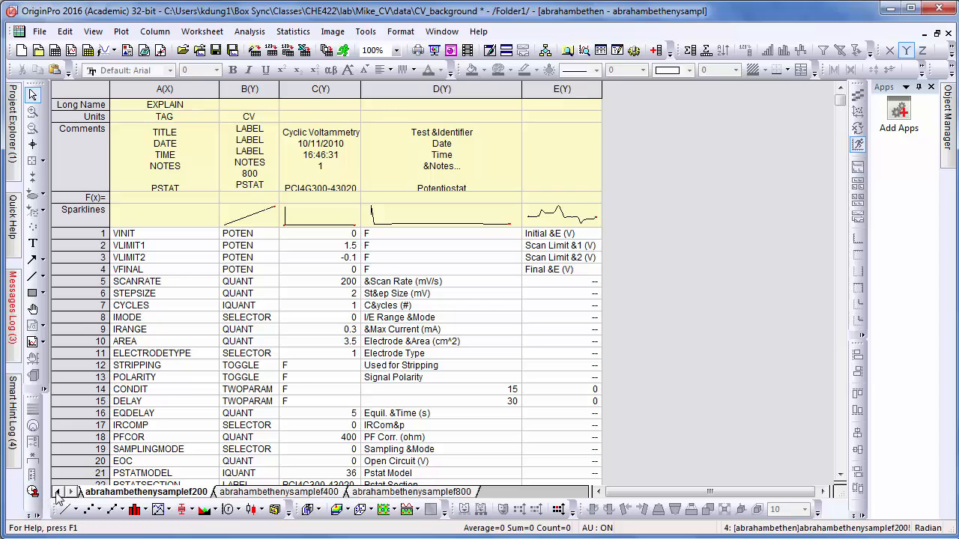
left_click(59, 492)
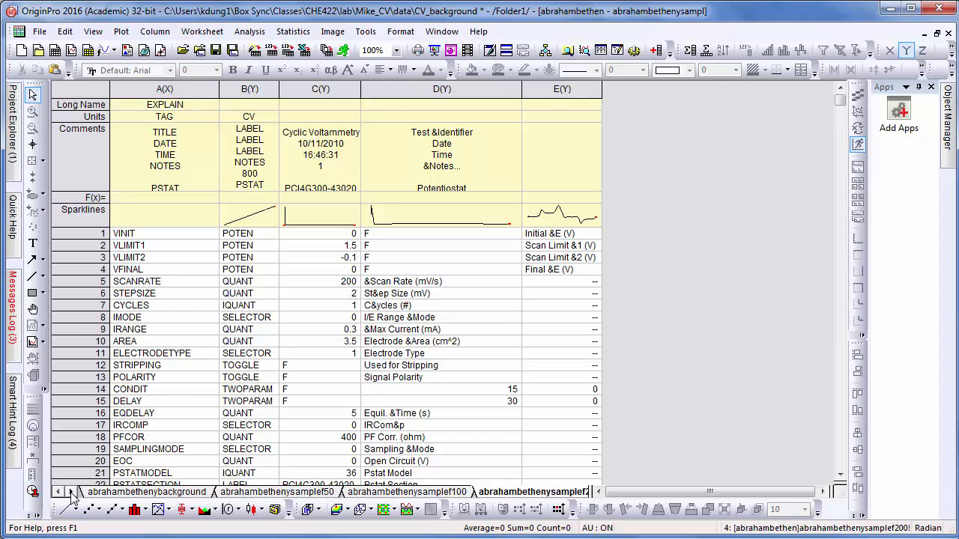
left_click(142, 492)
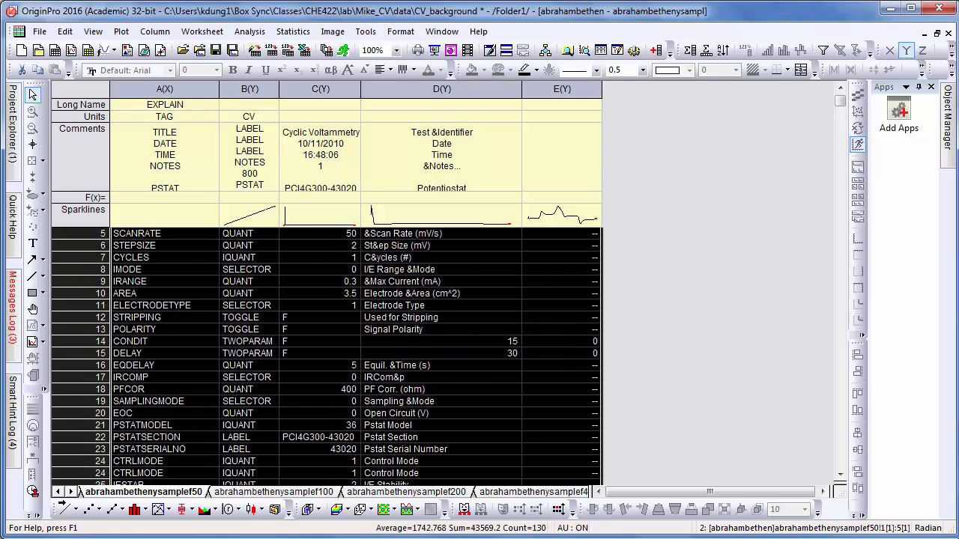
scroll("down", 3)
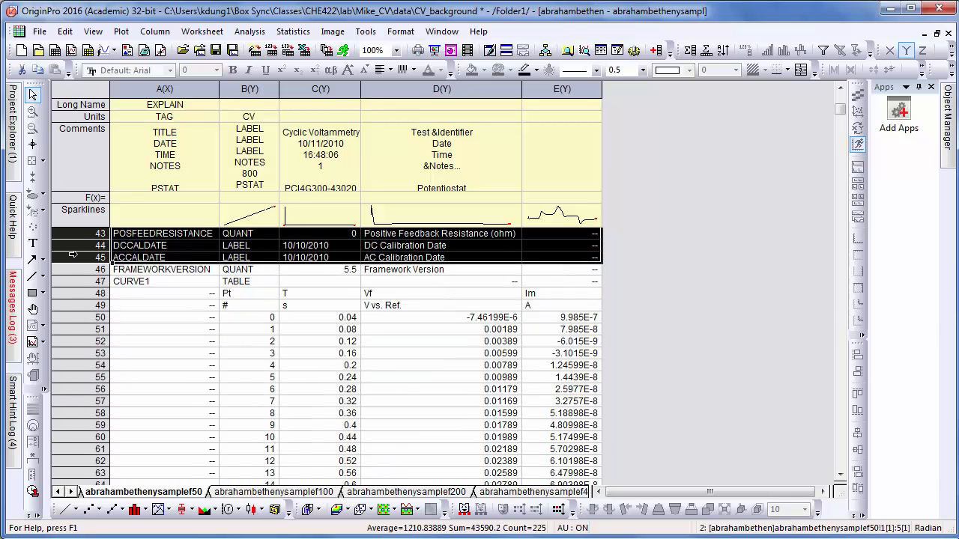
left_click(162, 268)
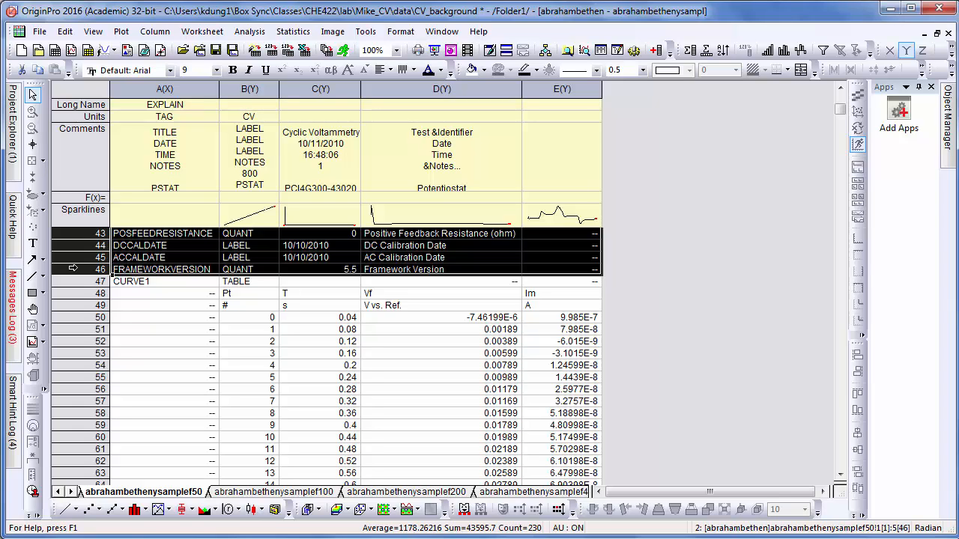
left_click(65, 31)
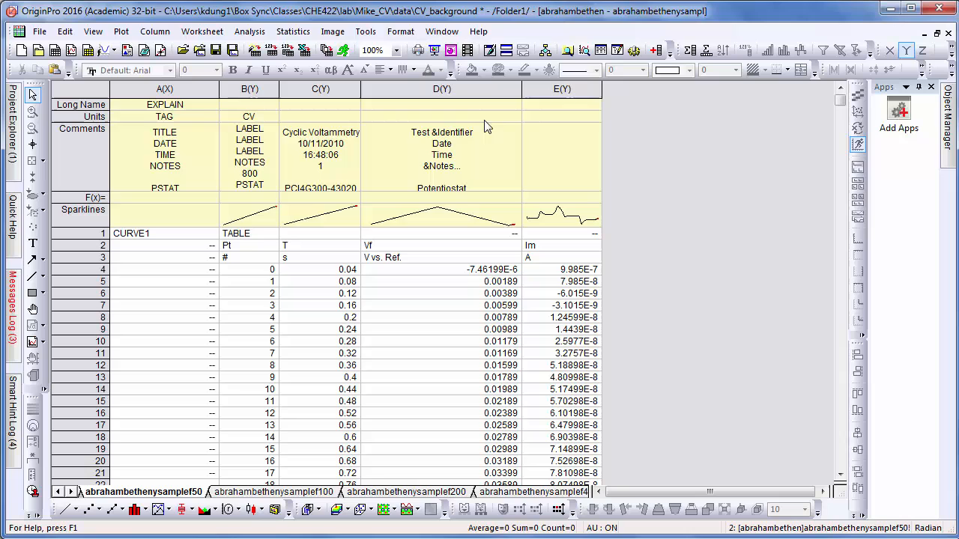
double_click(441, 89)
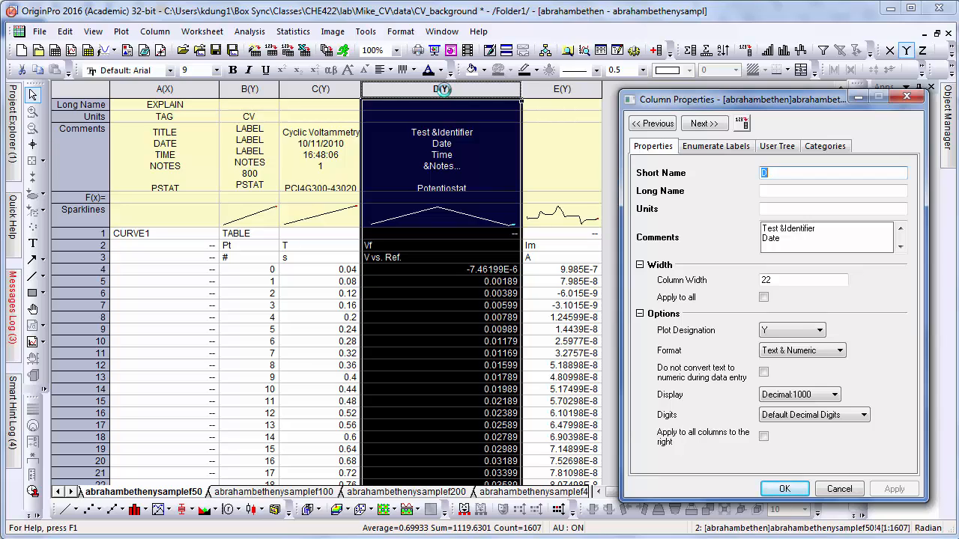
Step: Name column D Vf with long name Potential, units V, comment vs. Ag
type("Vf")
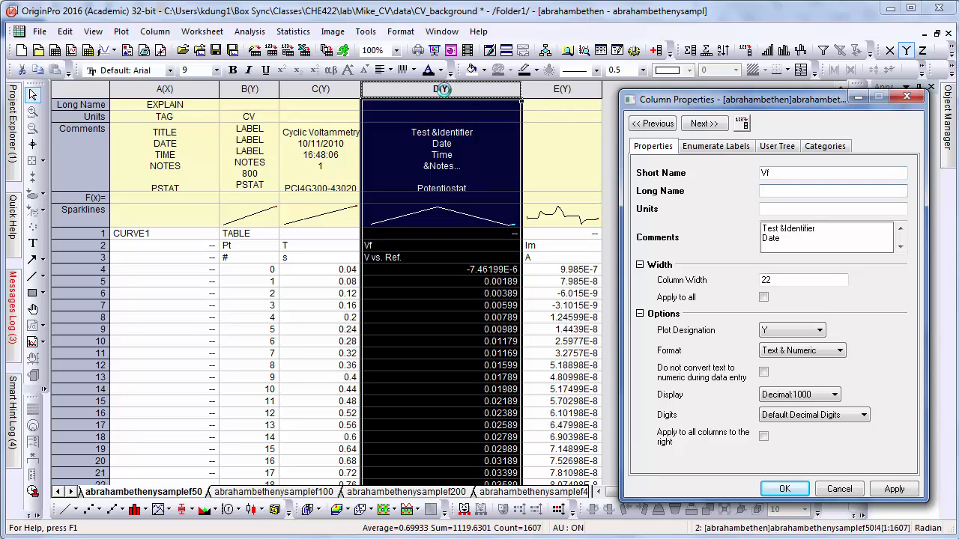
type("Potential")
type("V")
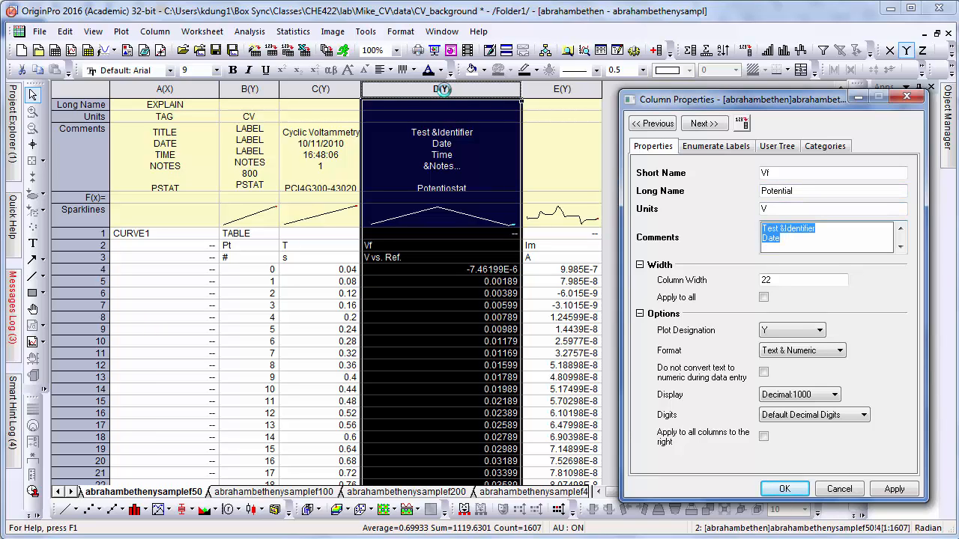
type("vs. Ag")
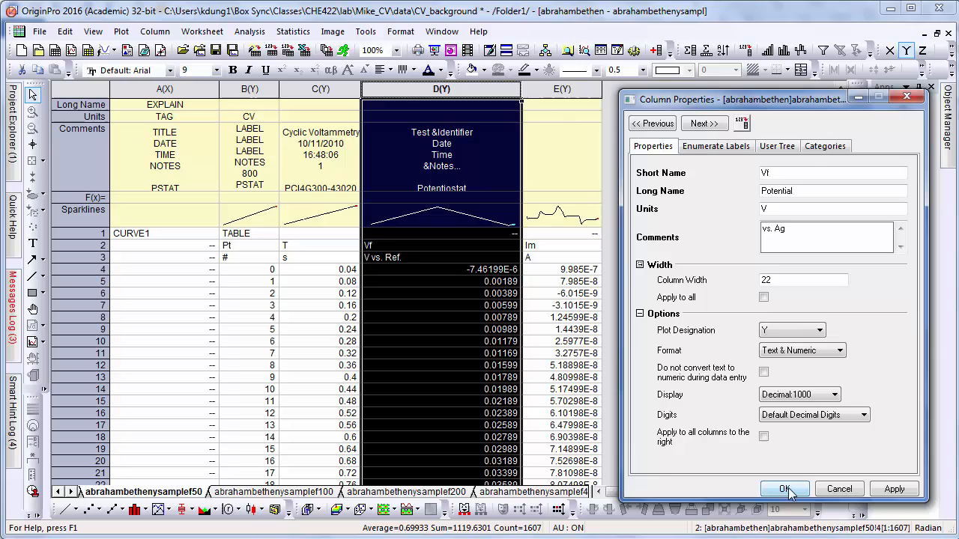
left_click(784, 488)
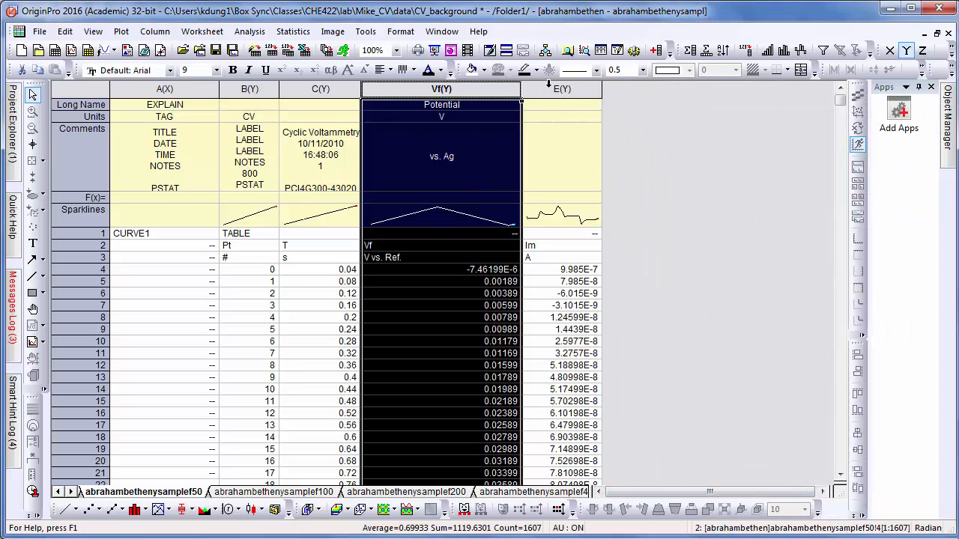
Step: Give column E (Im) the long name Current and units A
double_click(562, 88)
type("C")
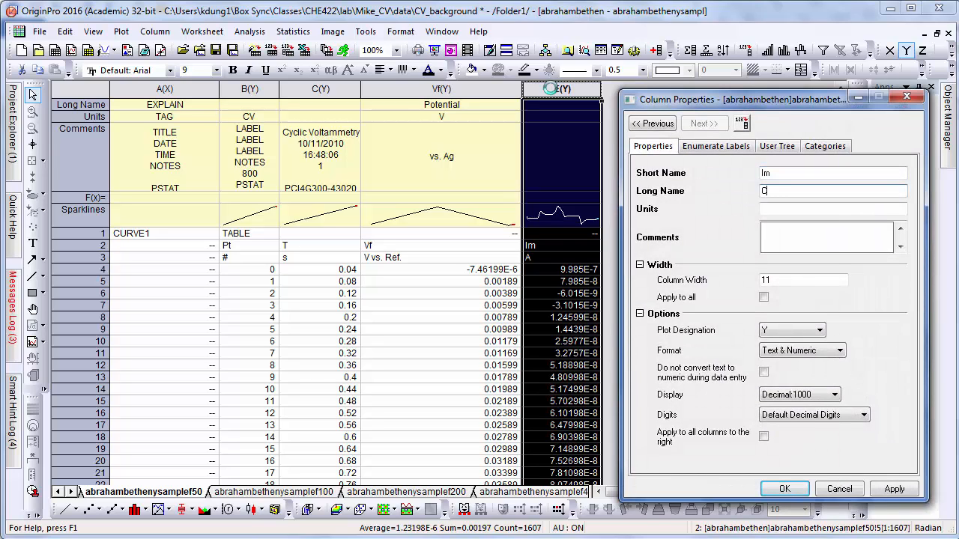
type("urrent")
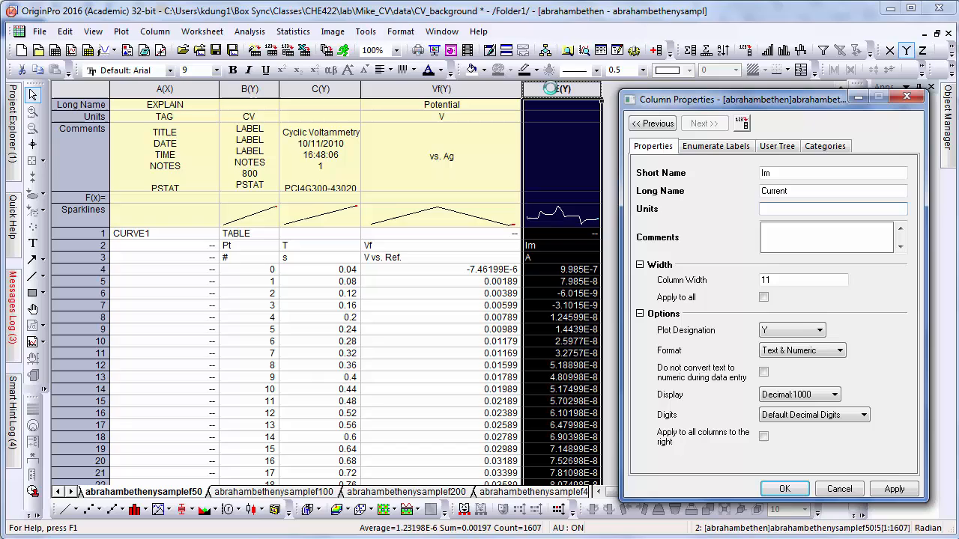
type("A")
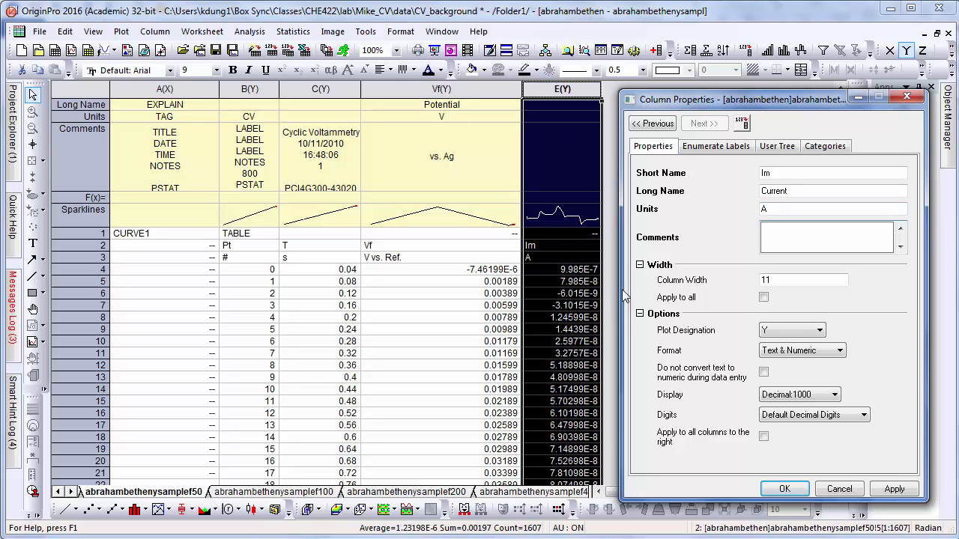
left_click(784, 488)
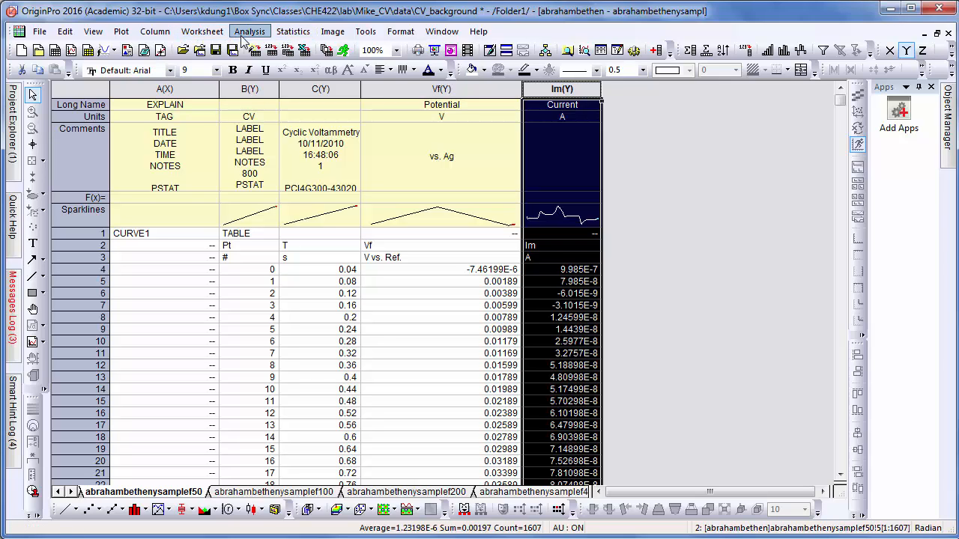
Step: Multiply the Current column by -1 into a new Math 1 column using Simple Column Math
left_click(249, 32)
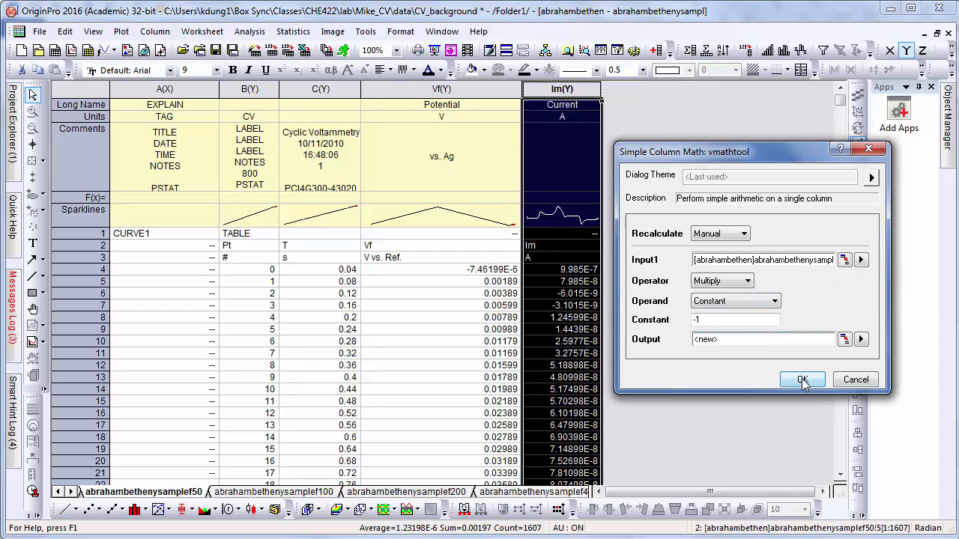
left_click(801, 379)
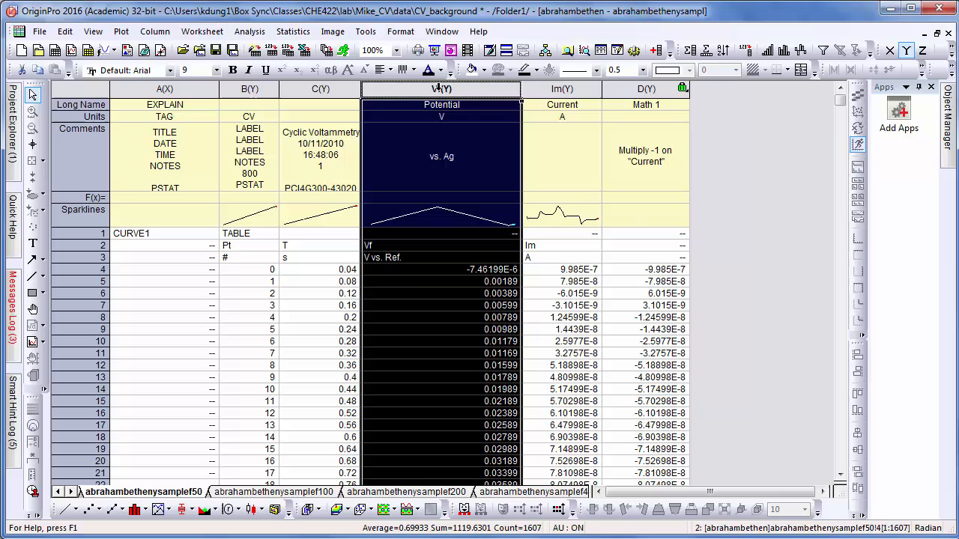
Step: Designate the Potential (Vf) column as X for the Current and Math 1 columns
left_click(821, 330)
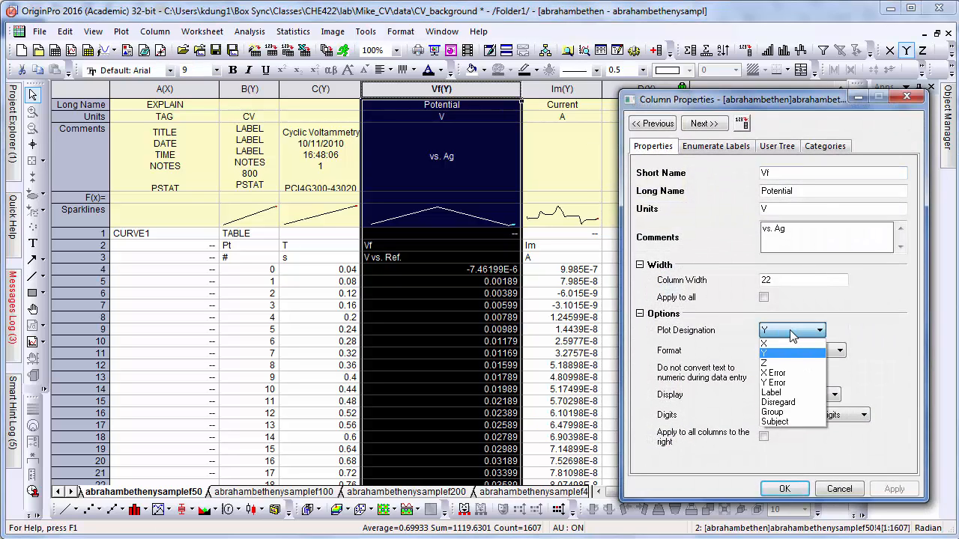
left_click(763, 343)
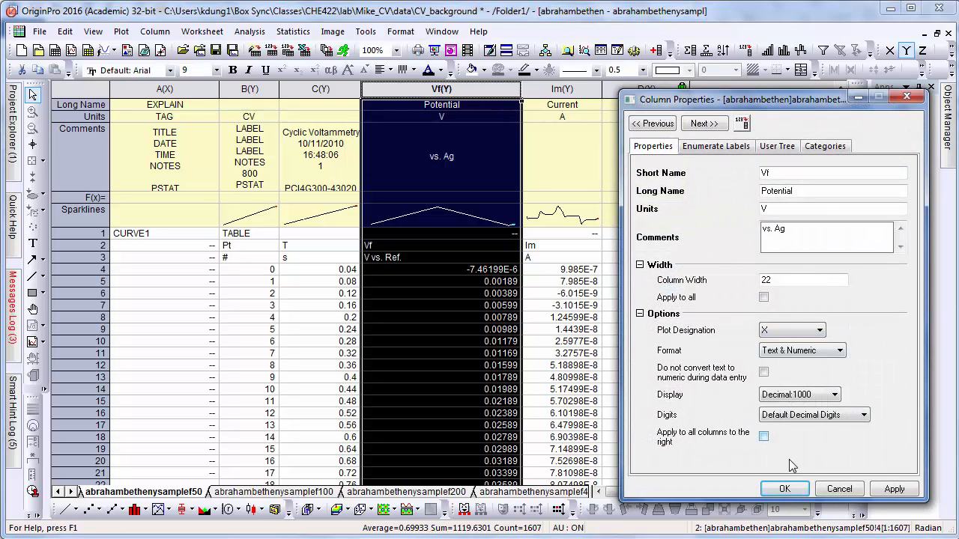
left_click(784, 488)
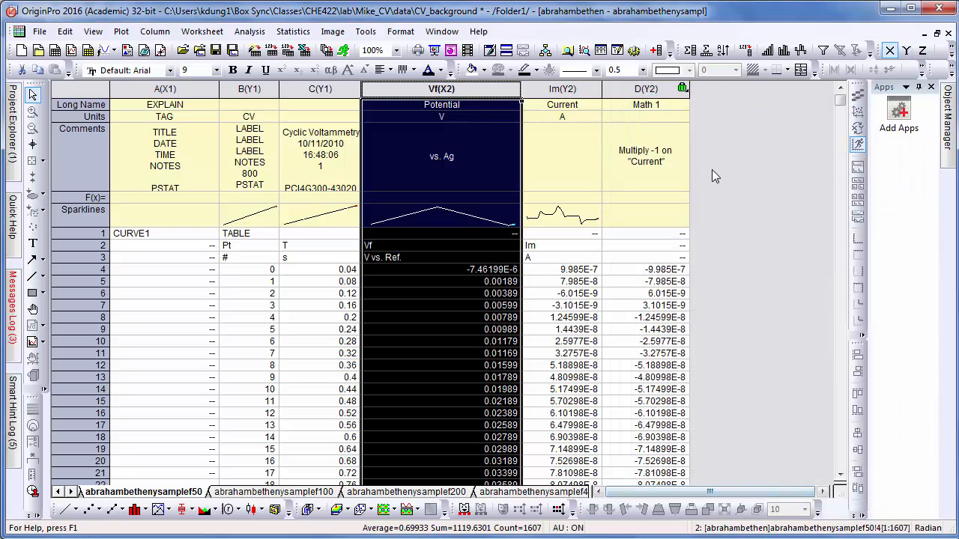
right_click(645, 89)
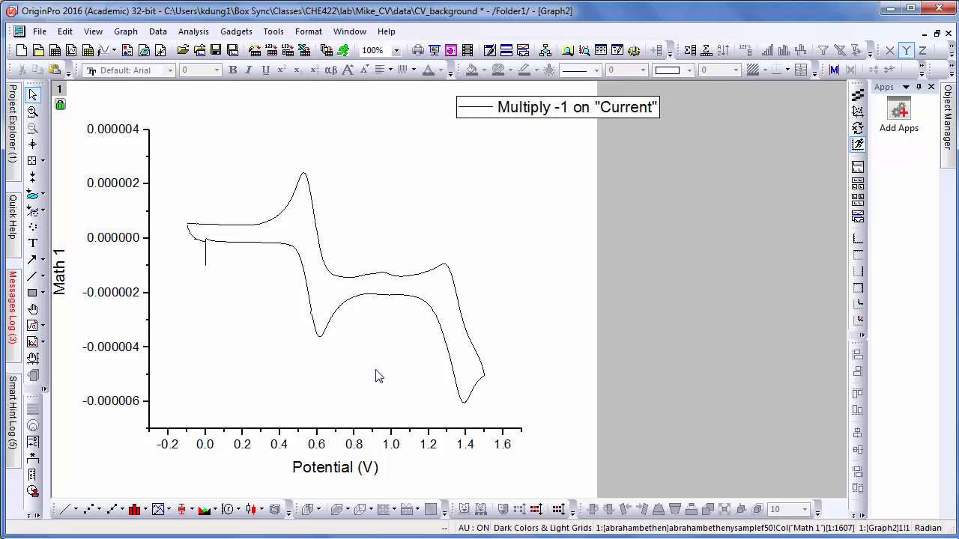
mouse_move(383, 434)
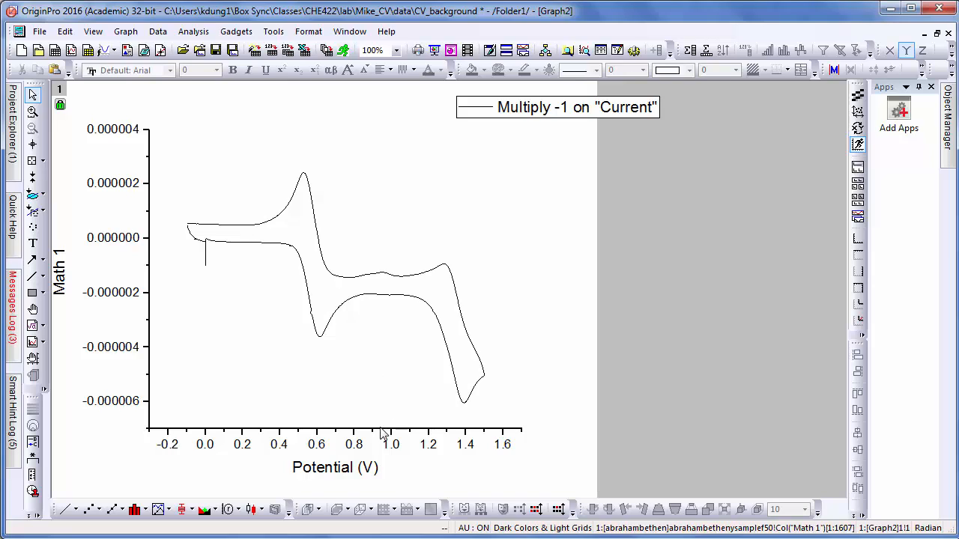
mouse_move(377, 438)
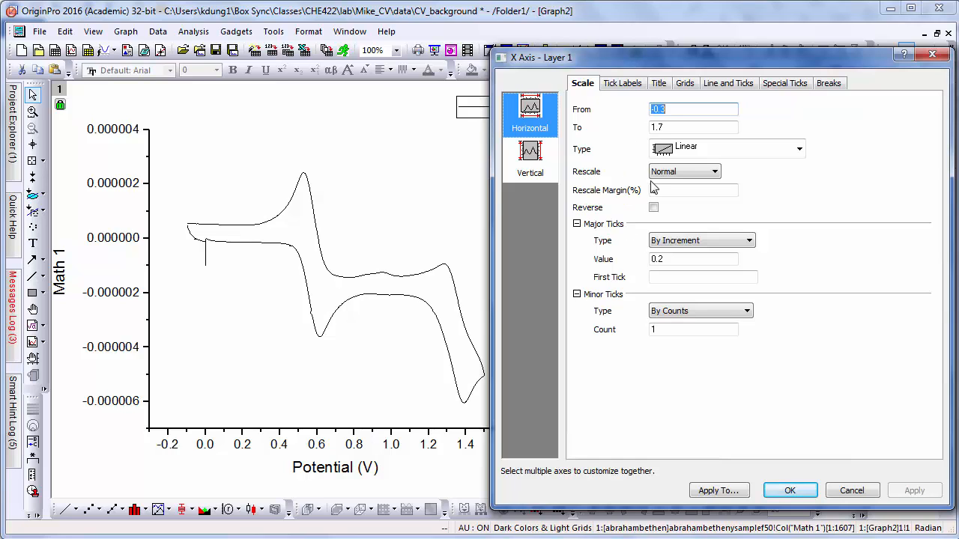
Step: Reverse Graph2's potential axis so it runs from 1.6 V down to -0.2 V
left_click(653, 208)
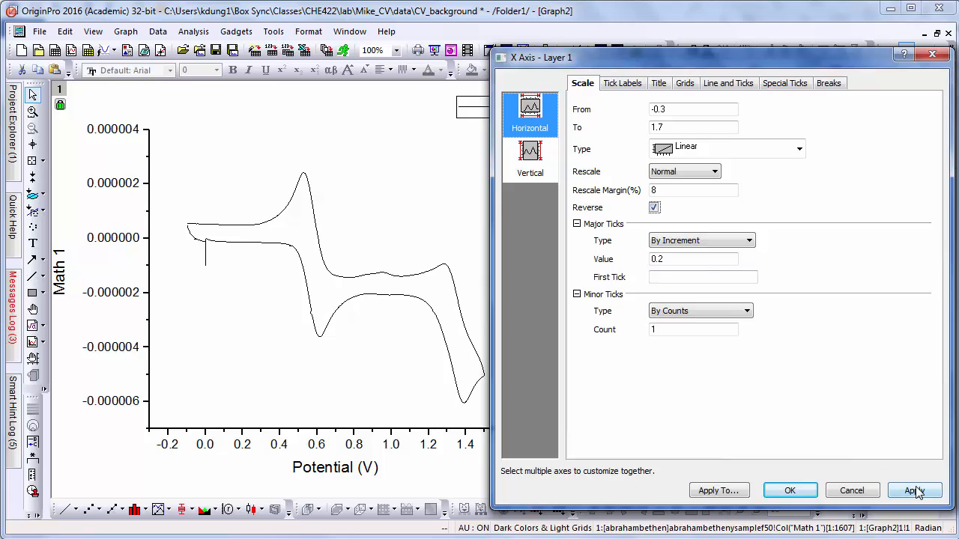
left_click(914, 490)
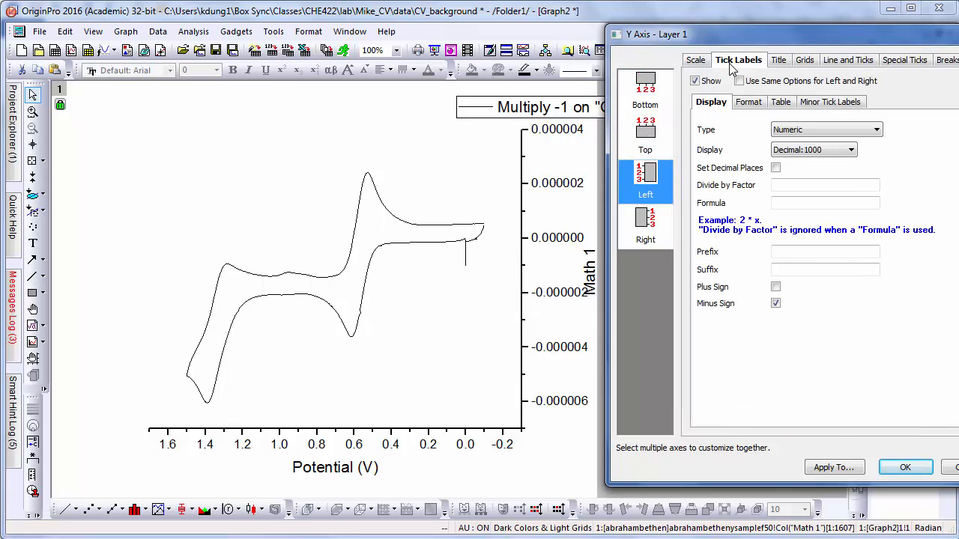
Step: Toggle the current axis tick labels and Math 1 title between the left and right sides
left_click(644, 227)
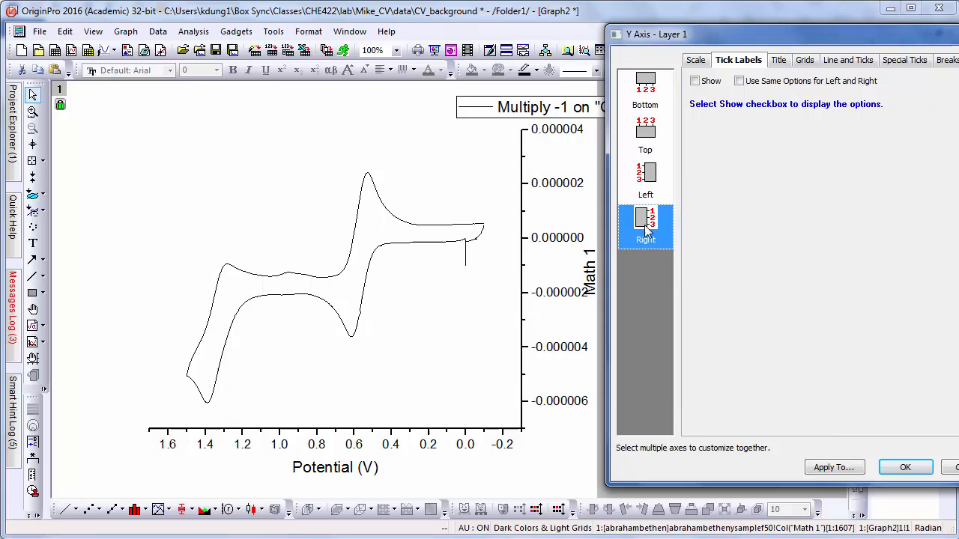
left_click(694, 80)
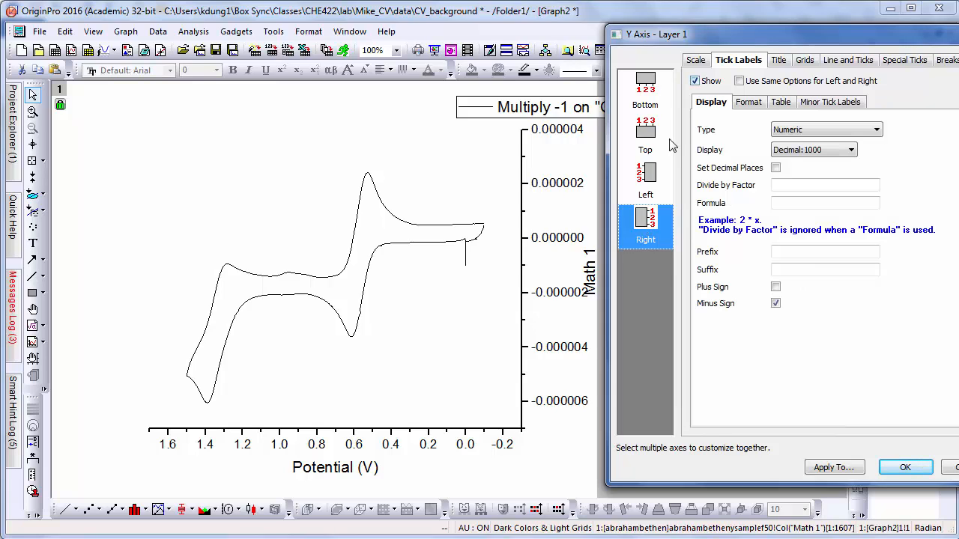
left_click(645, 180)
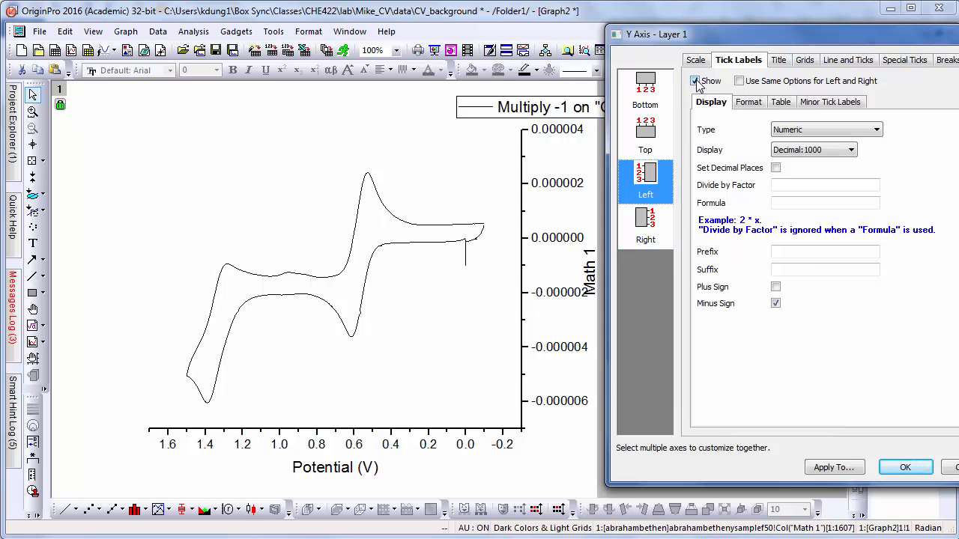
left_click(772, 60)
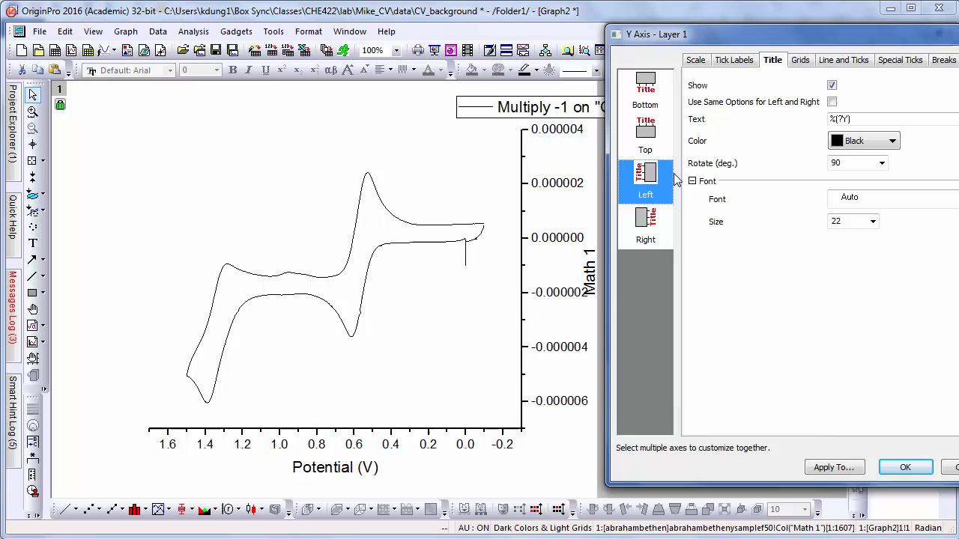
left_click(831, 85)
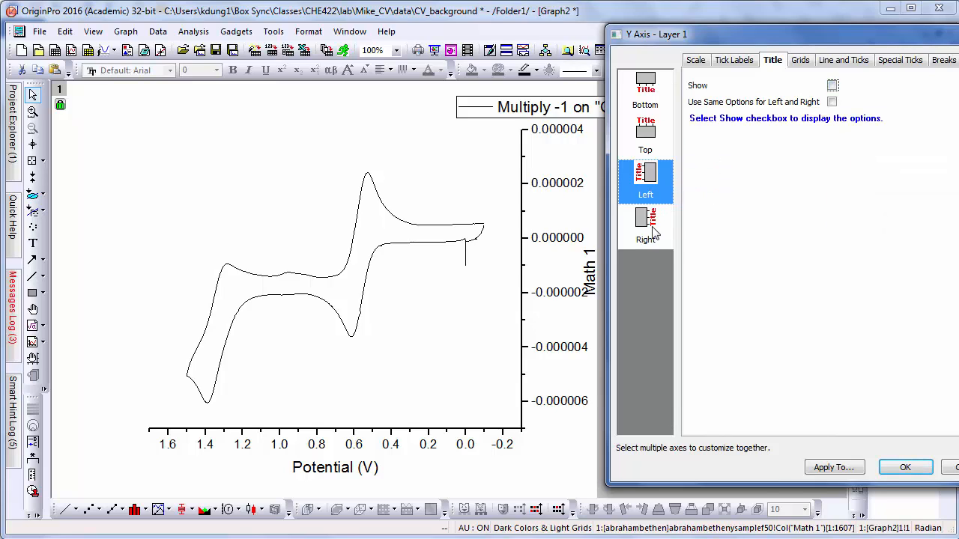
left_click(644, 225)
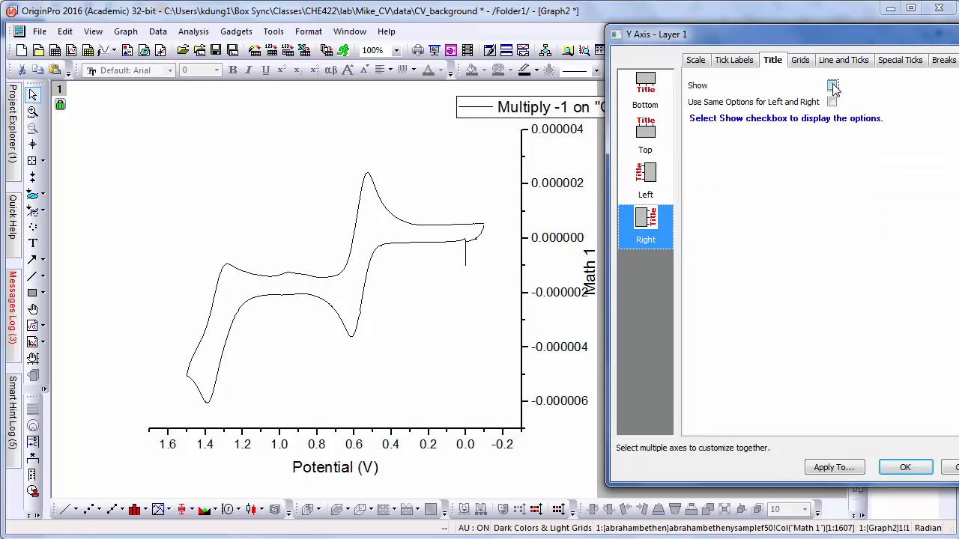
left_click(832, 85)
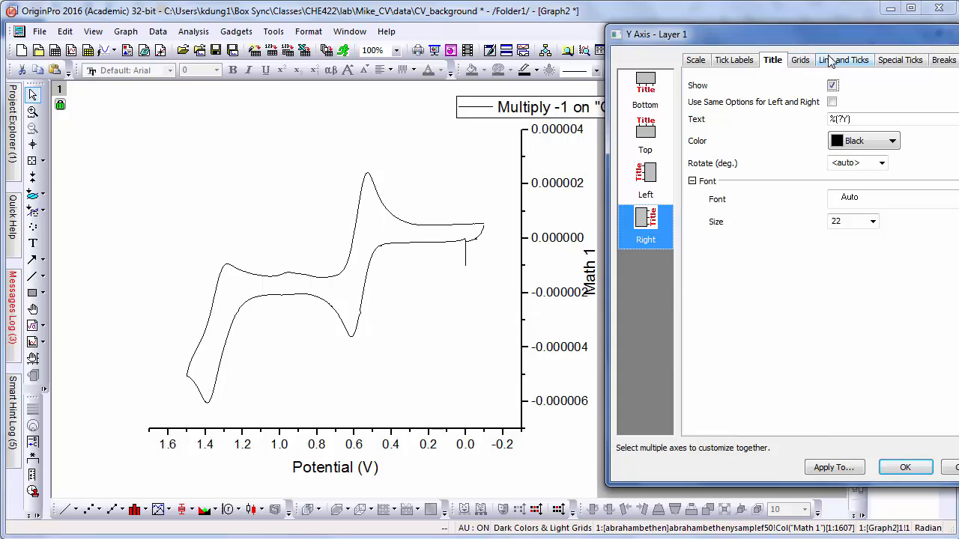
Step: Toggle the current axis line and ticks between sides and close the axis settings
left_click(844, 60)
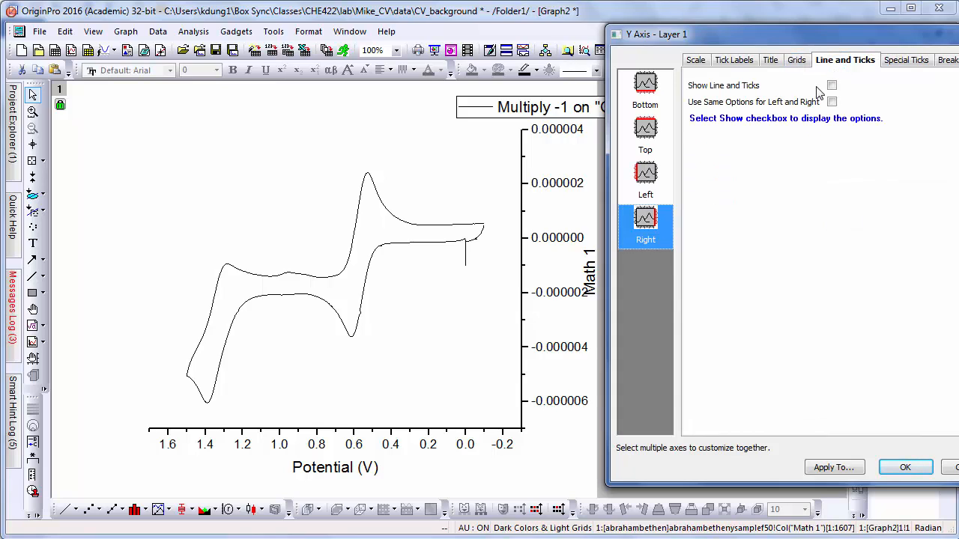
left_click(831, 85)
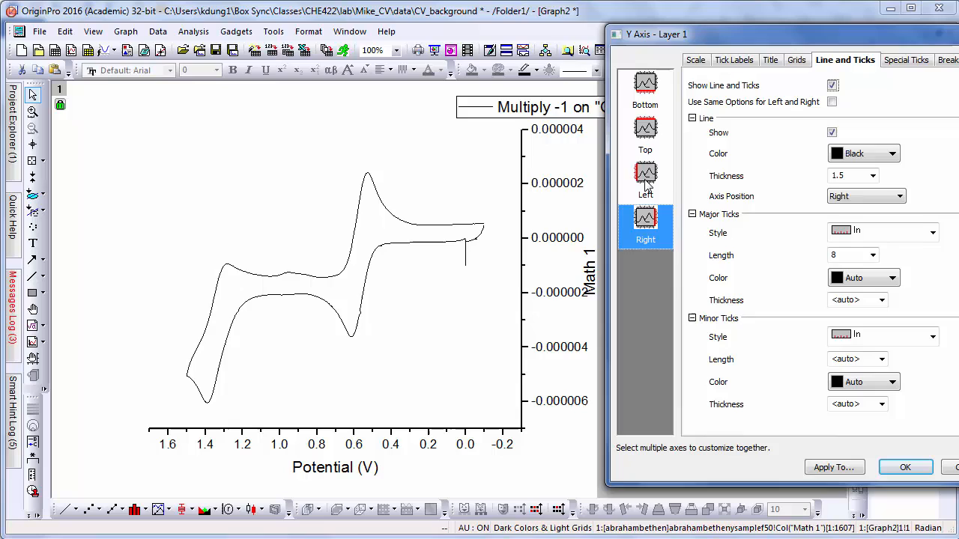
left_click(644, 176)
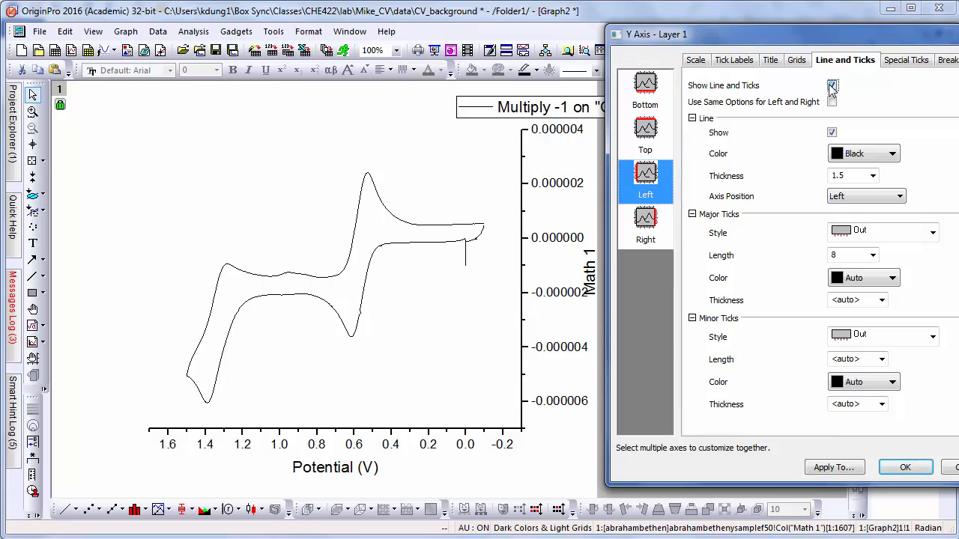
left_click(832, 85)
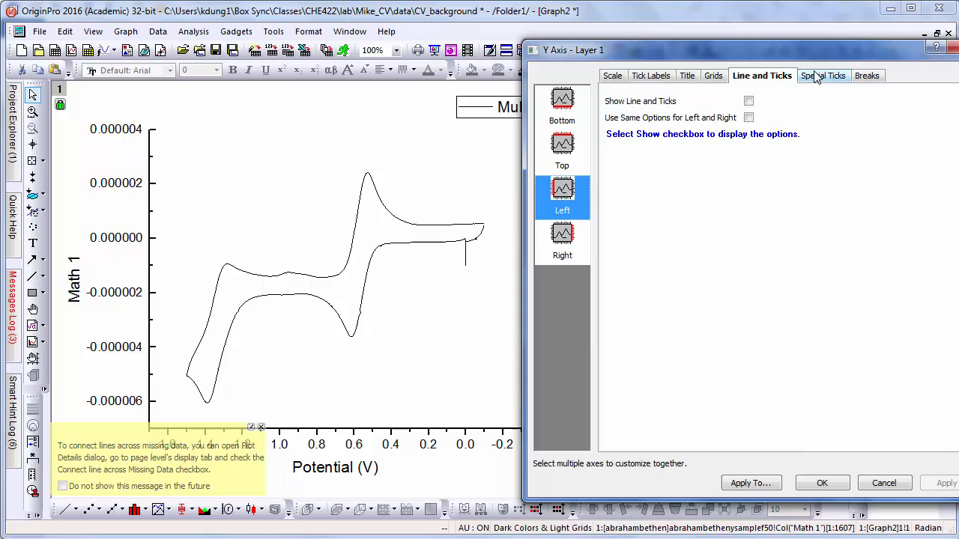
left_click_drag(575, 50, 667, 56)
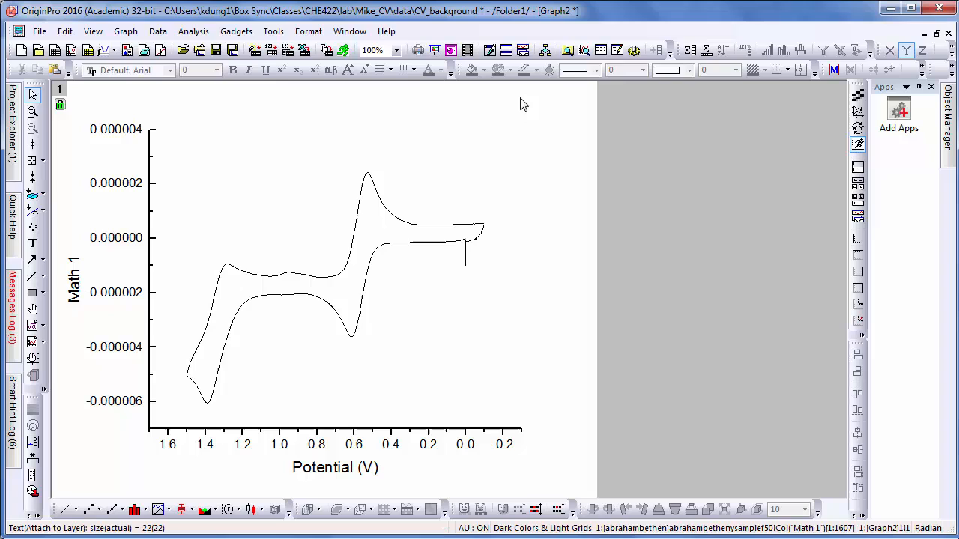
mouse_move(367, 180)
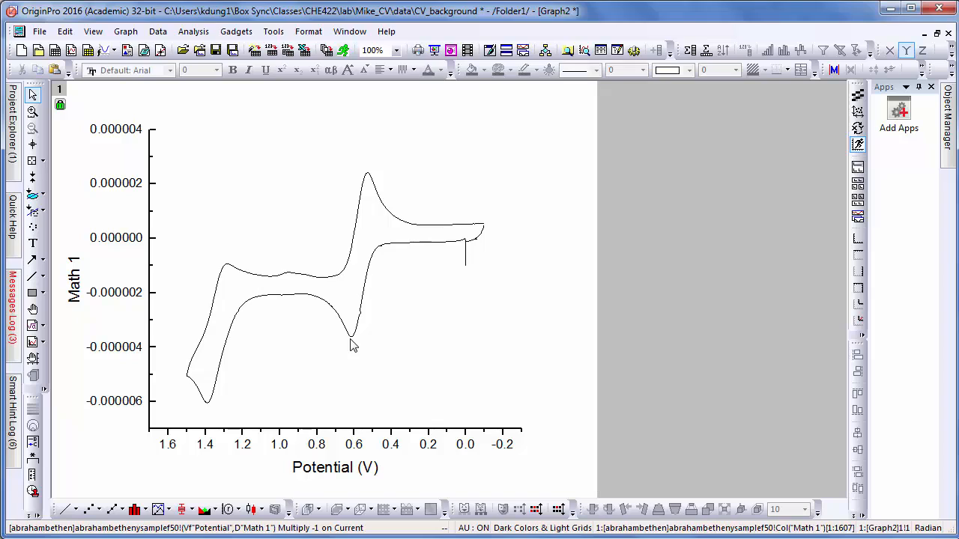
mouse_move(315, 236)
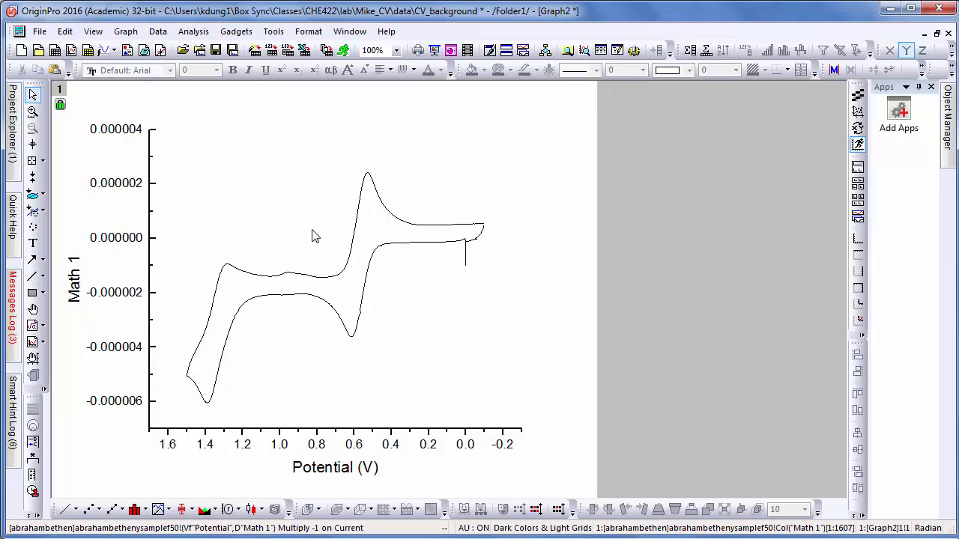
mouse_move(221, 170)
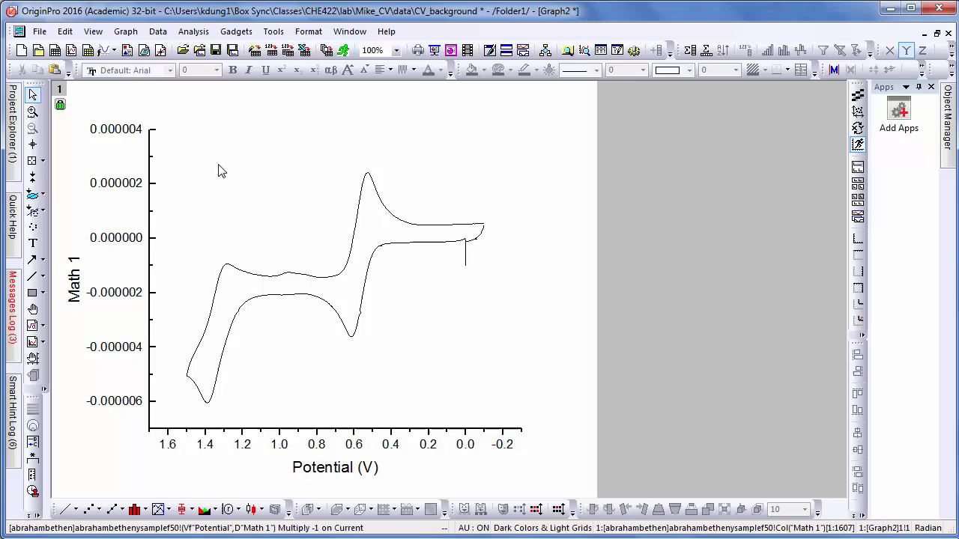
Step: Save the CV_background project and copy Graph2 to the clipboard as a picture
key("ctrl+s")
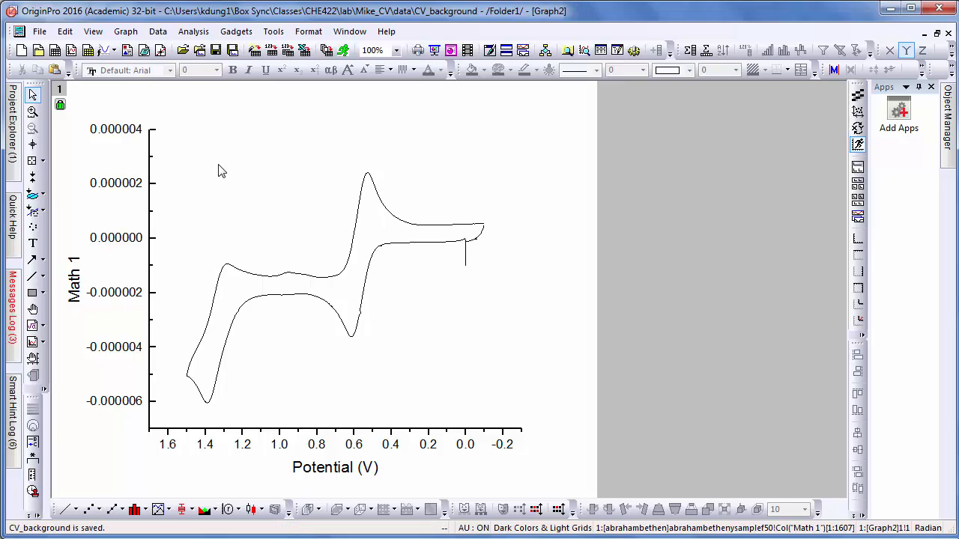
right_click(221, 172)
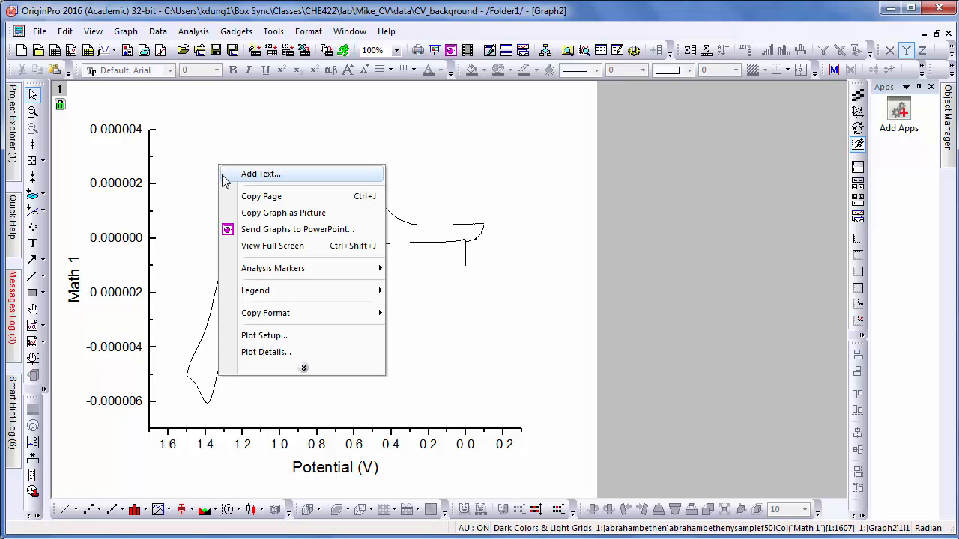
mouse_move(283, 213)
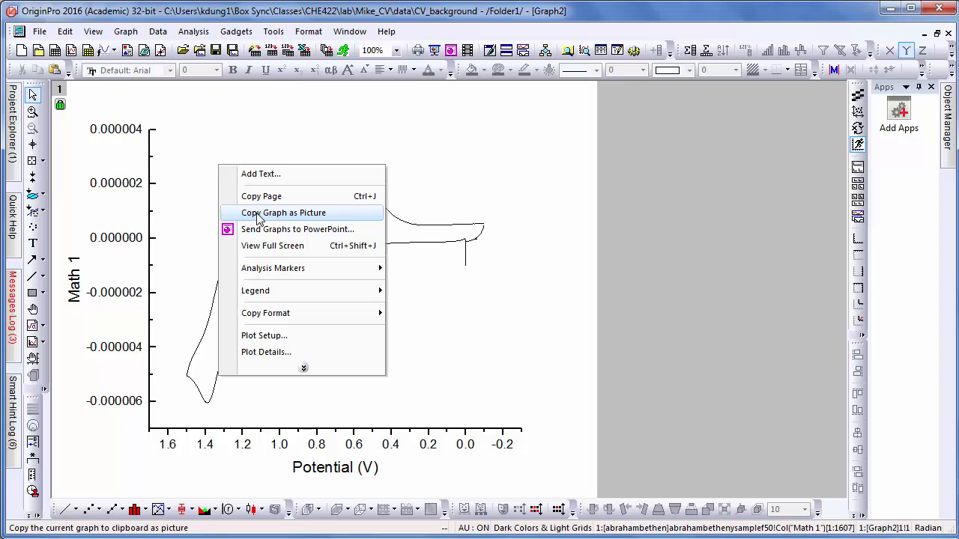
left_click(283, 212)
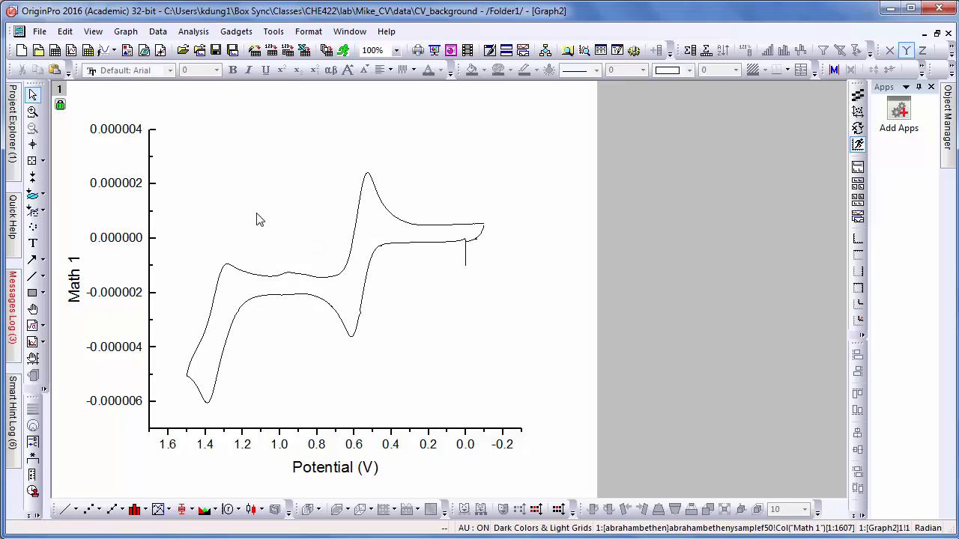
mouse_move(296, 491)
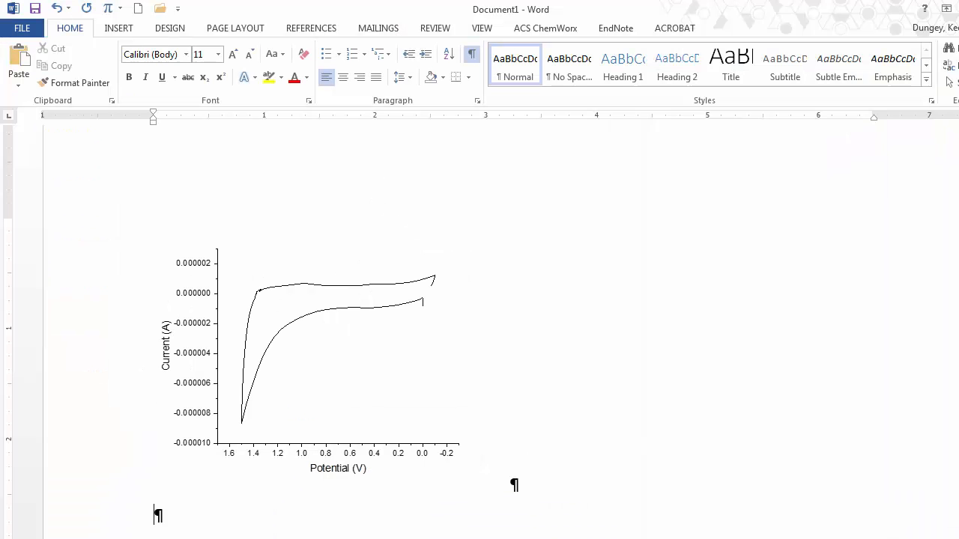
mouse_move(505, 498)
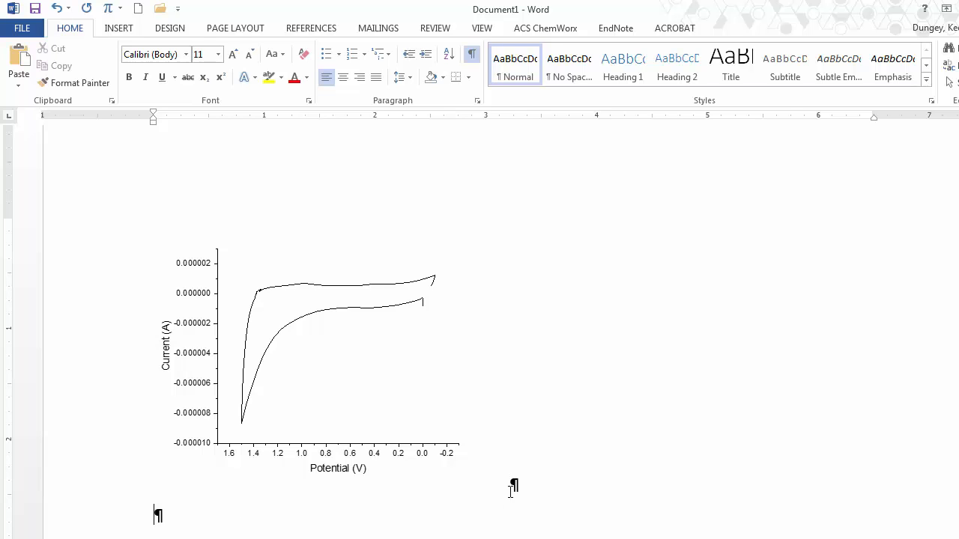
Step: Scroll through the Word document holding the background CV plot
scroll("down", 3)
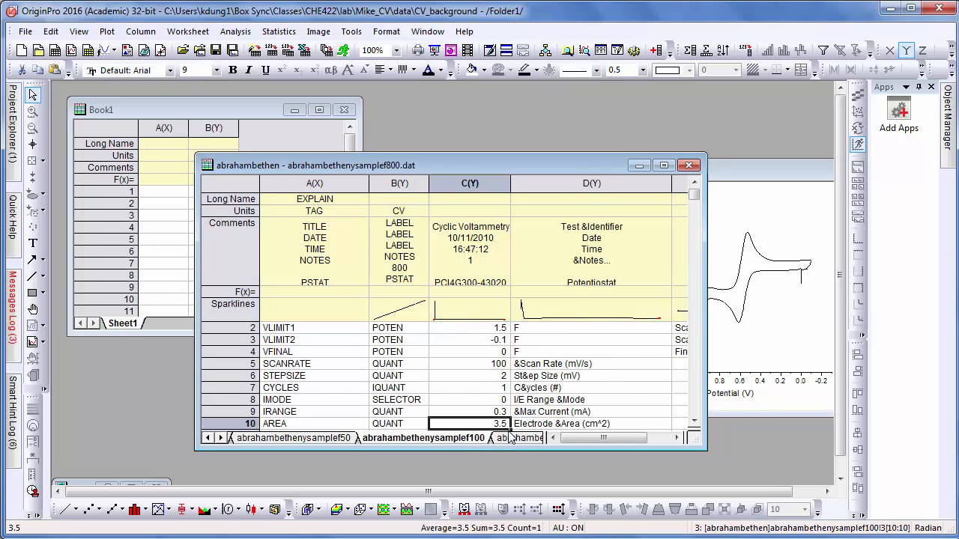
Step: Show the samplef200 sheet with the 200 mV/s scan-rate data
left_click(430, 438)
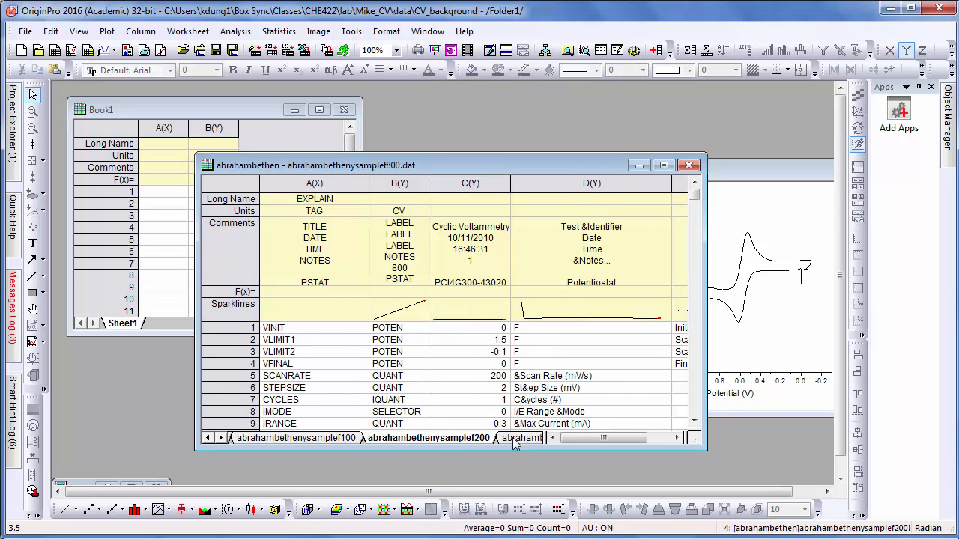